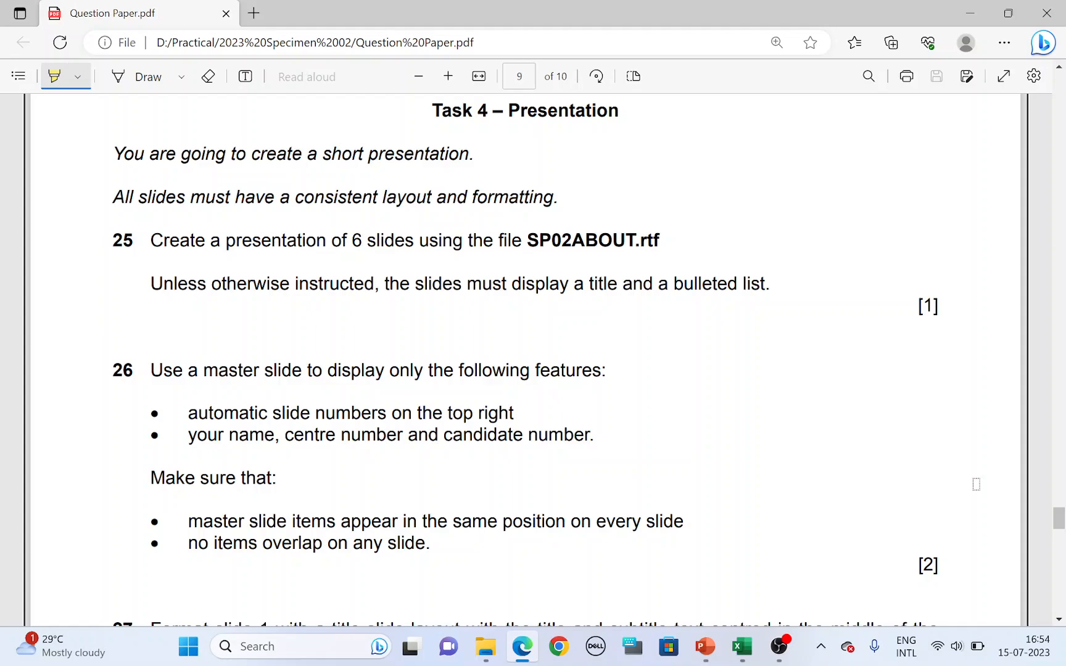
mouse_move(522, 119)
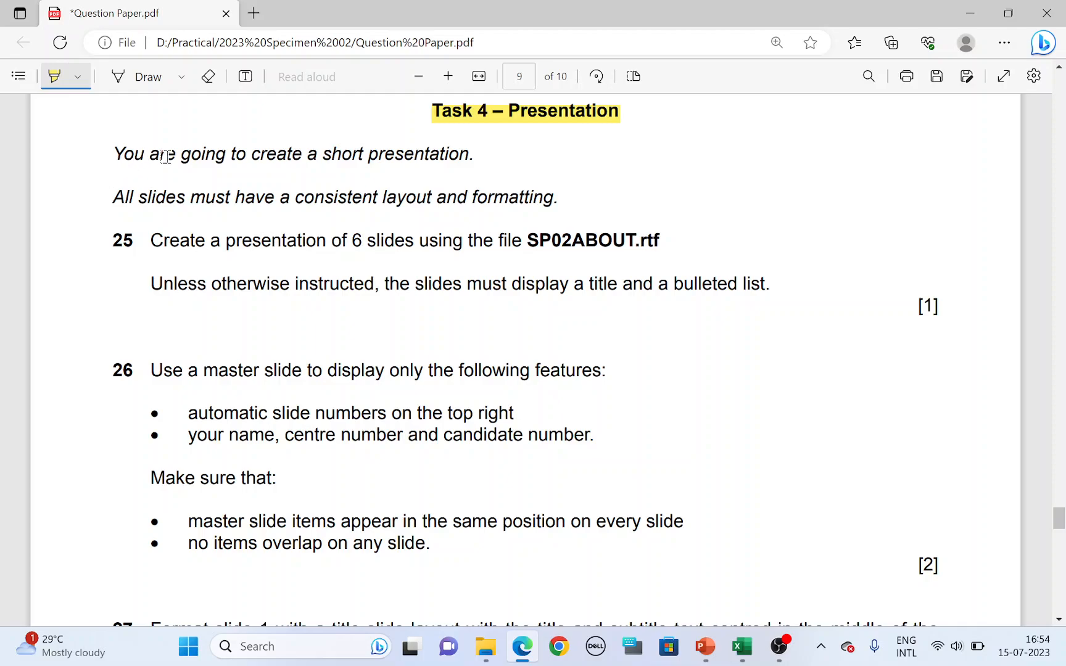
Highlight 'short presentation' in the Task 4 question paper, then bring up PowerPoint.
double_click(343, 154)
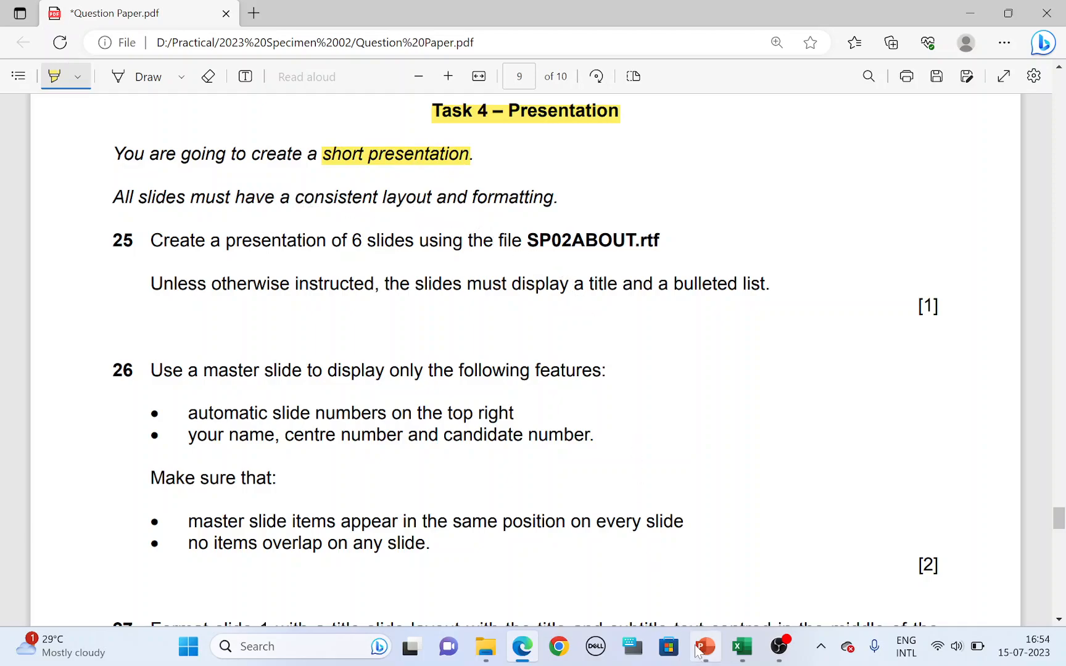
click(702, 646)
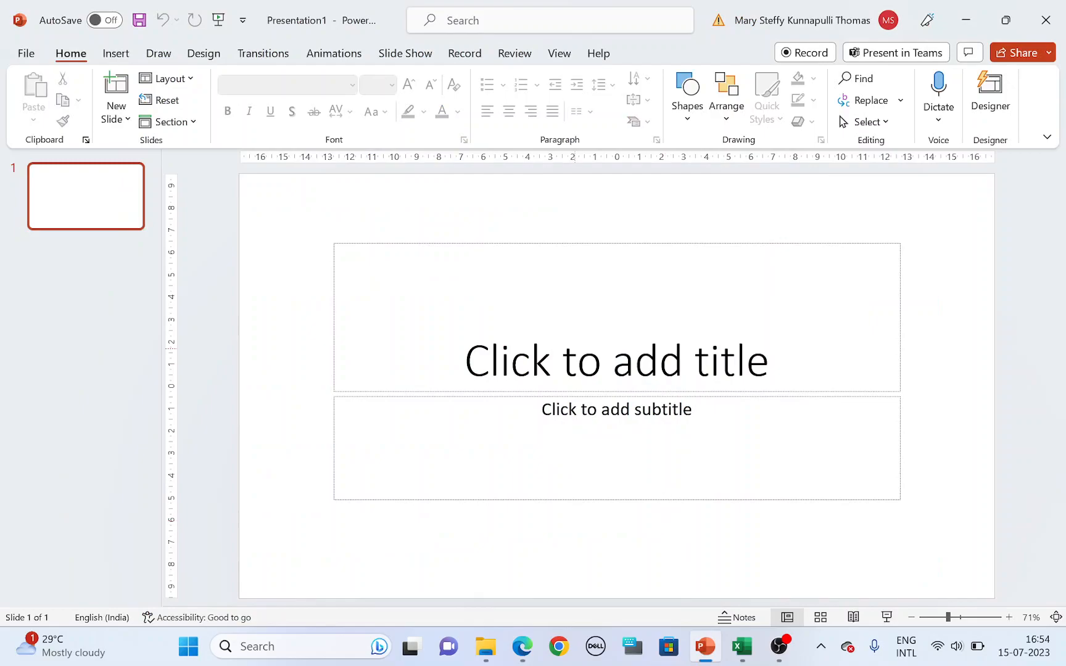
click(522, 647)
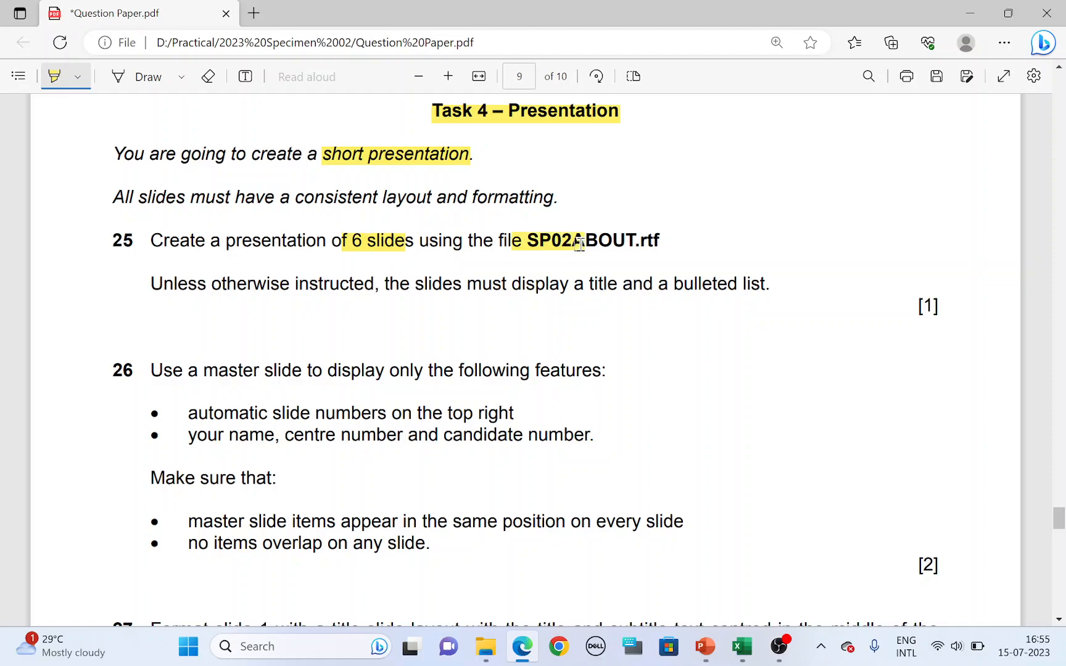
click(705, 646)
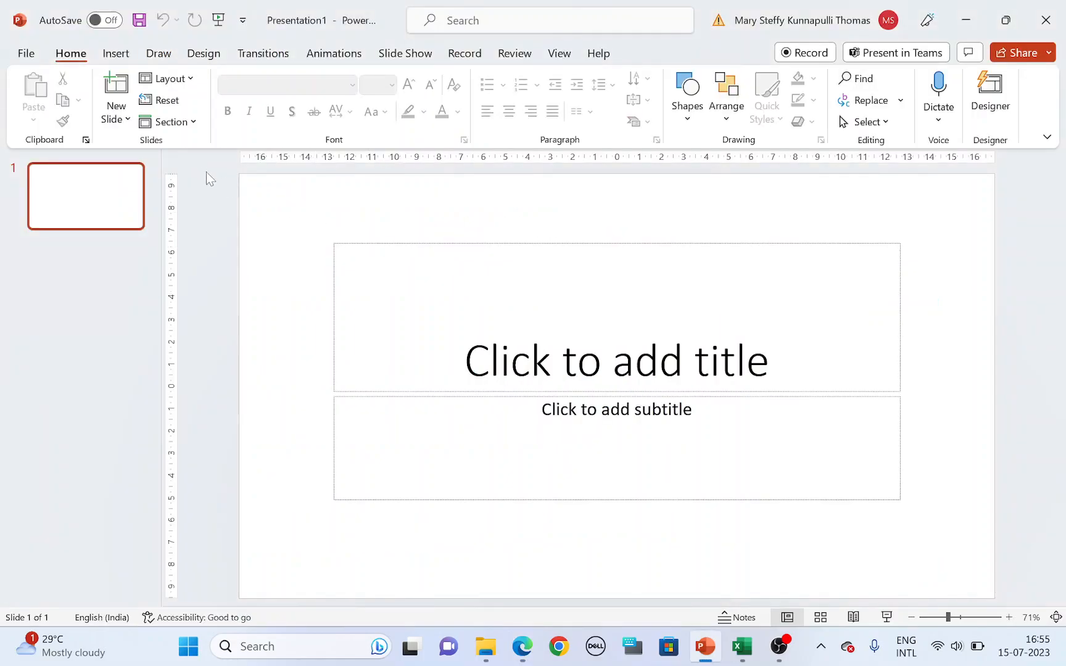
Insert slides from the SP02ABOUT outline and delete the blank first slide.
click(114, 95)
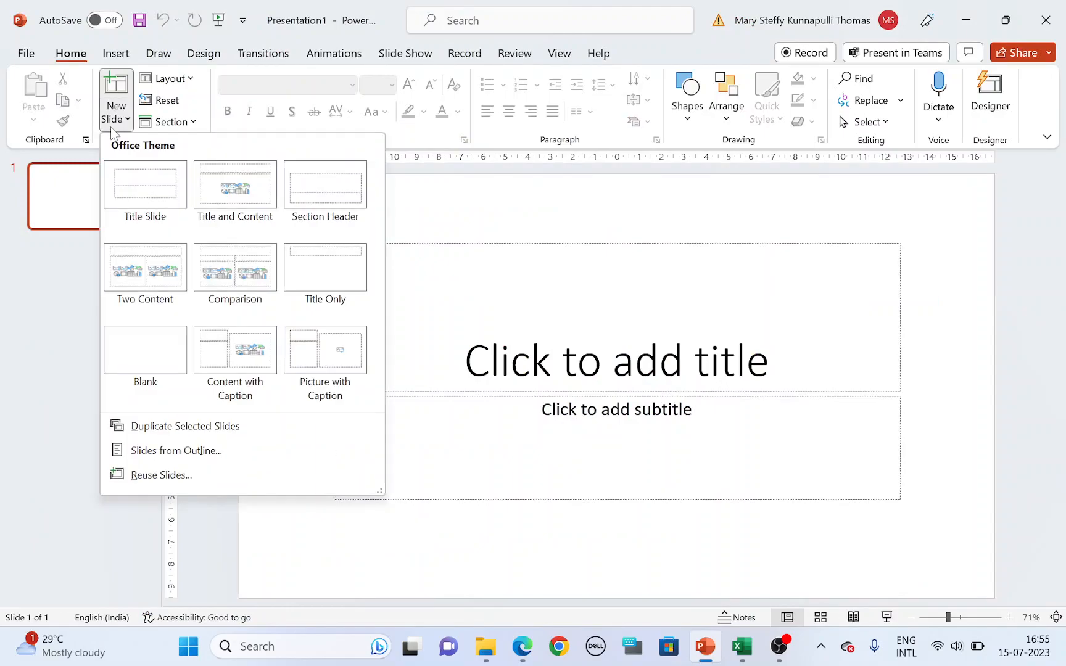
mouse_move(188, 463)
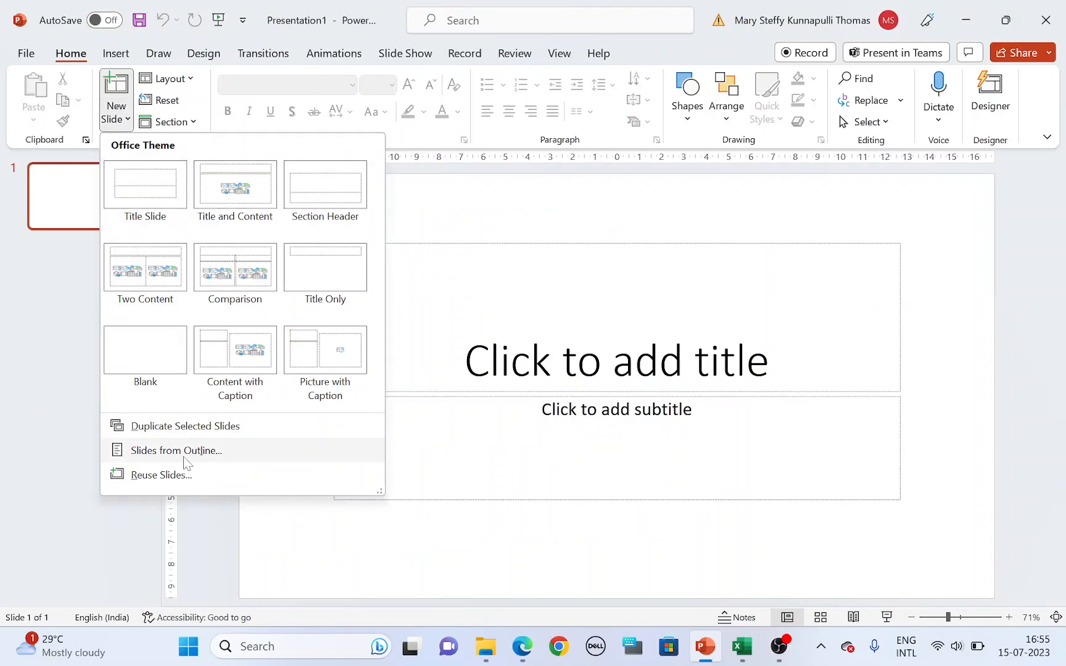
click(177, 451)
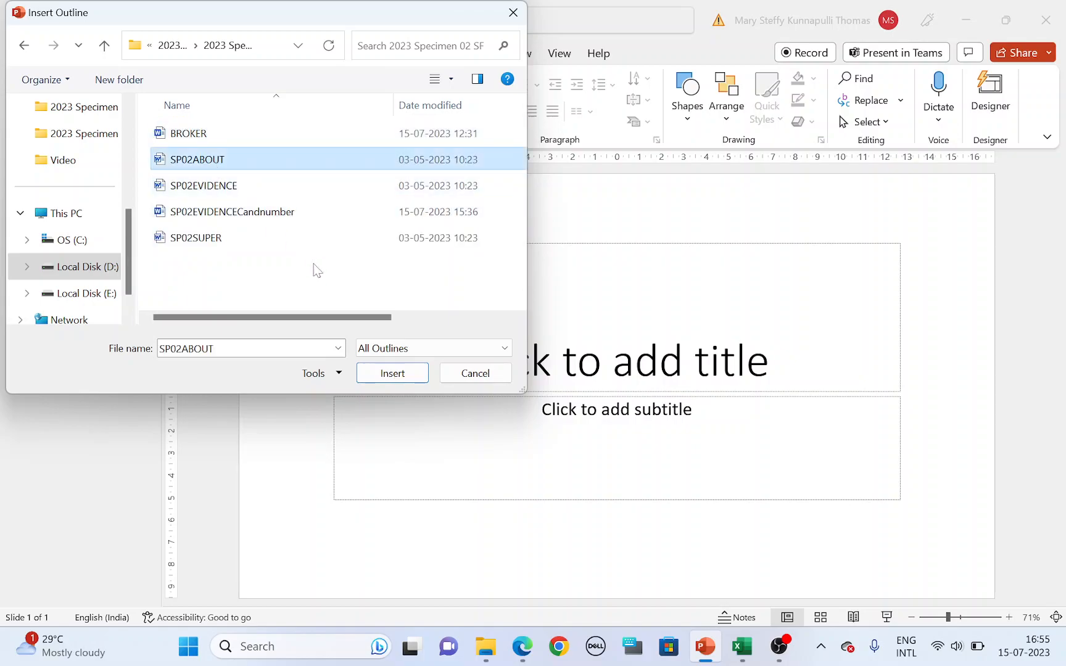
mouse_move(344, 353)
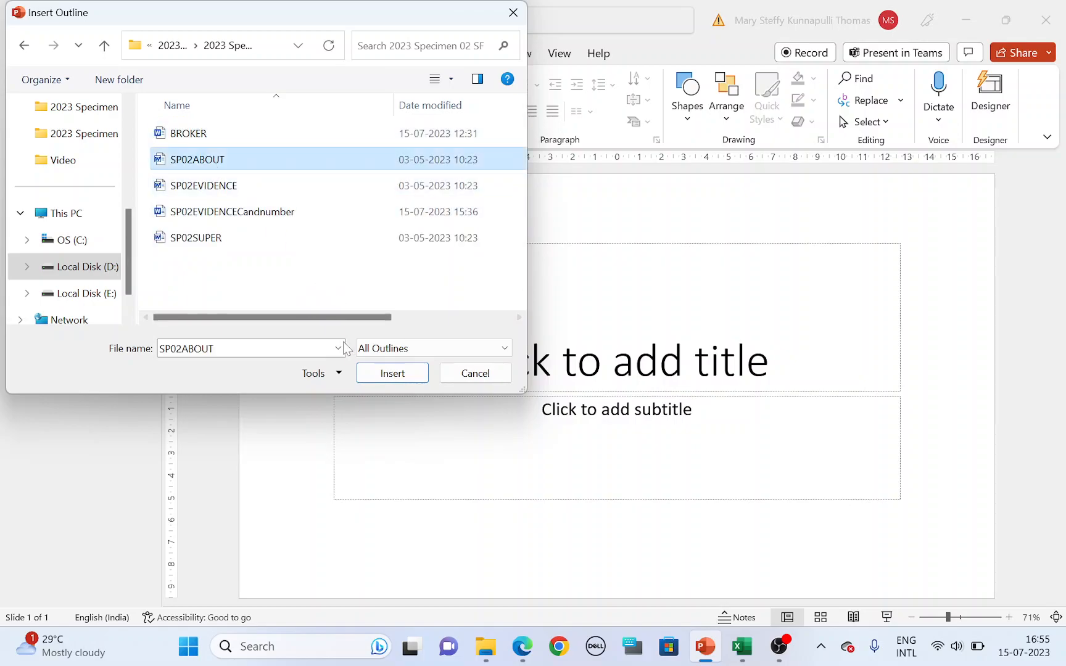
click(392, 373)
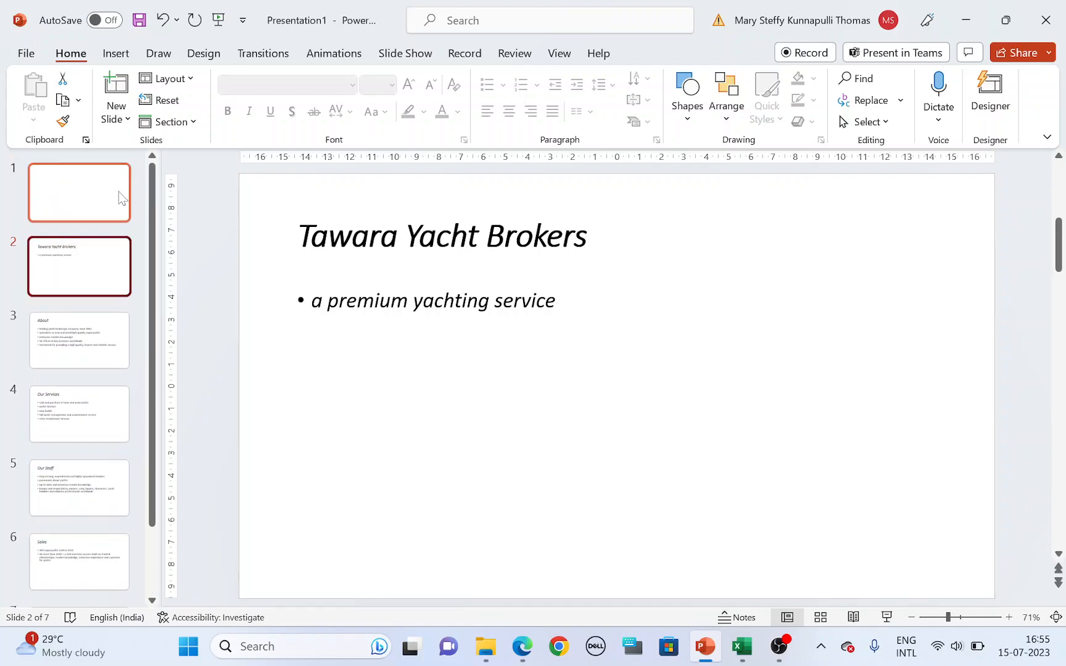
click(78, 193)
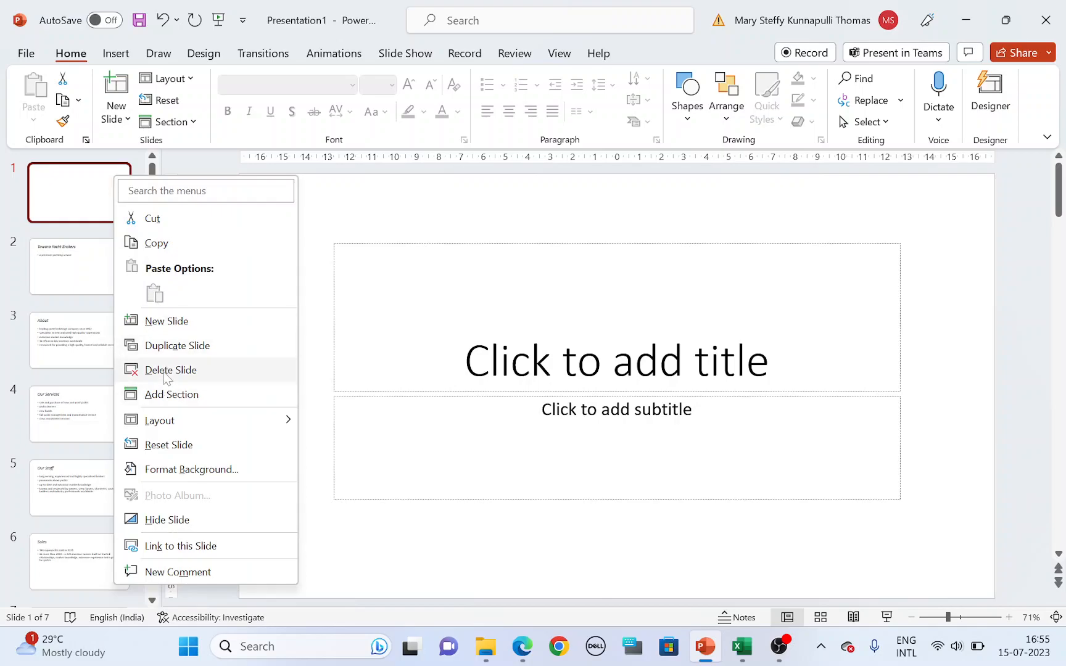
click(171, 370)
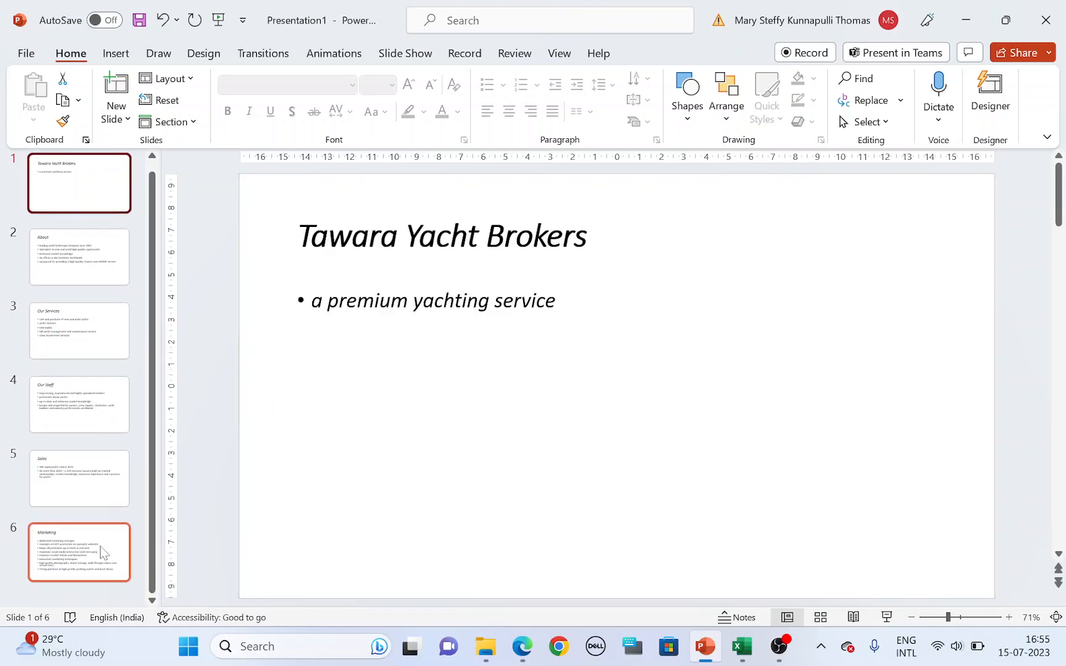
Review the imported slides, from the Our Staff slide back to the title slide.
click(521, 646)
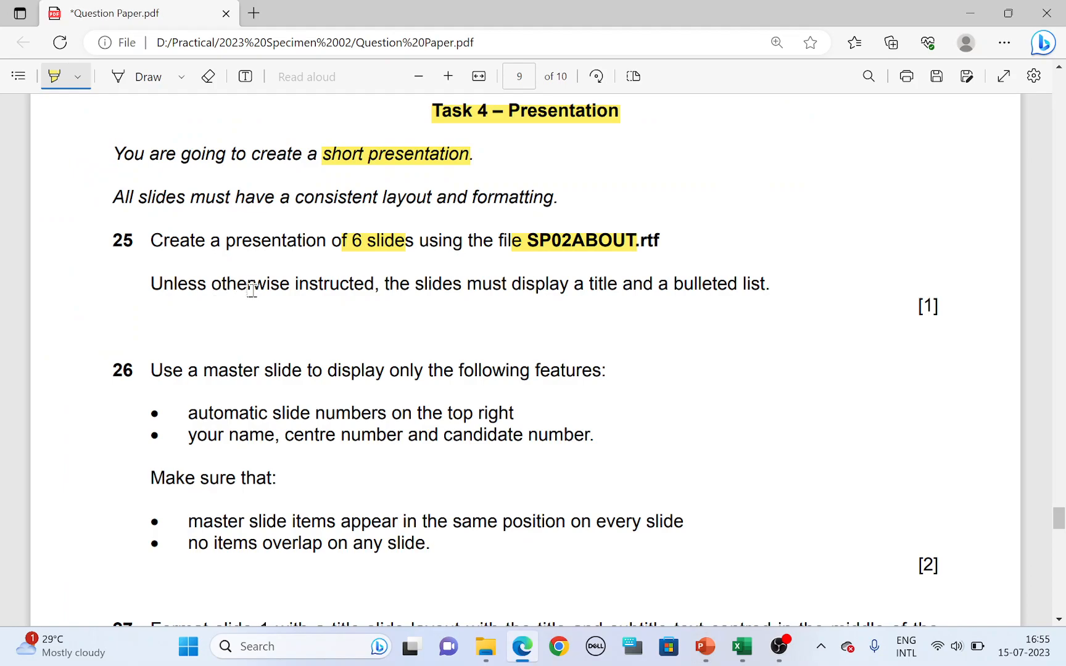
mouse_move(341, 287)
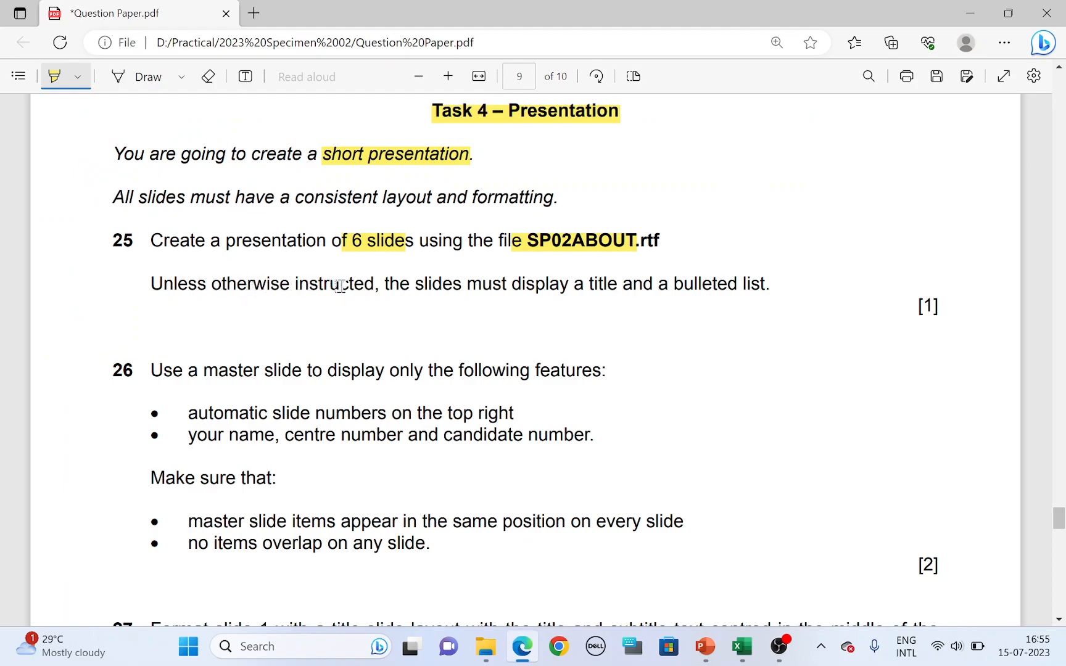
mouse_move(519, 284)
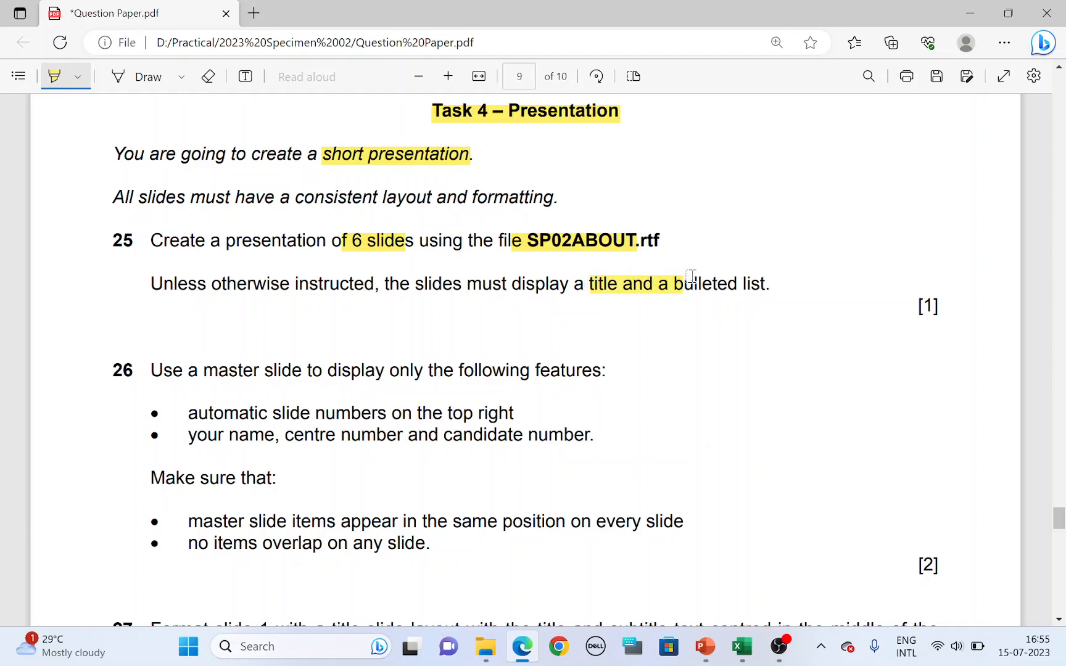
click(705, 646)
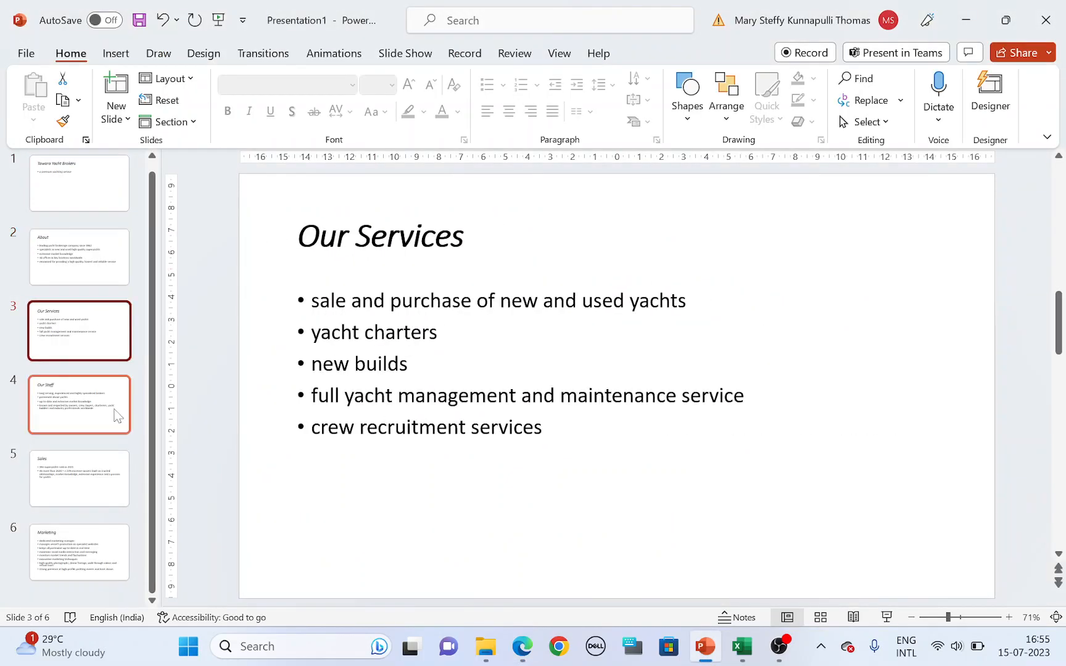
click(79, 478)
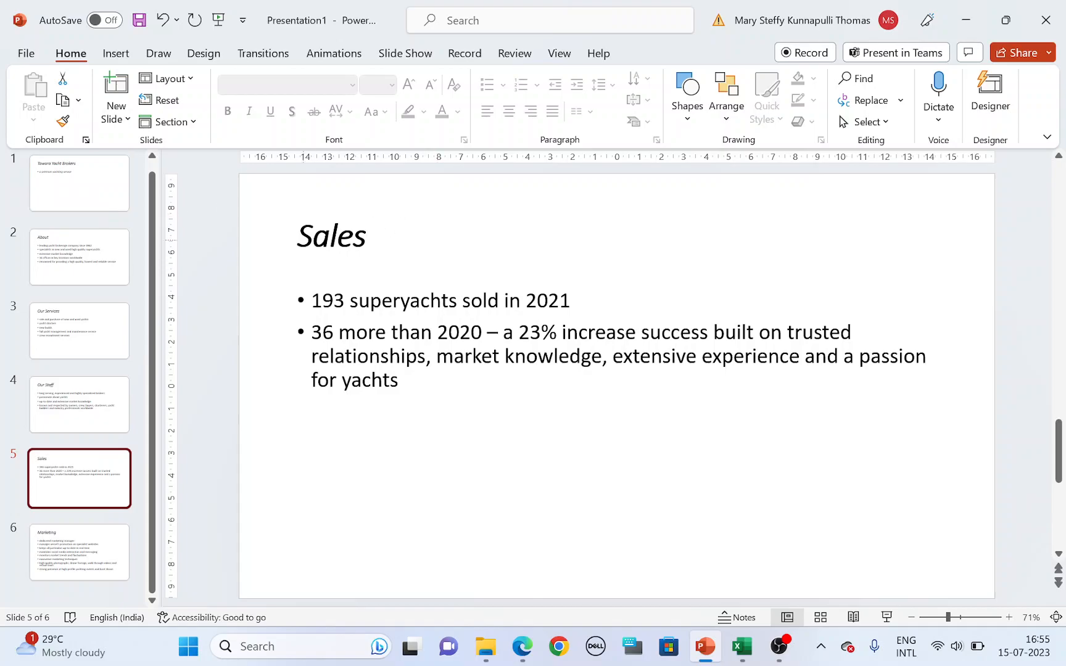
click(79, 183)
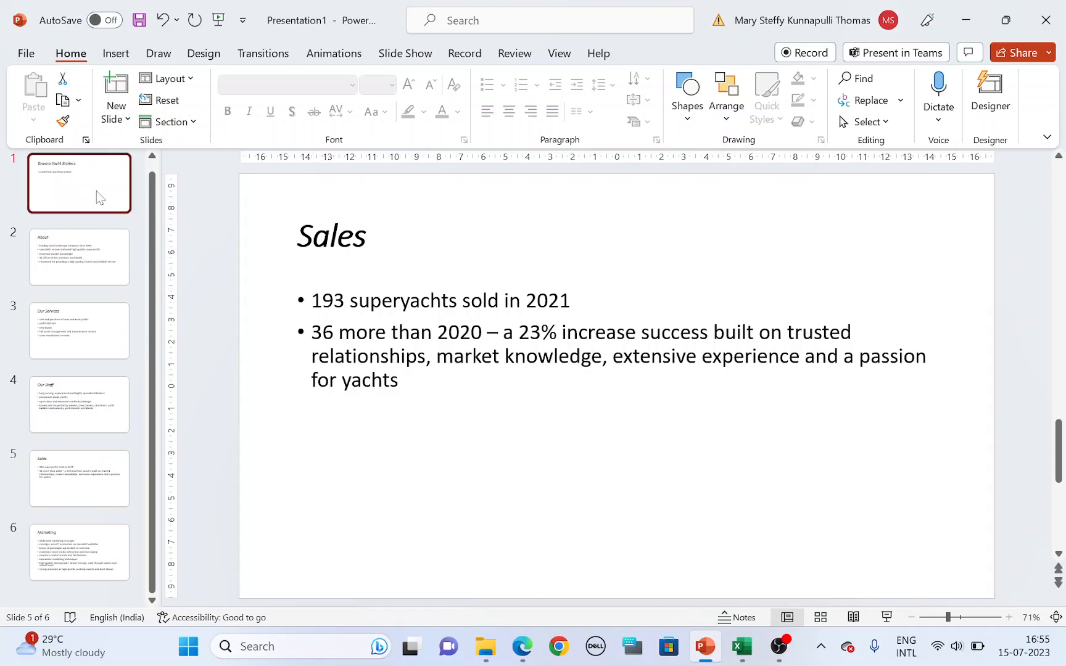
Highlight 'master slide', 'following features' and 'only' in question 26.
click(522, 646)
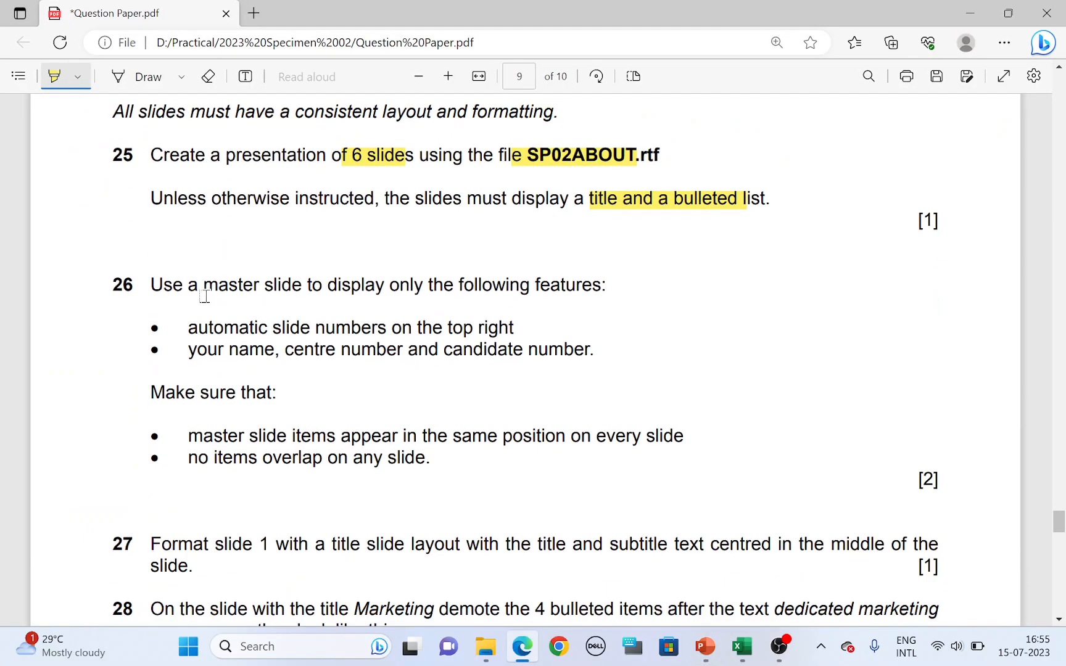
drag(202, 284, 301, 285)
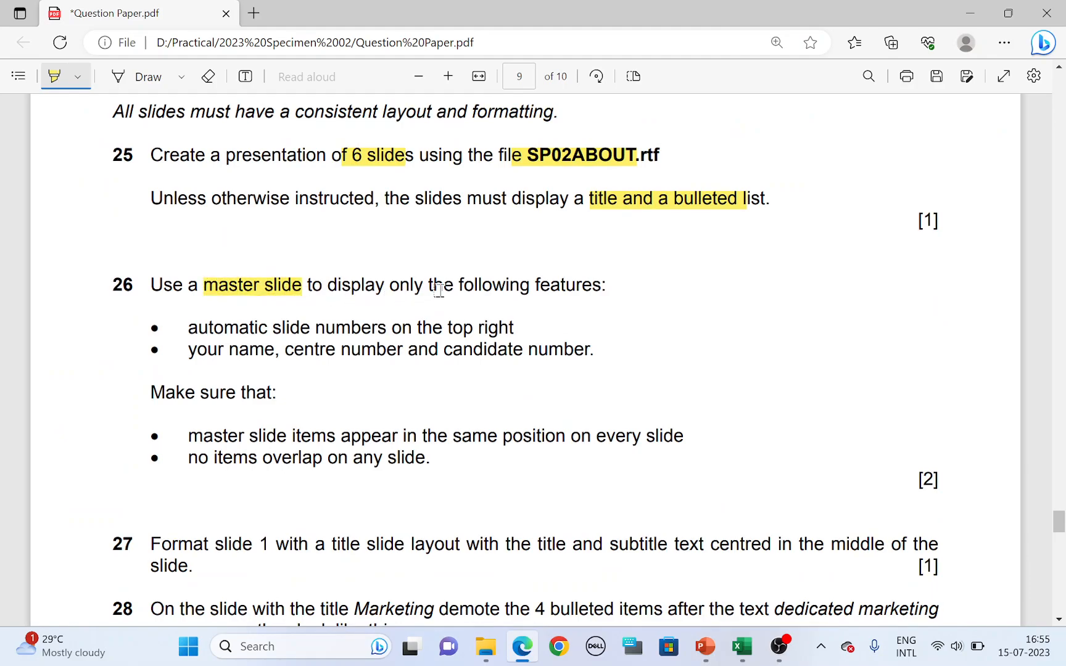
drag(458, 286, 602, 285)
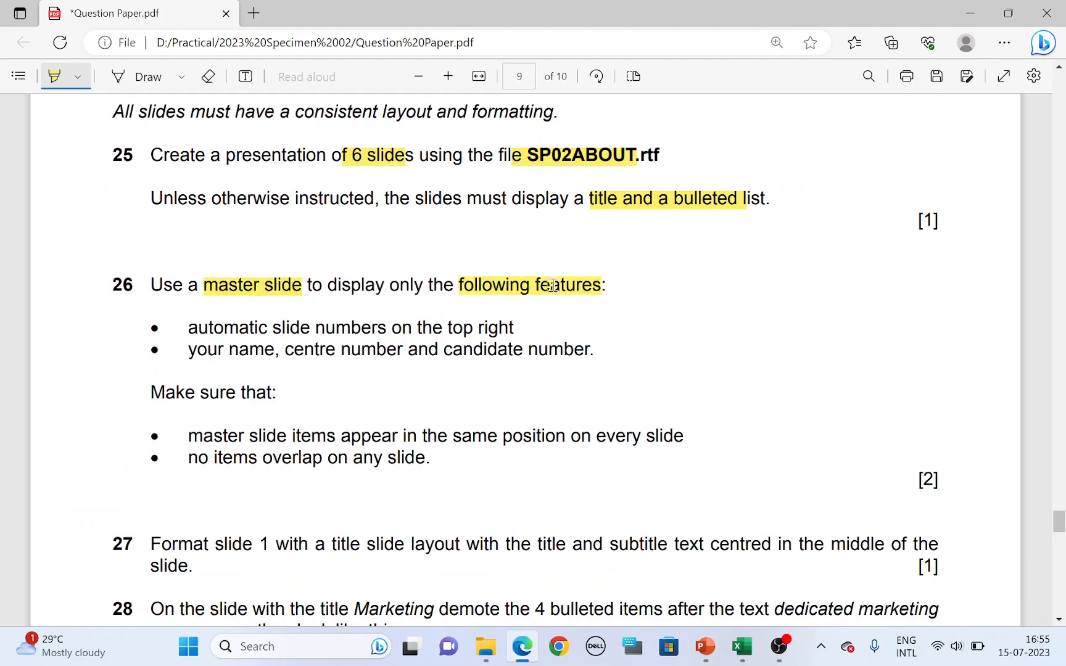
double_click(406, 285)
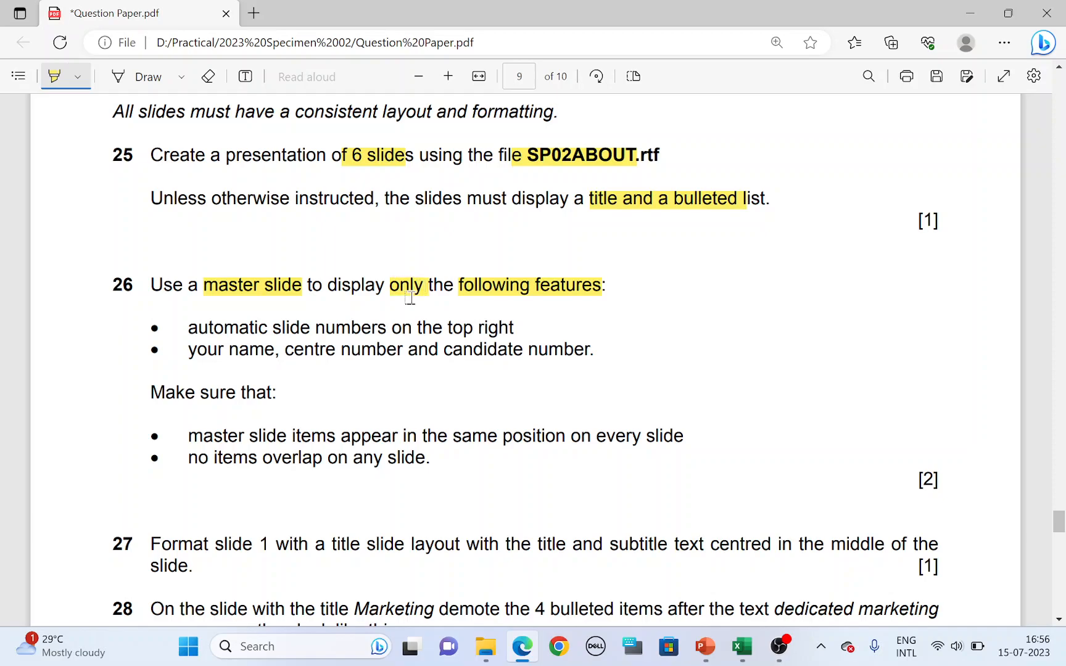
In Slide Master view, remove the date placeholder and move the slide number to the top right.
click(705, 648)
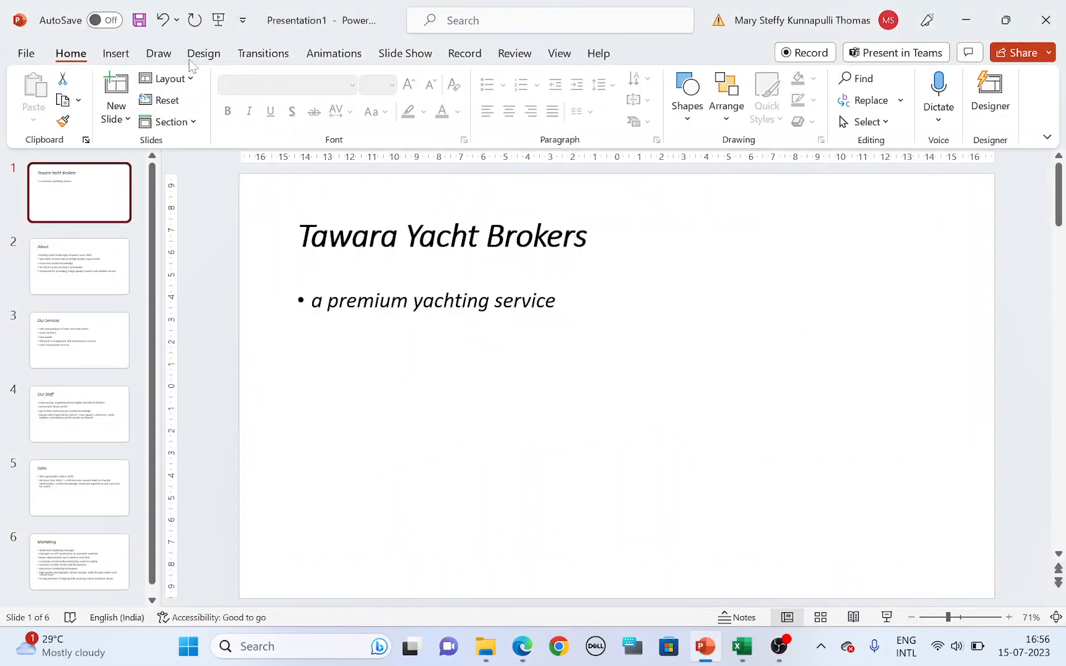
click(559, 54)
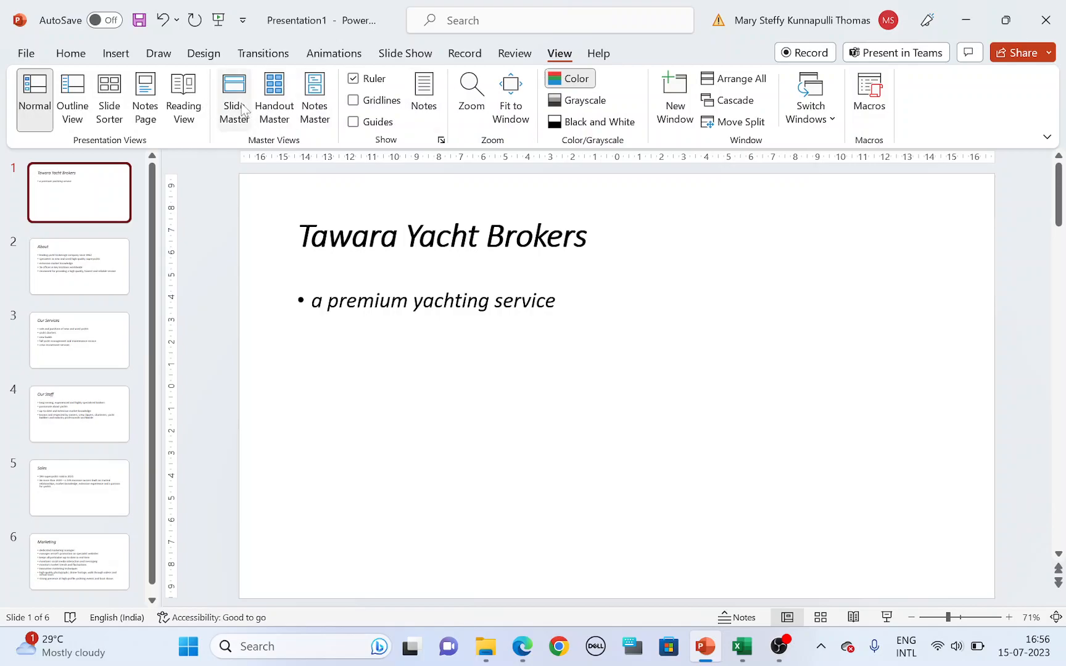
click(233, 98)
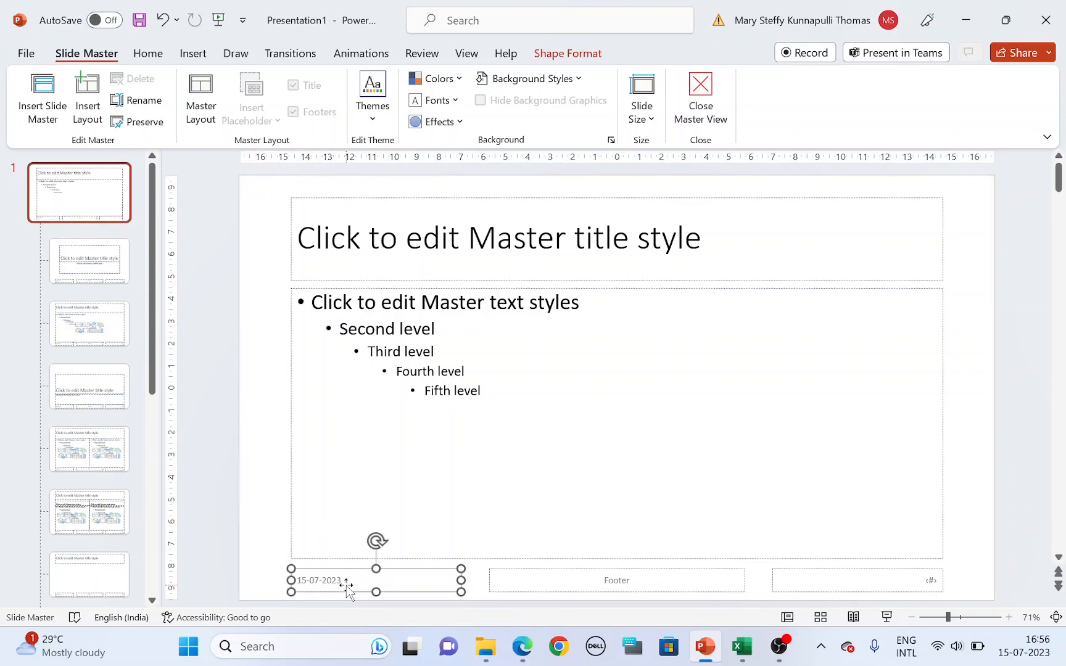
click(521, 646)
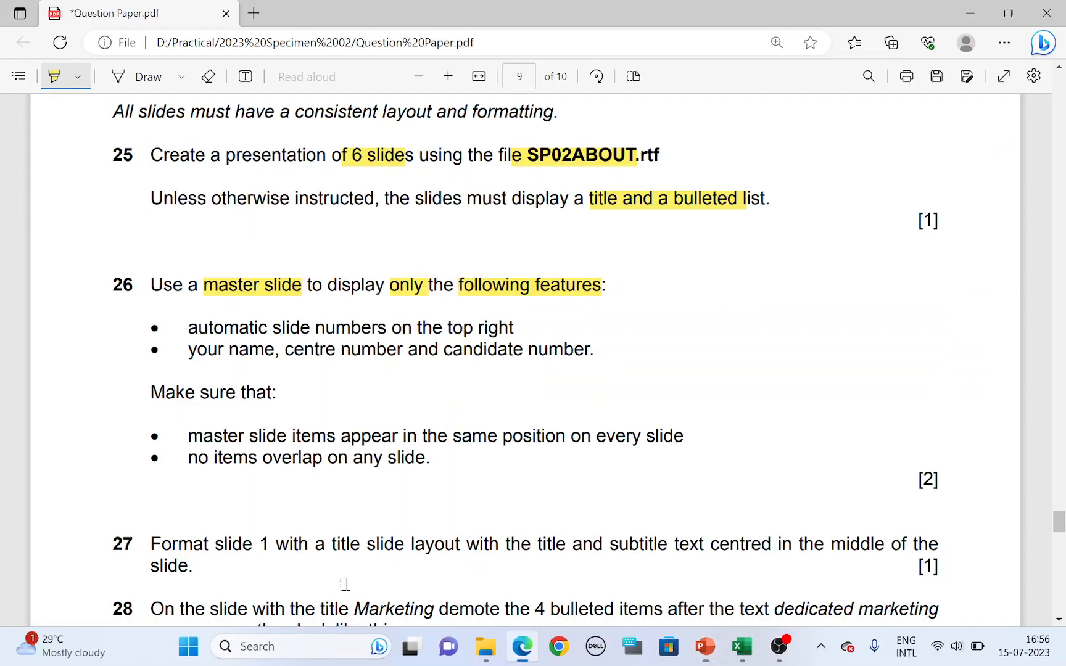
double_click(213, 328)
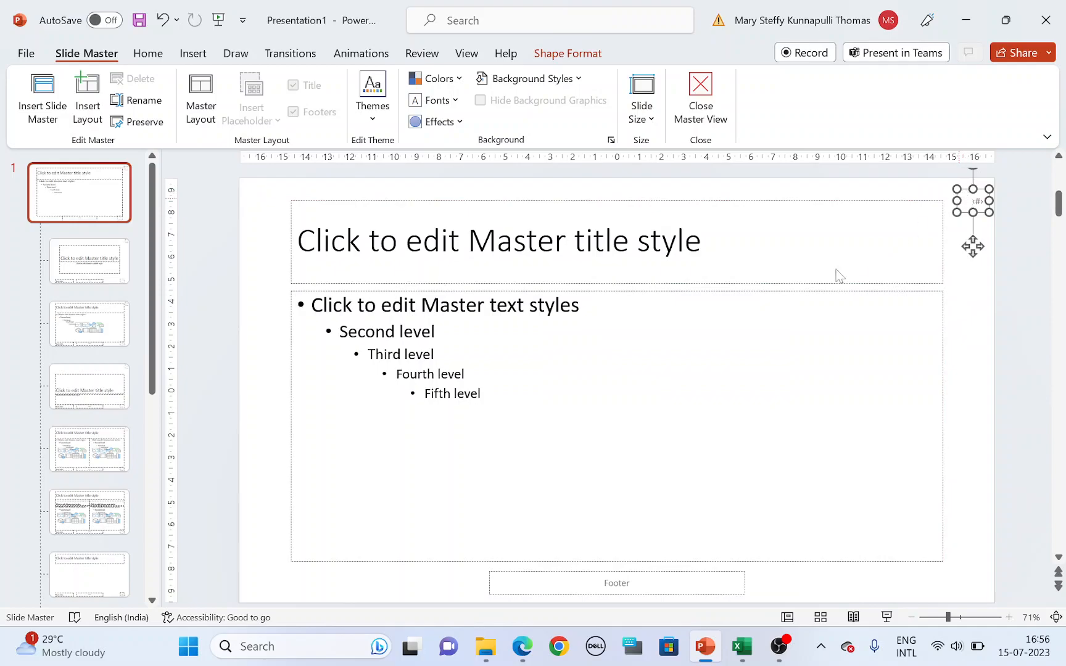
mouse_move(194, 64)
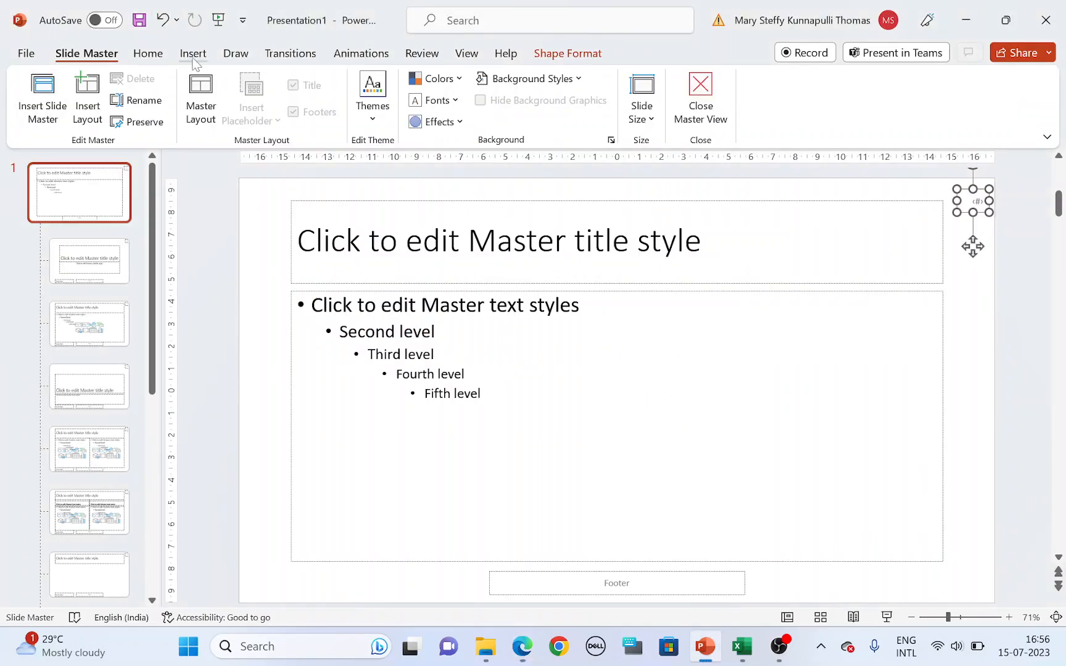
Turn on slide numbers and the footer 'Name Cen Number Cand Number' for all slides.
click(193, 53)
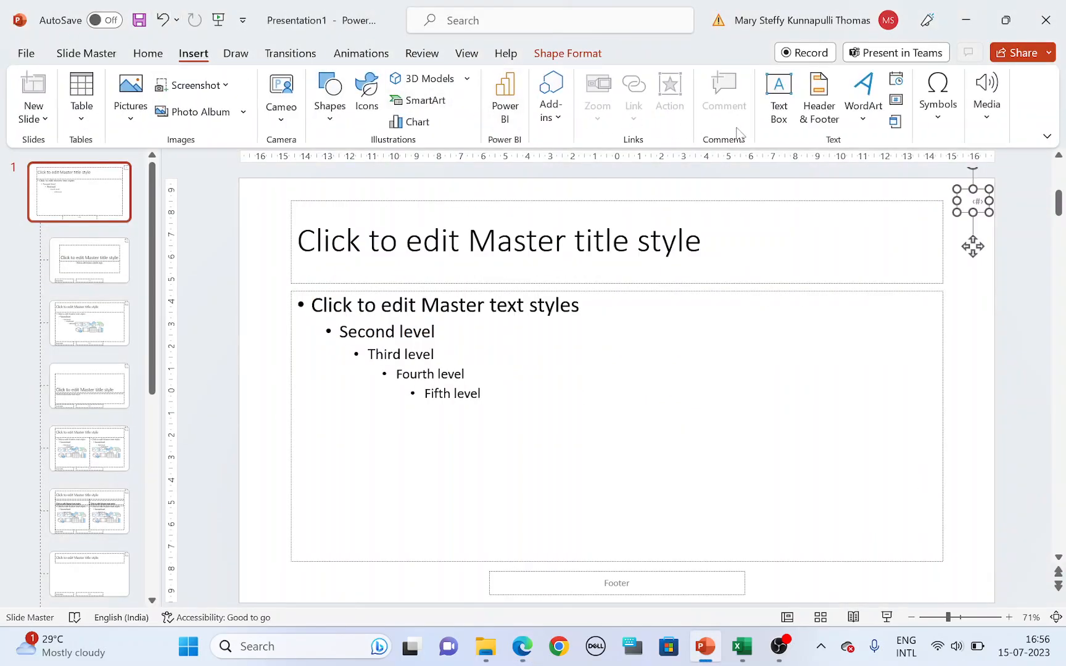
click(819, 93)
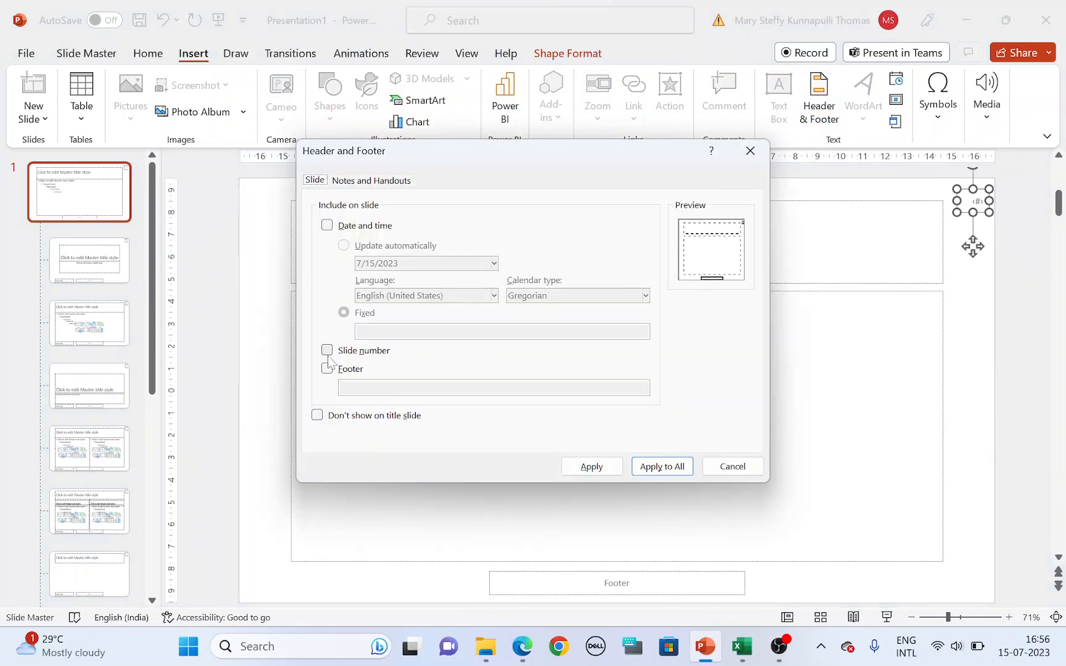
click(518, 647)
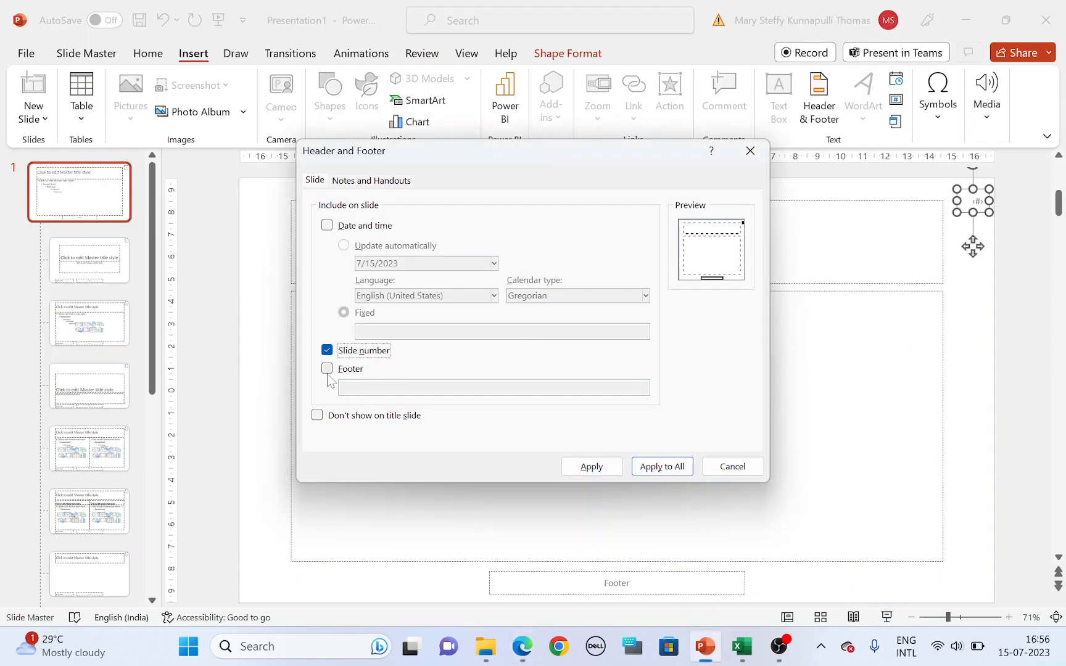
click(326, 369)
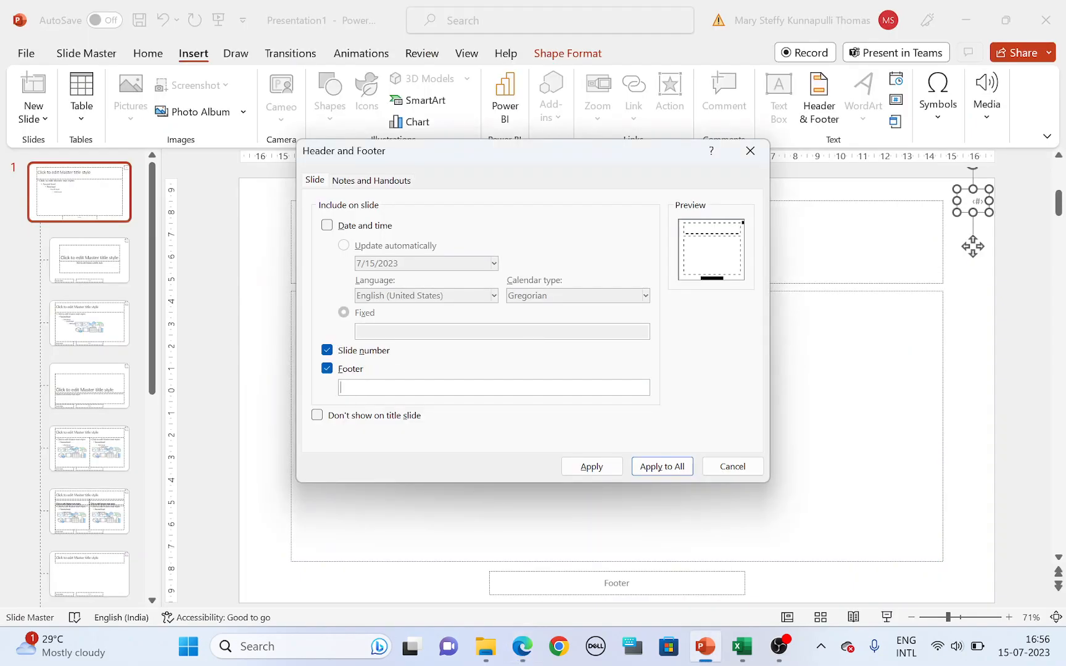
text(Name Cen)
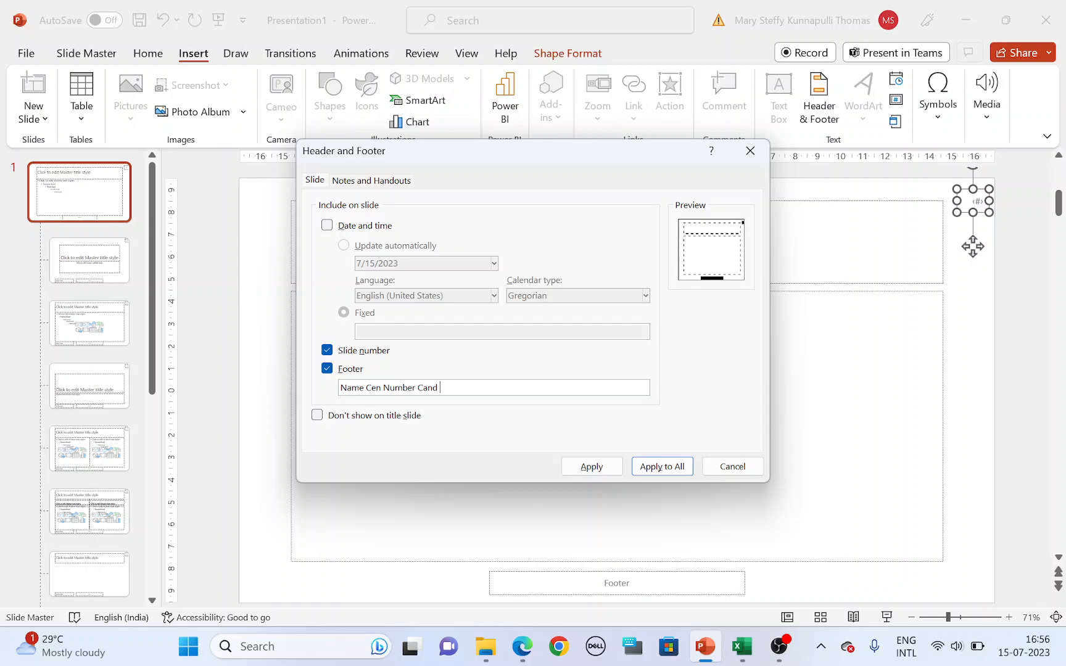
text(Number)
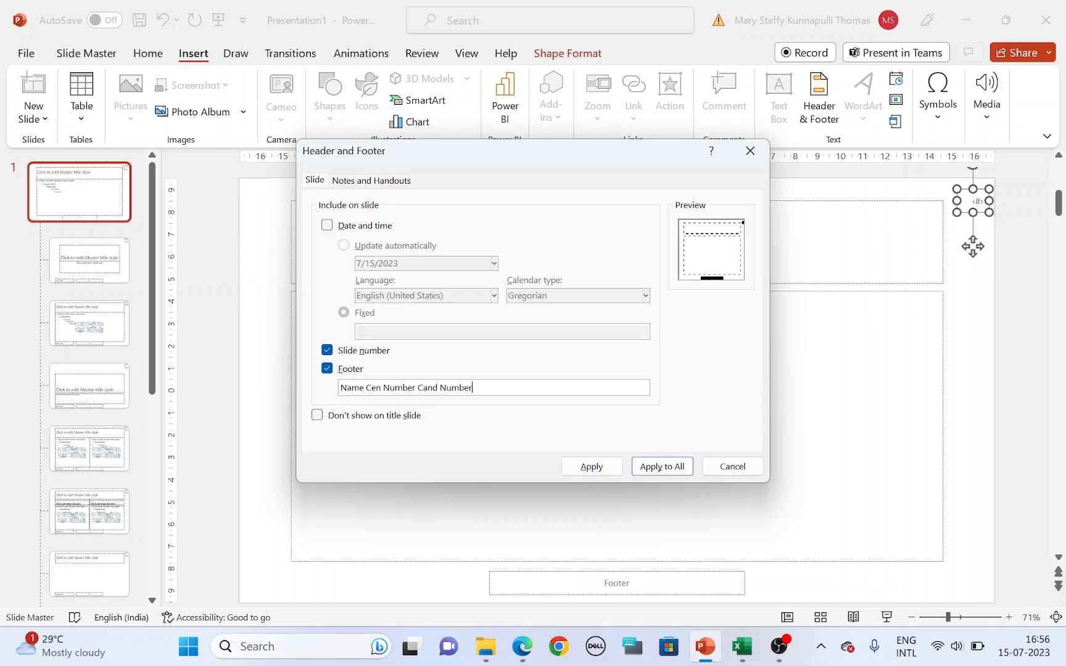
click(662, 467)
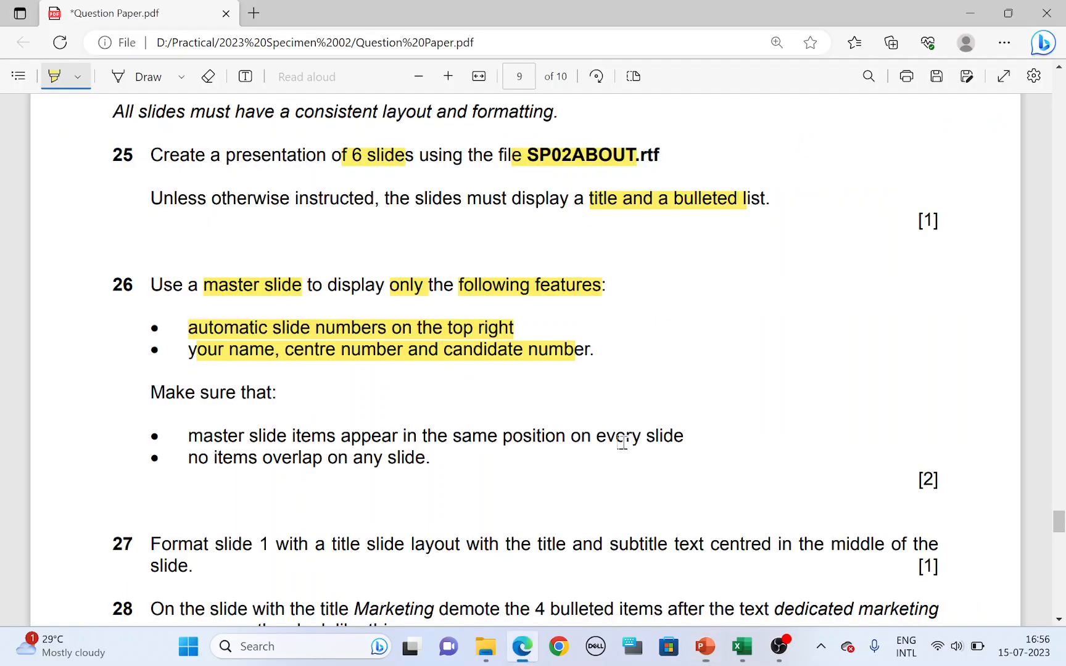
click(708, 646)
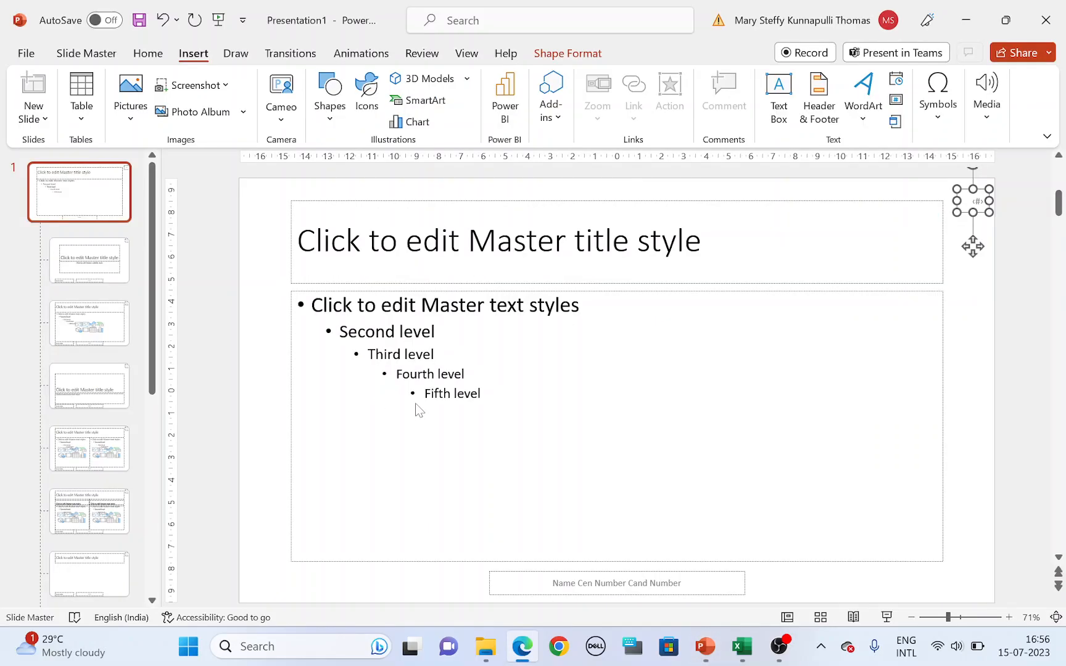
Close master view and check the Sales slide's number and footer.
click(87, 53)
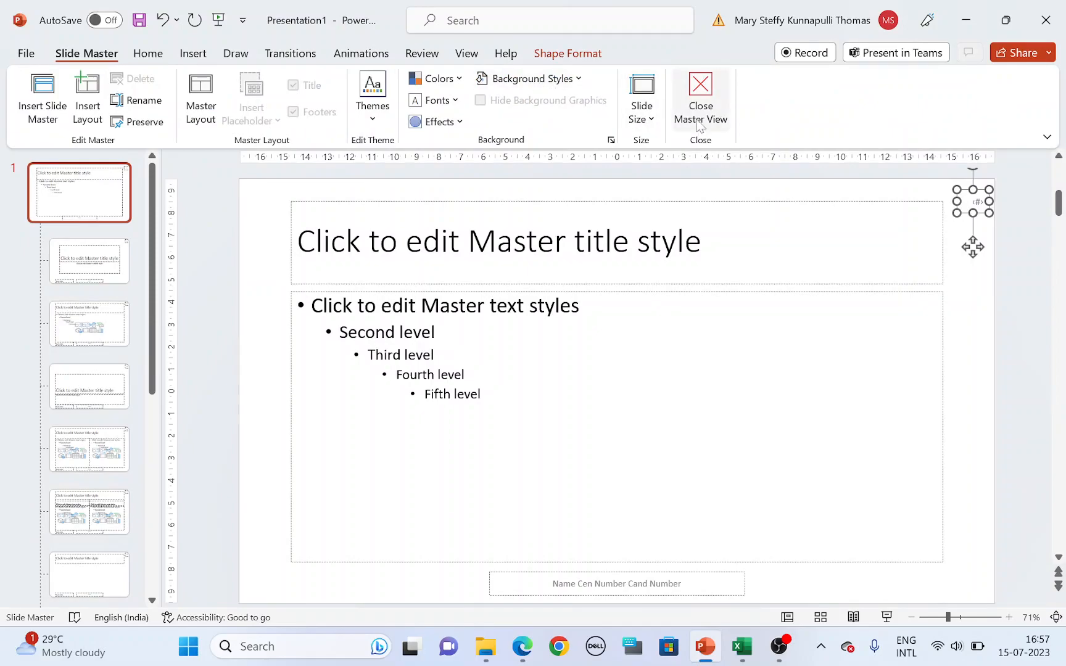
click(700, 86)
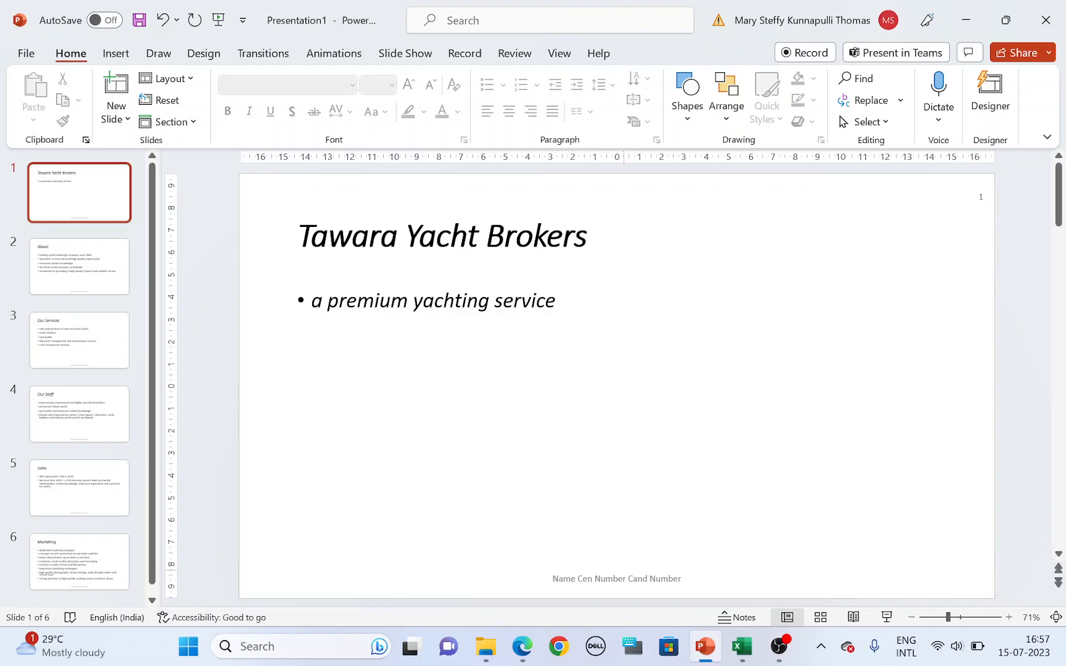
click(79, 489)
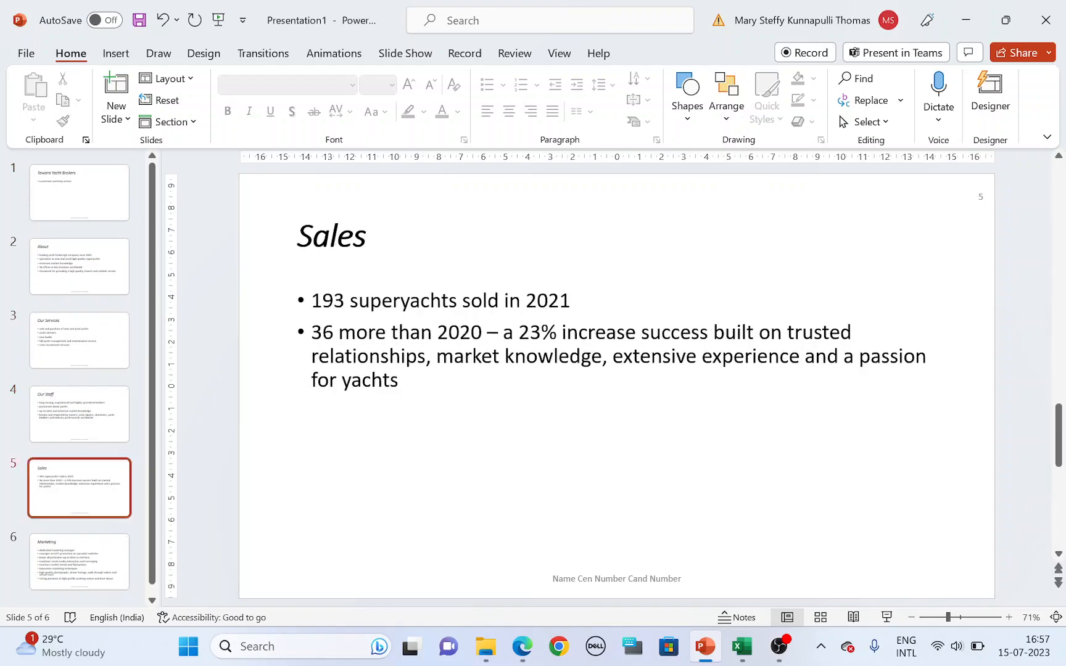
Highlight the requirement about master item positions in the question paper.
click(523, 646)
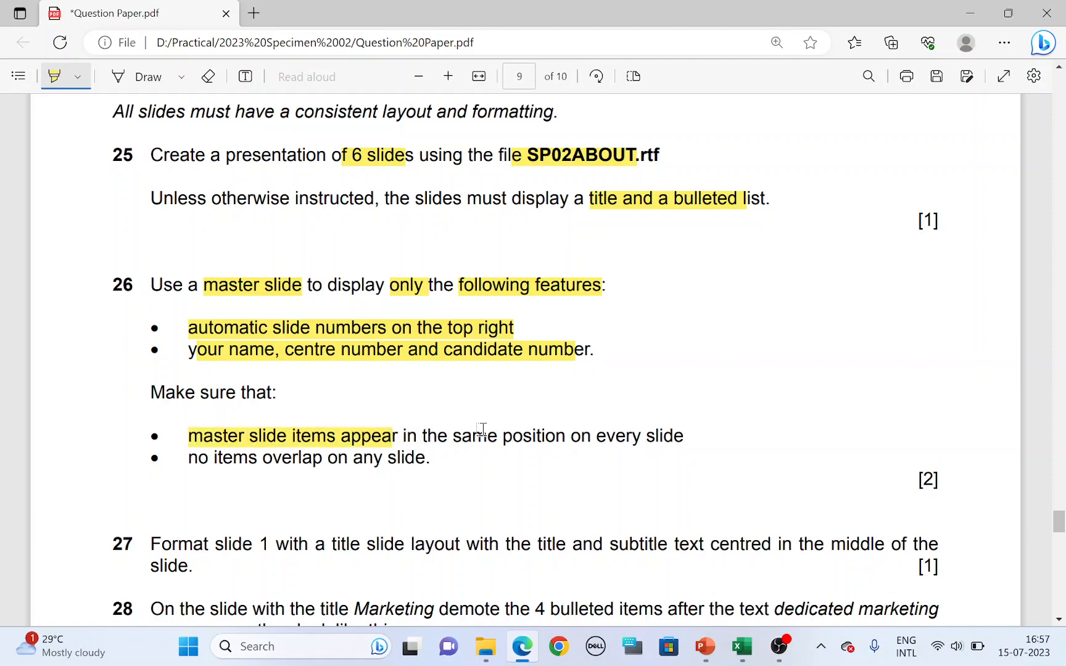
drag(451, 436, 684, 435)
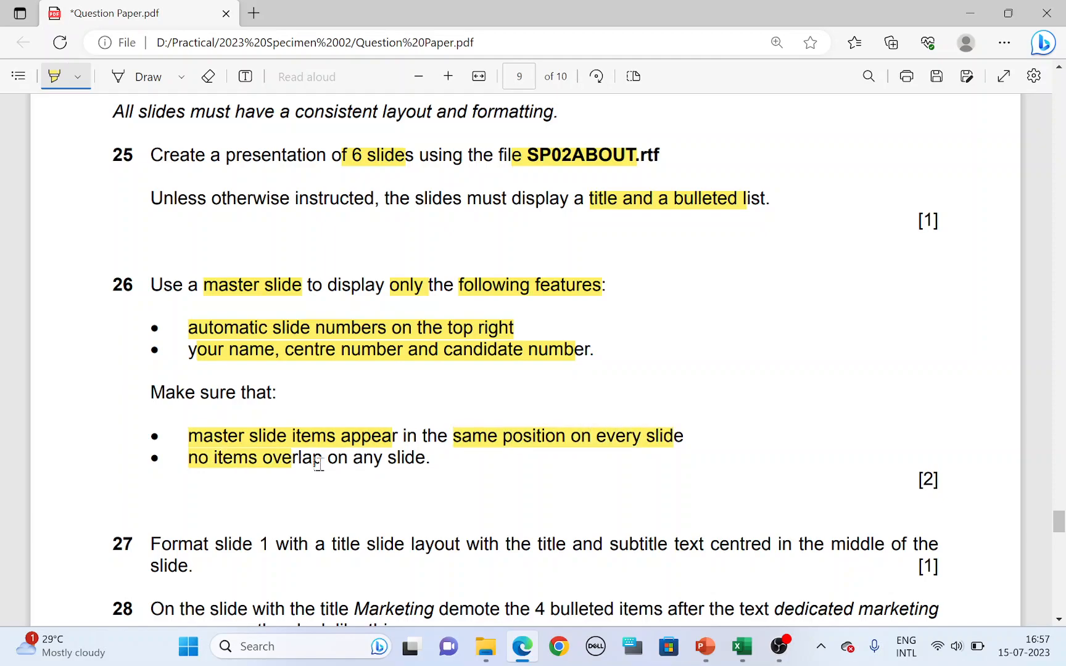
click(701, 647)
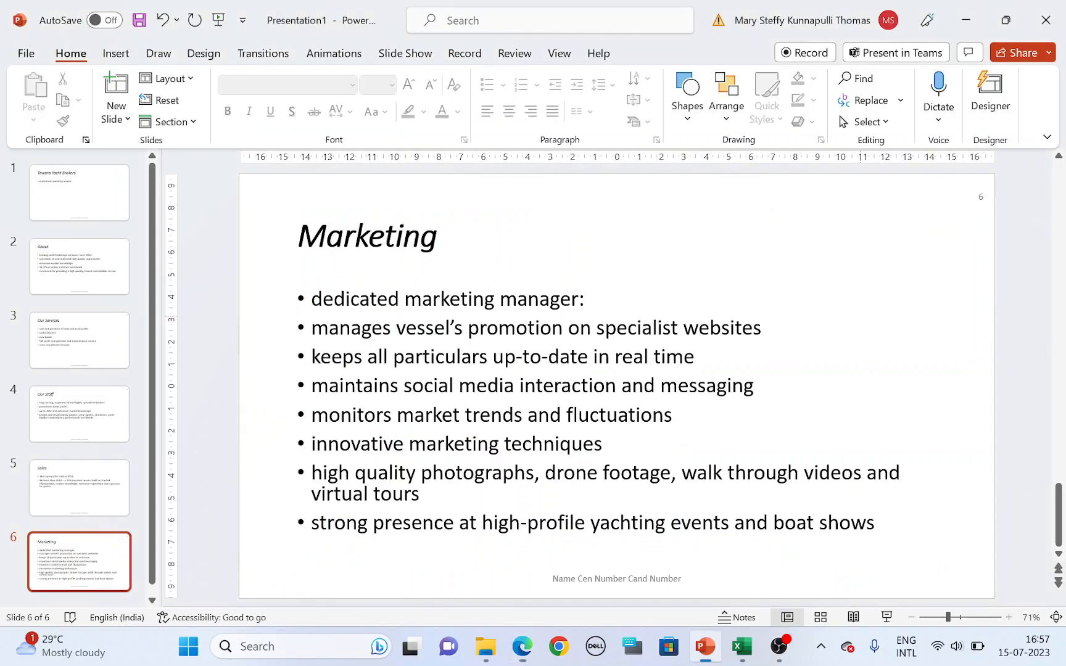
View the About slide, then highlight task 27's title slide layout and centred title-subtitle phrases.
click(79, 266)
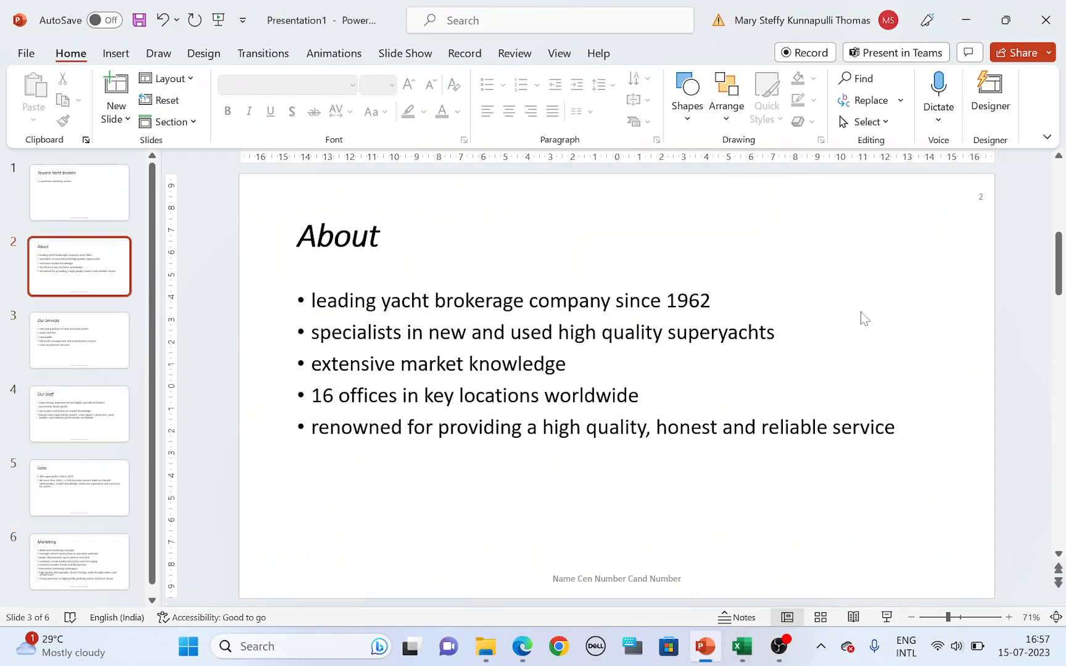
click(522, 646)
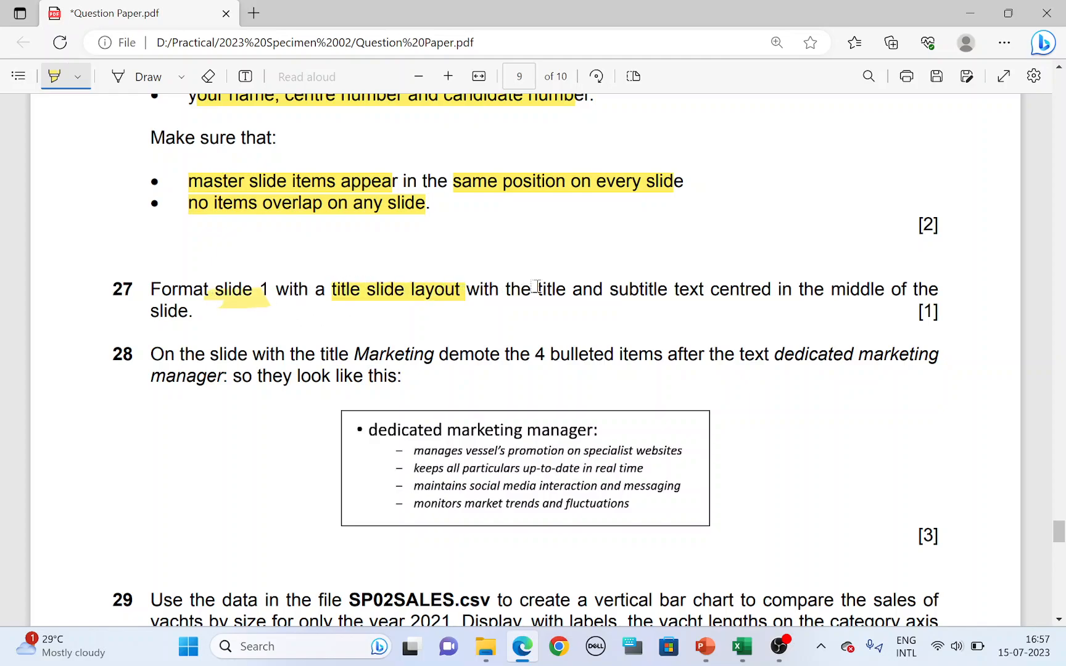
drag(535, 289, 707, 289)
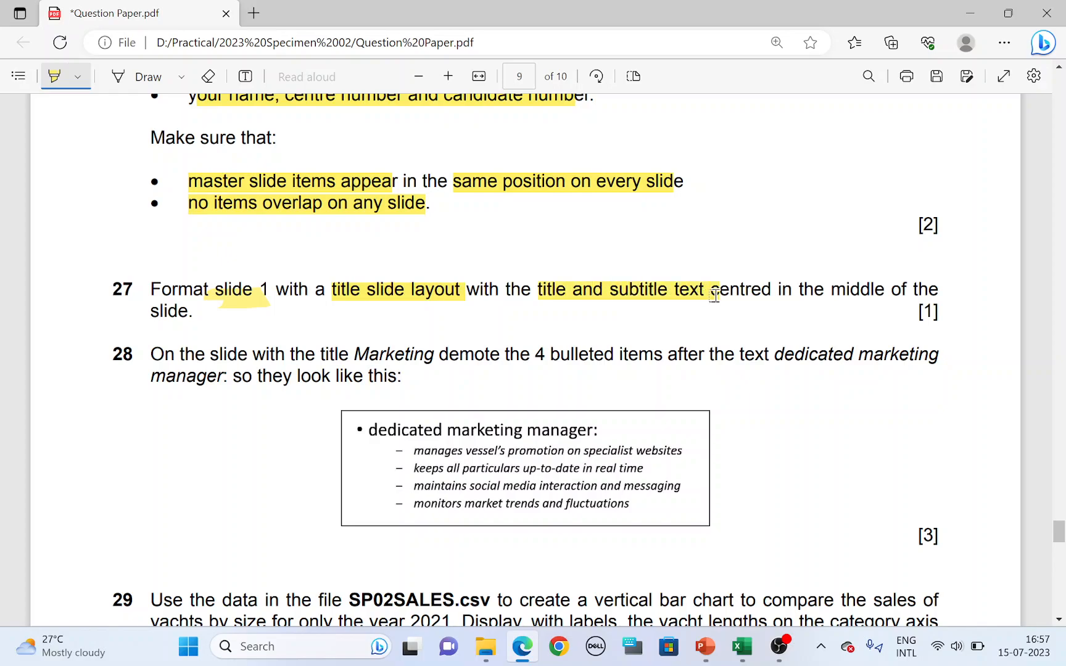
drag(708, 289, 884, 289)
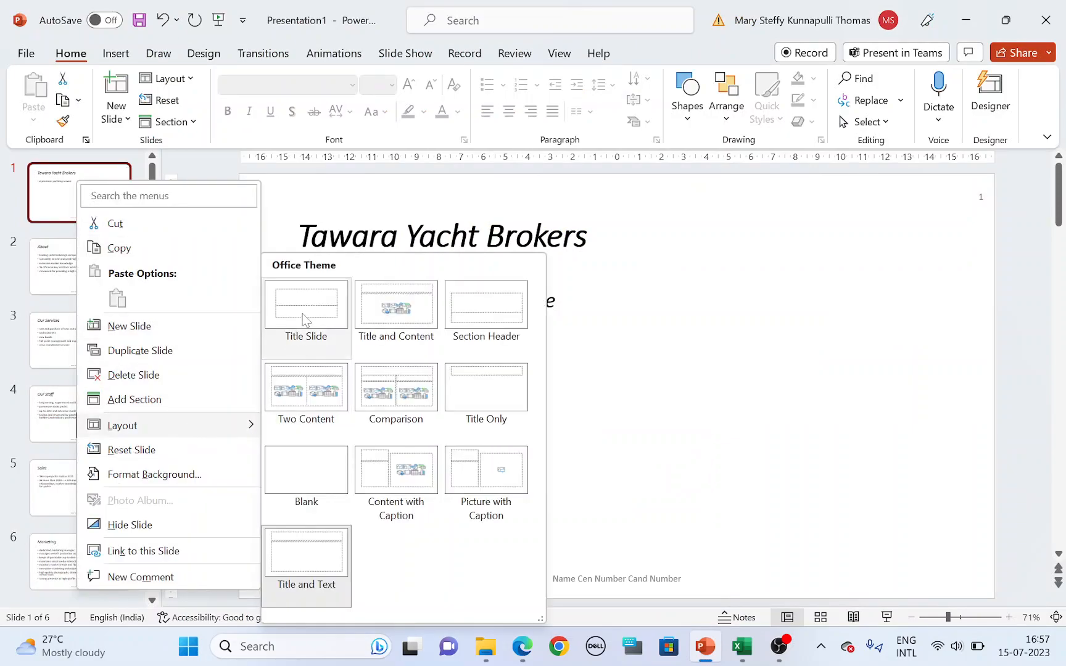
Apply the Title Slide layout to slide 1, centring its title and subtitle.
click(378, 332)
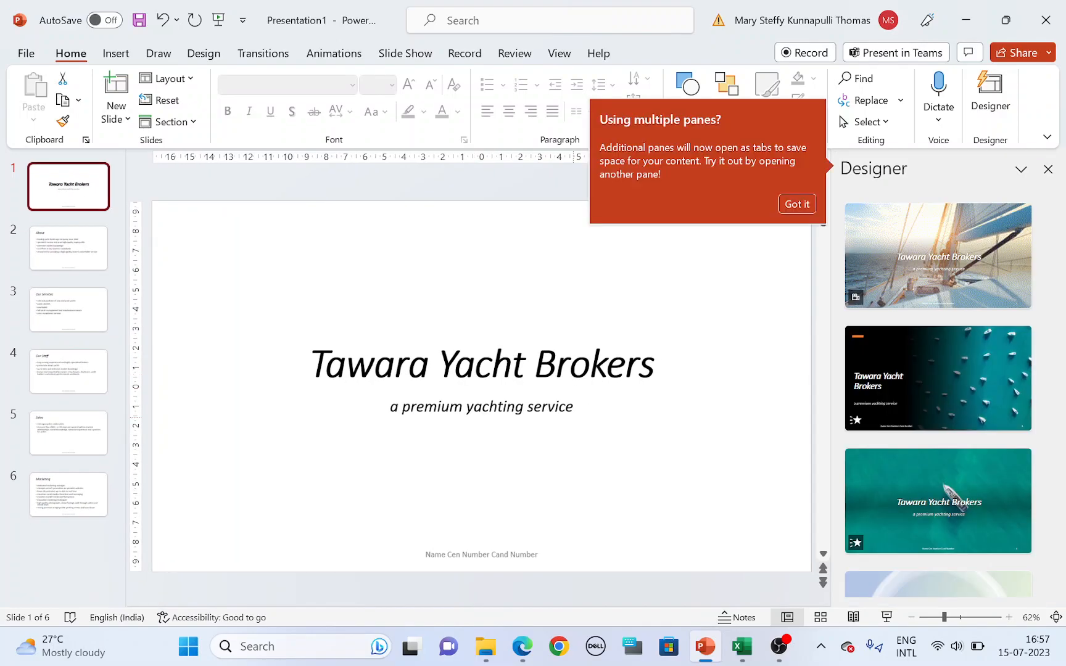
click(796, 203)
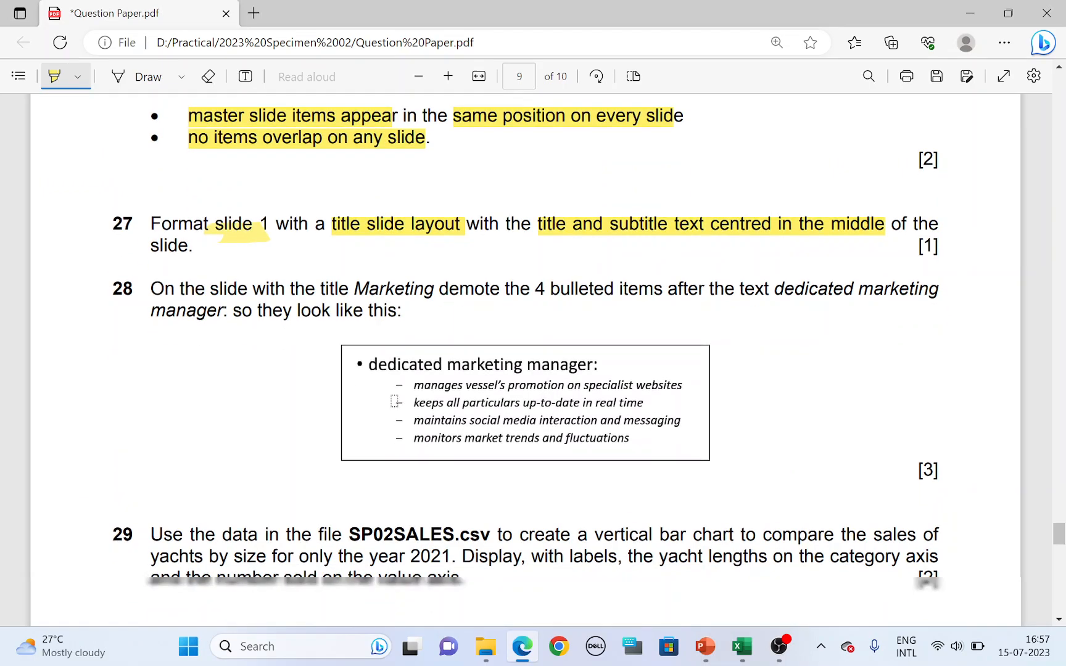
Scroll the question paper down and open the Marketing slide.
scroll(down, 3)
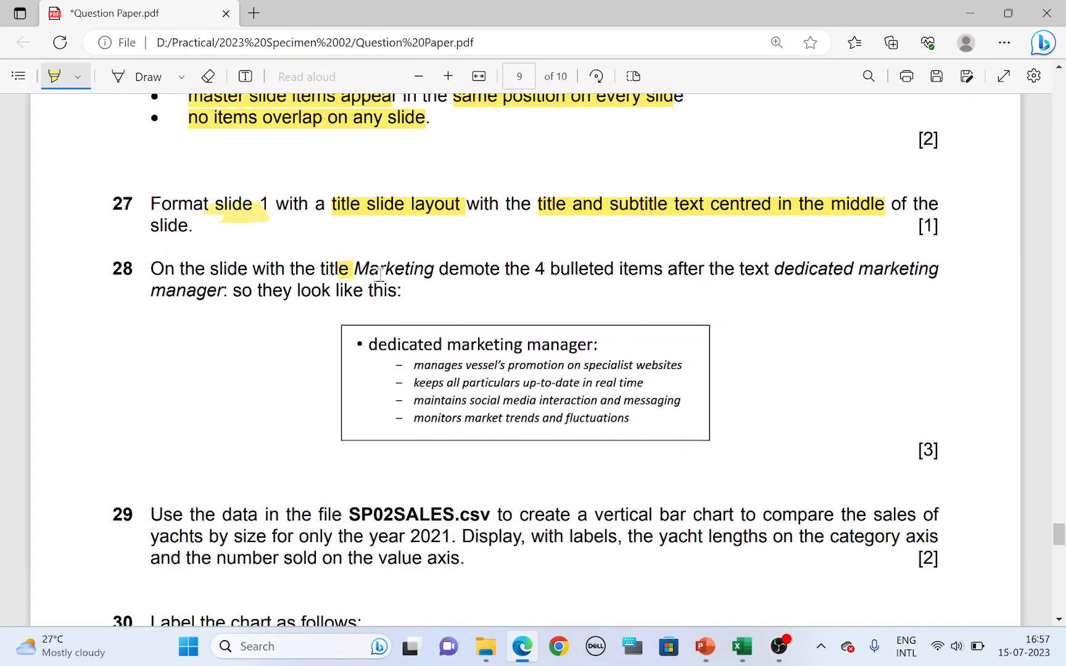
click(705, 647)
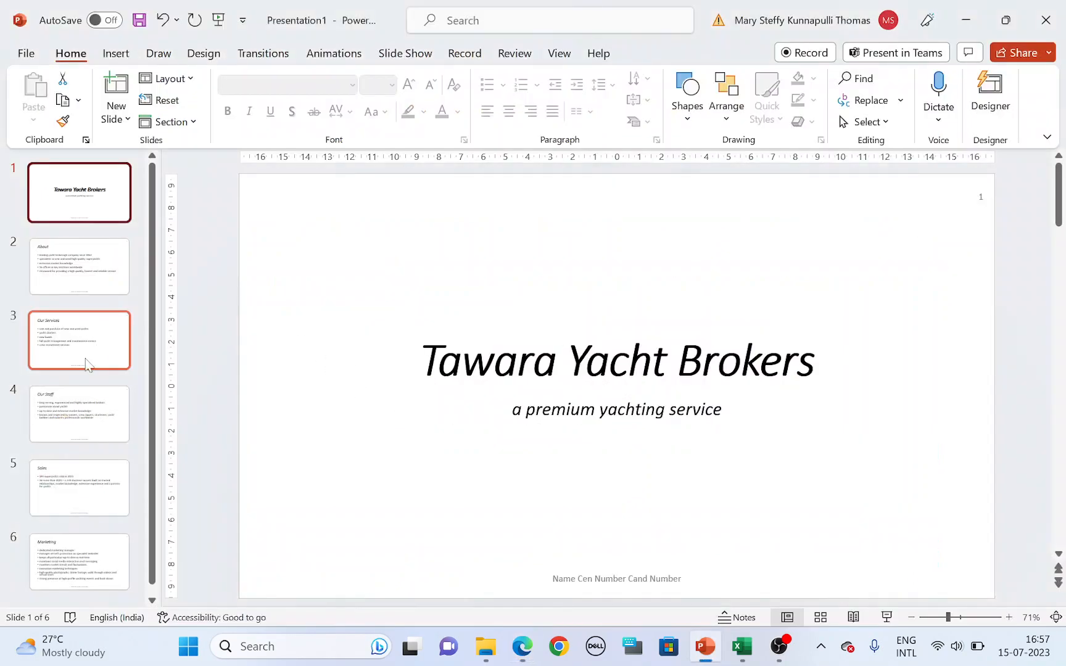
click(79, 561)
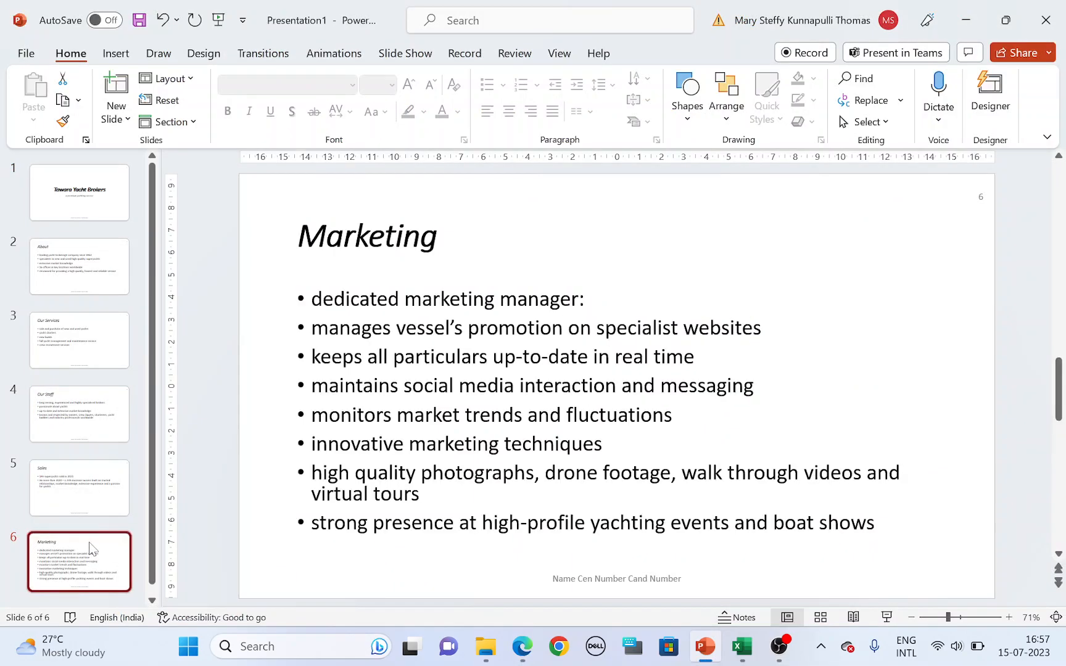
Highlight '4 bulleted items' and 'dedicated marketing manager' in task 28.
click(519, 647)
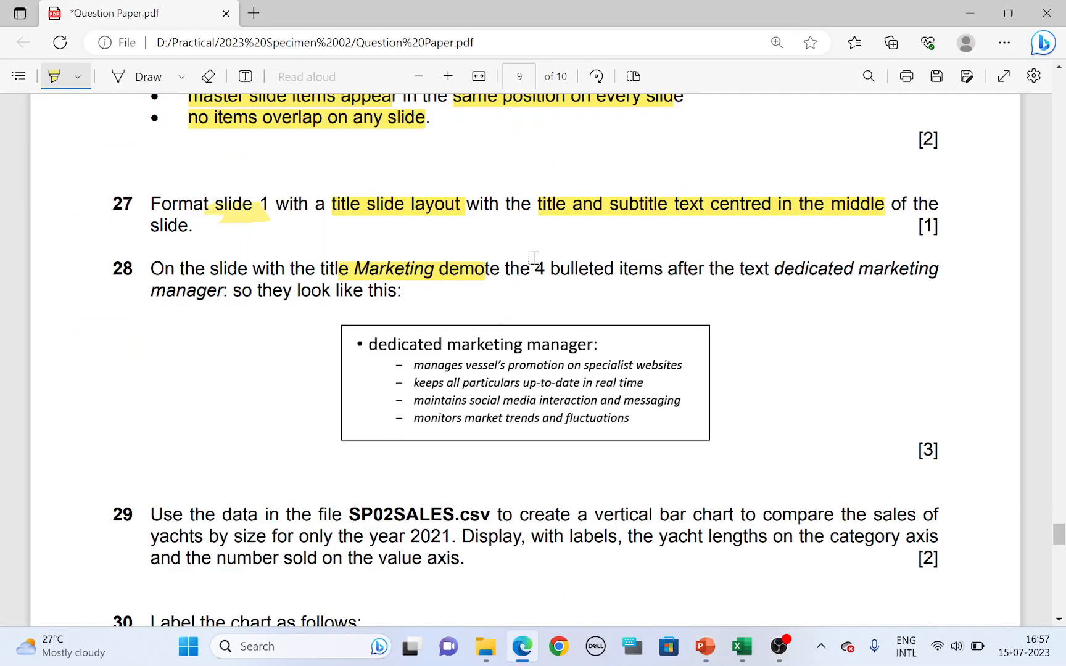
drag(535, 269, 658, 268)
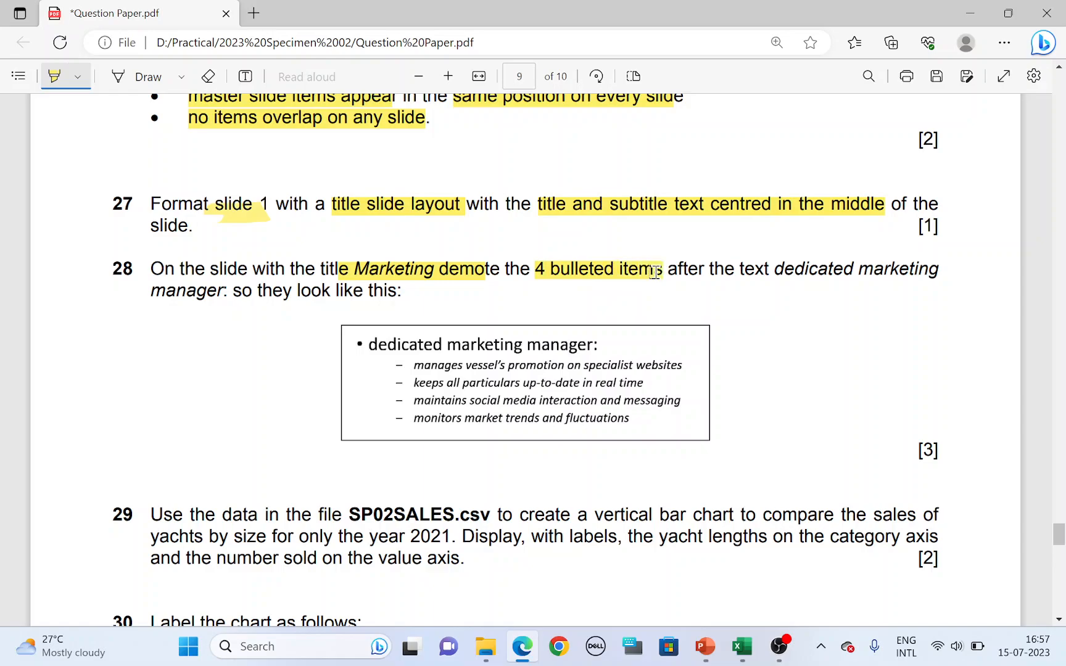
mouse_move(771, 269)
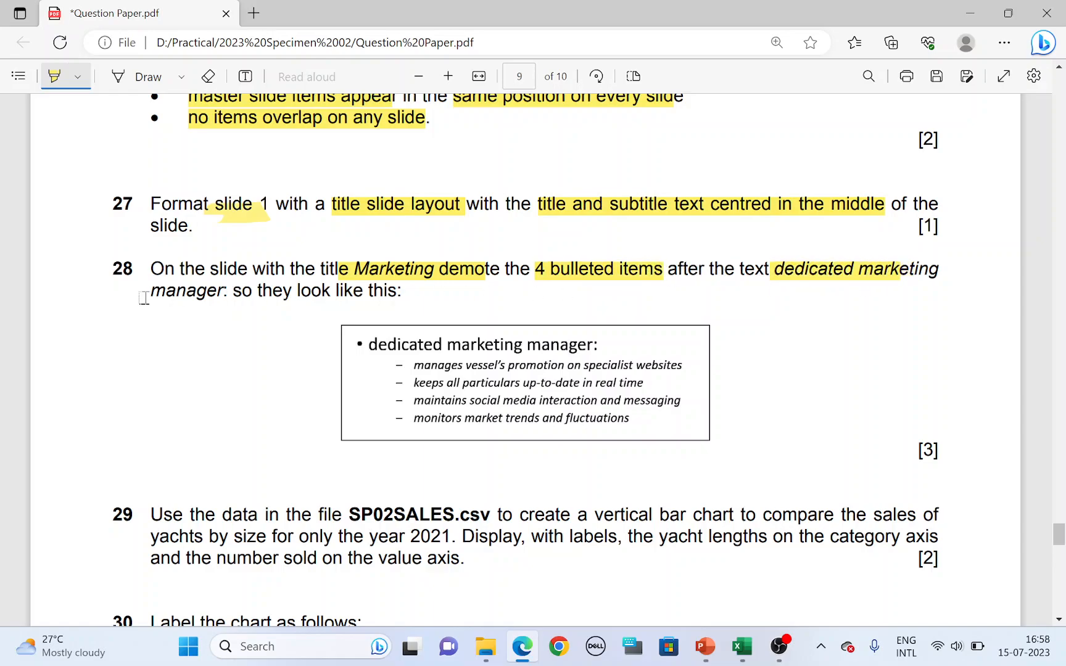
double_click(186, 291)
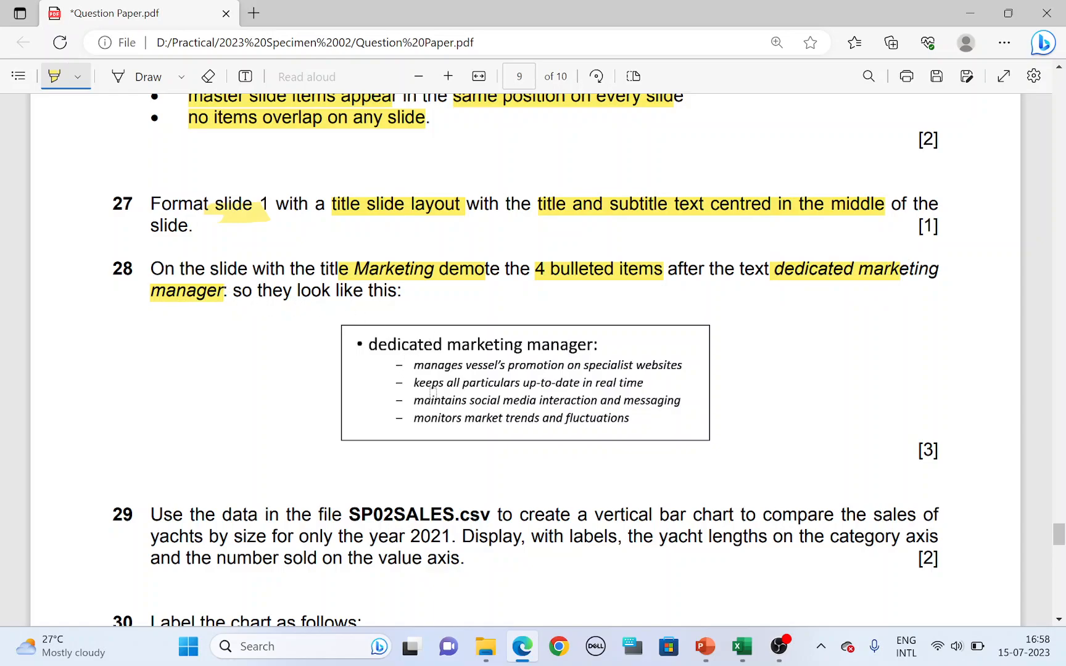
click(703, 646)
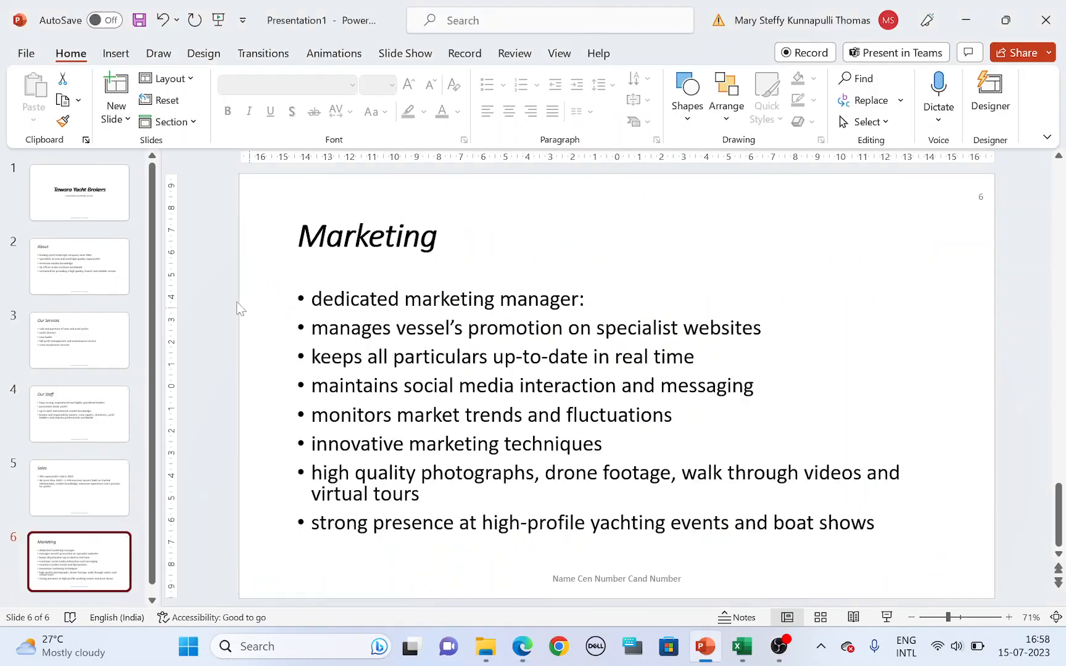
Select the four bullets under 'dedicated marketing manager:' and open the bullet style options.
drag(311, 327, 365, 356)
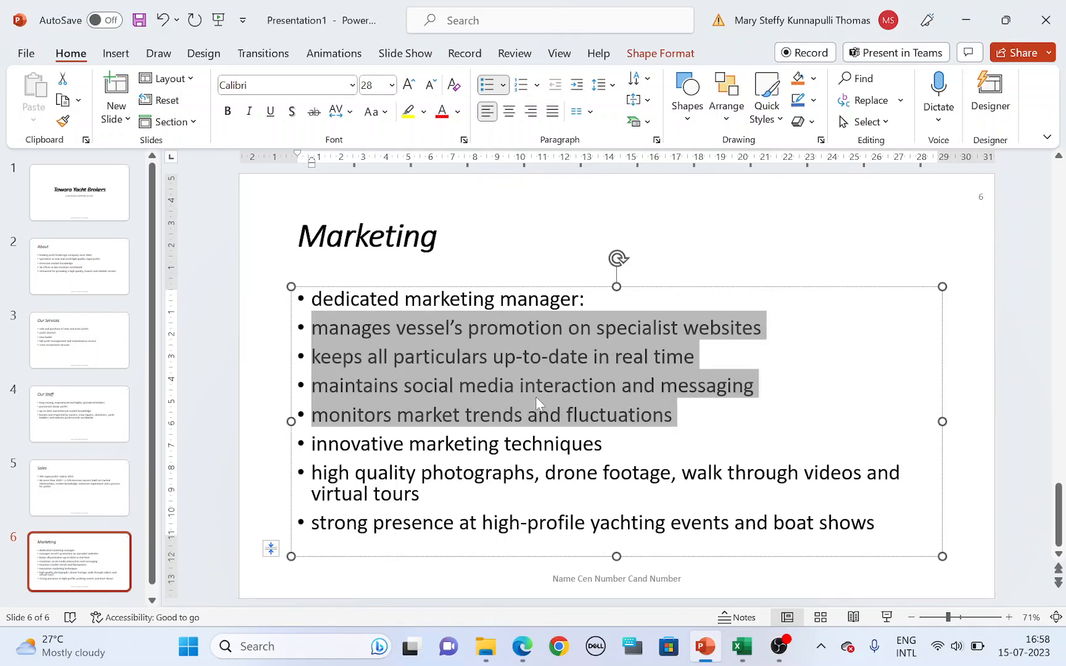
click(519, 647)
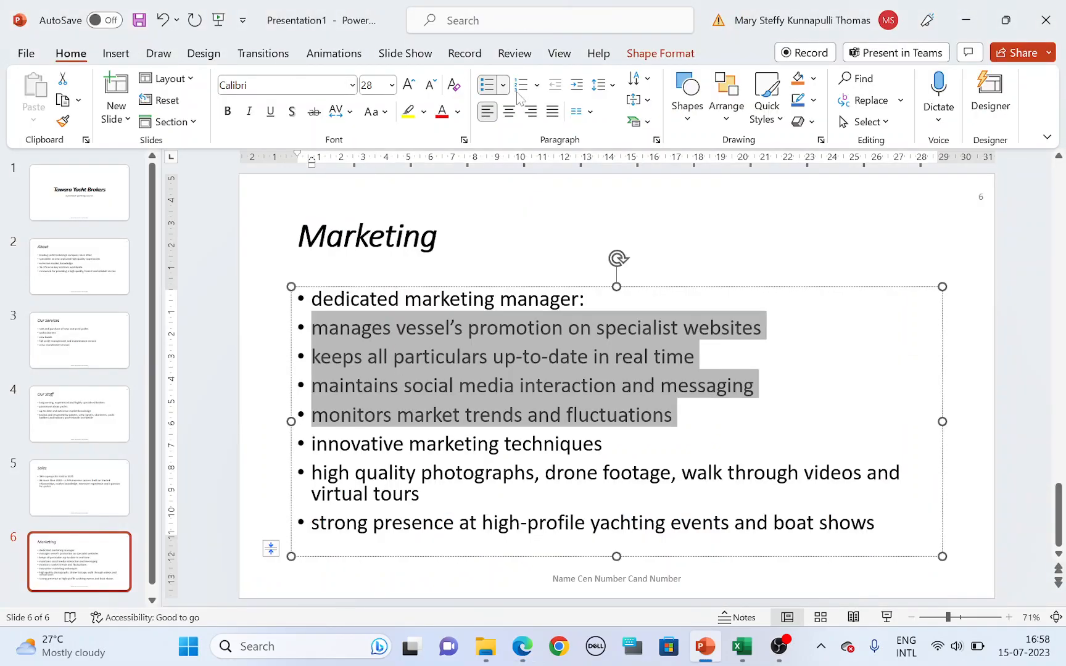
click(502, 85)
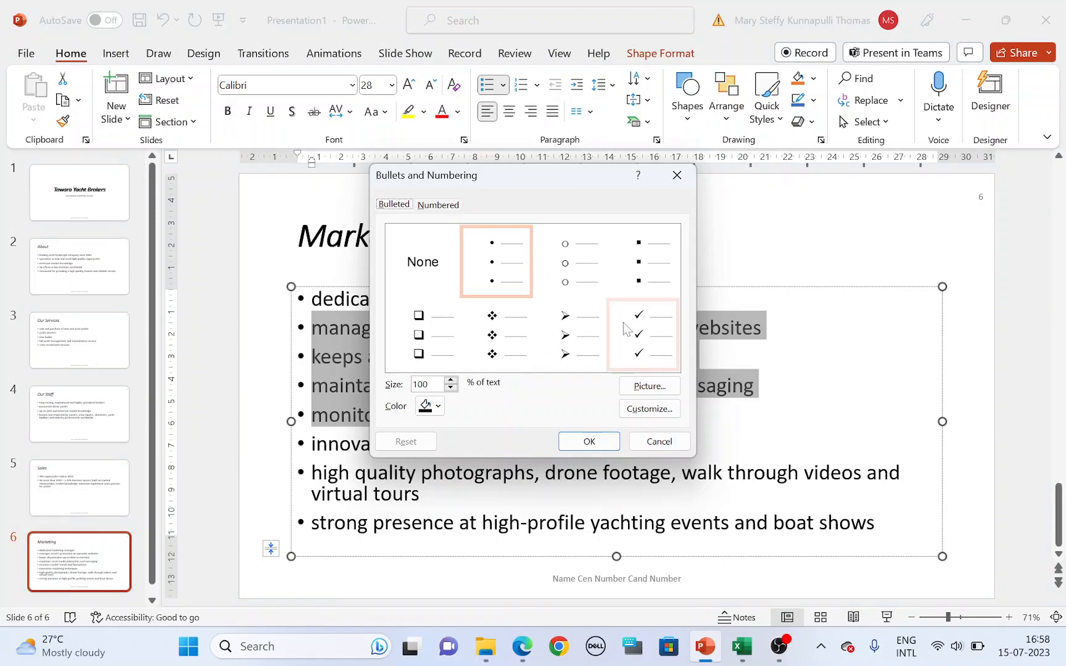
mouse_move(650, 409)
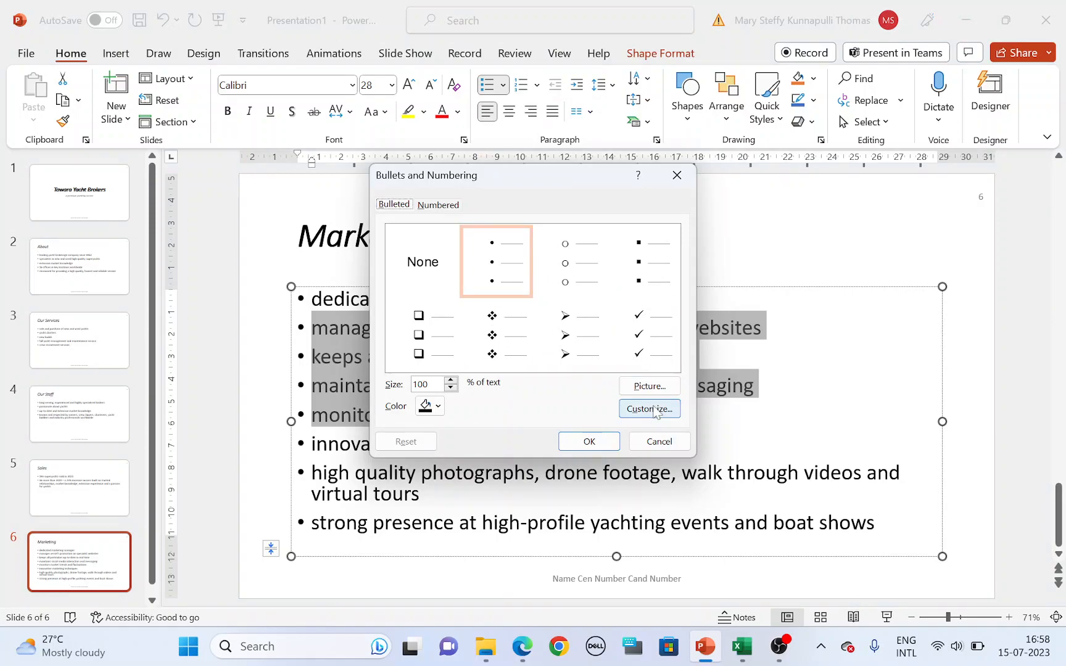
Replace the round bullets with a hyphen from the Basic Latin symbol set.
click(650, 409)
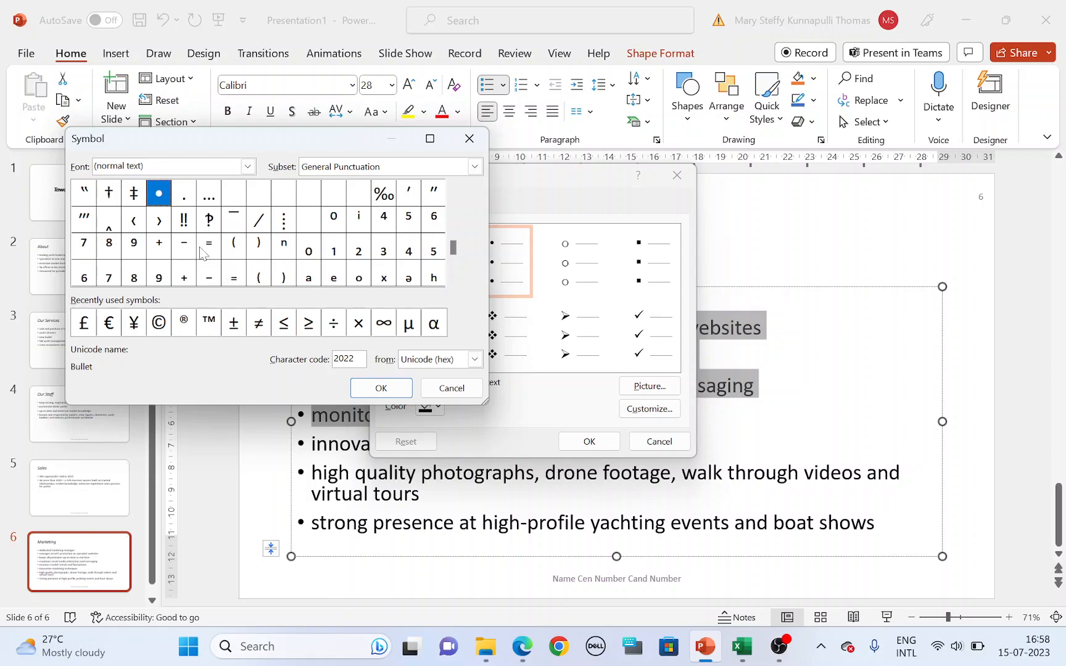
click(183, 247)
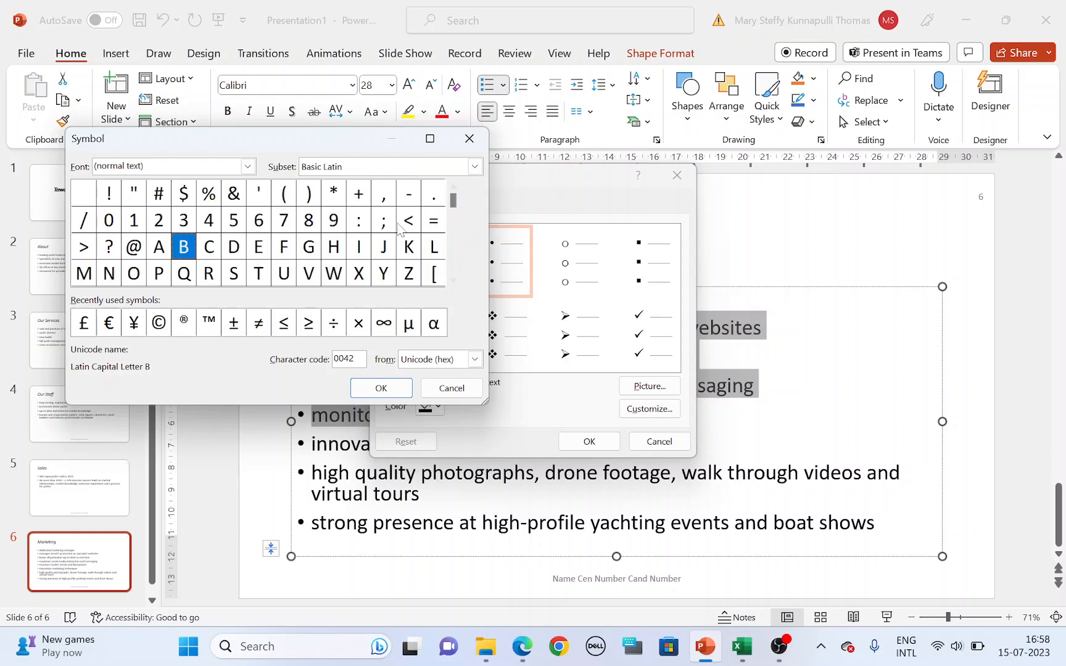
click(407, 194)
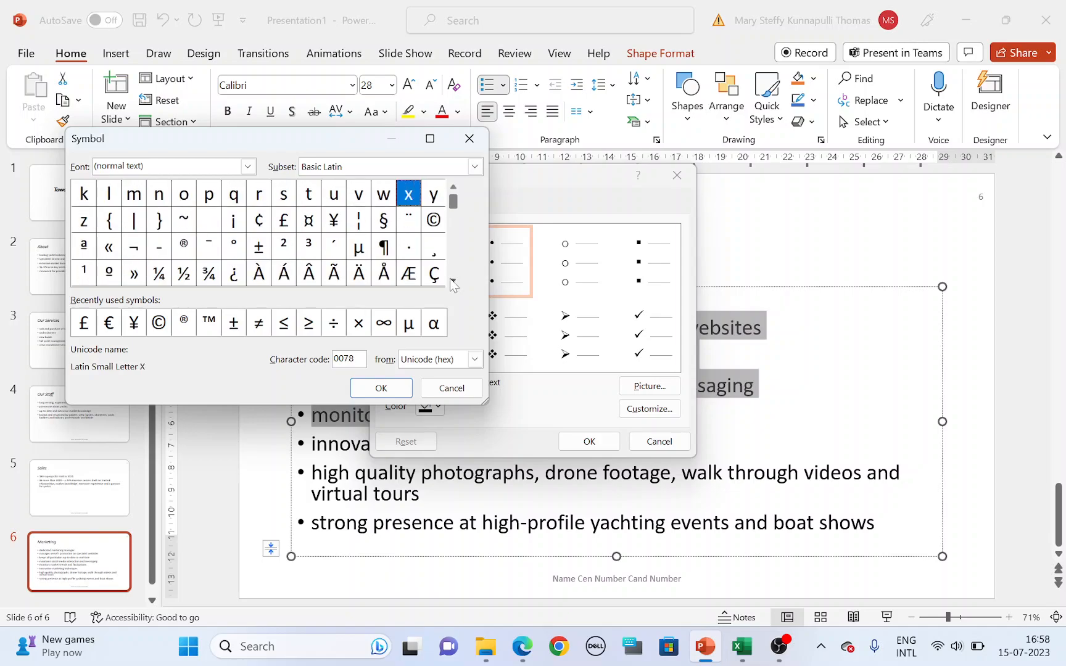
click(159, 247)
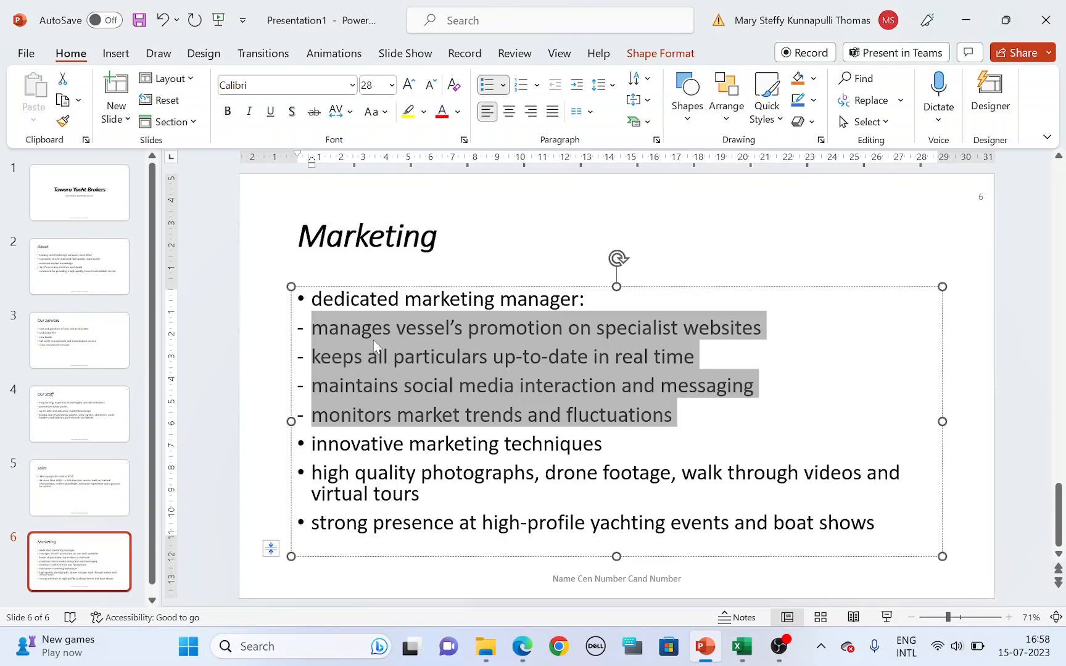
mouse_move(379, 389)
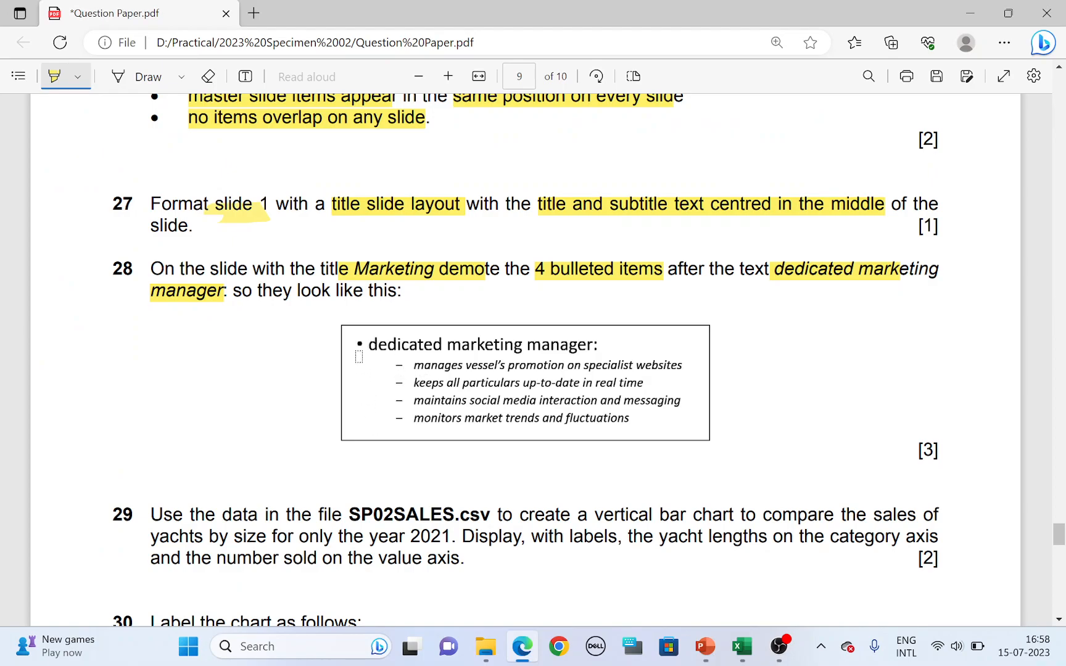
Demote the four dash-bulleted lines to italic sub-points under dedicated marketing manager.
click(702, 646)
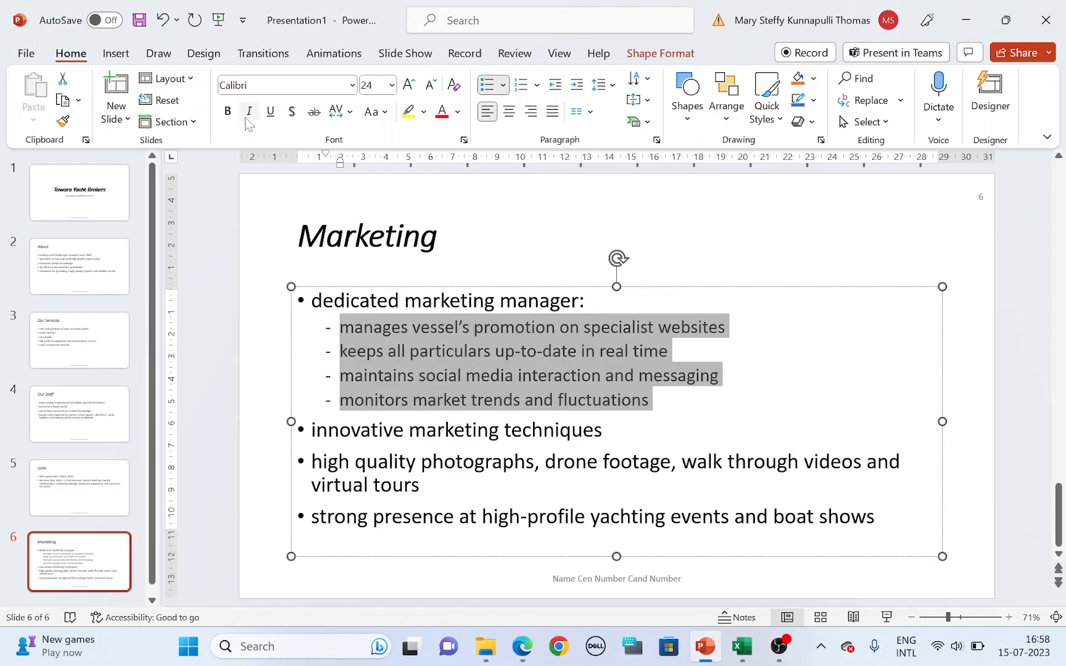
key(alt+tab)
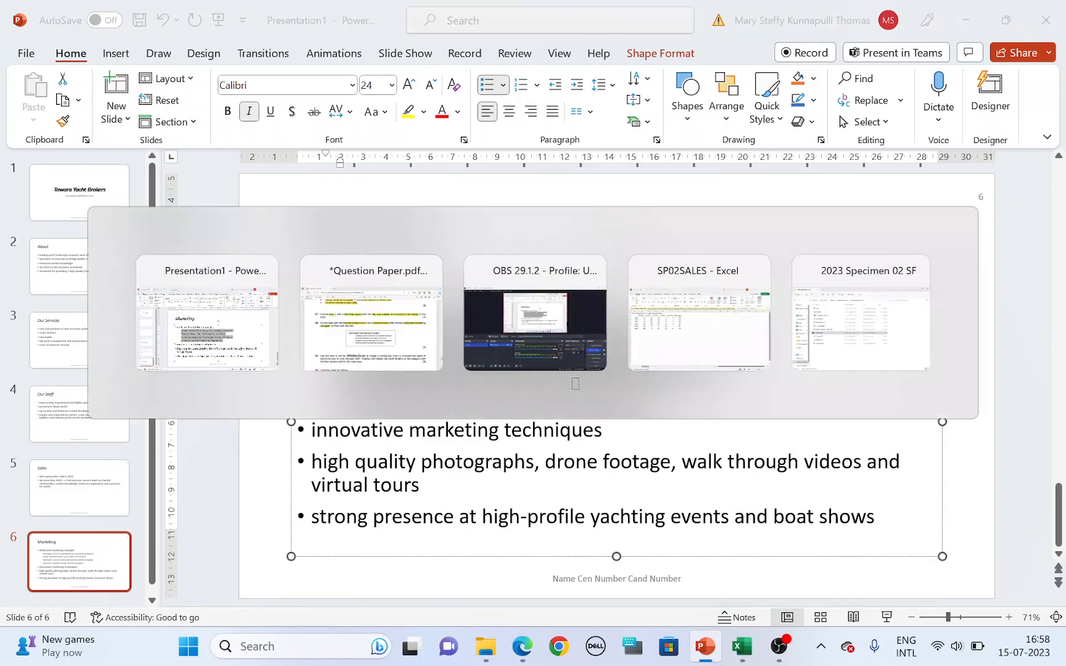
Highlight 'only the year 2021' in question 29 of the question paper.
click(371, 313)
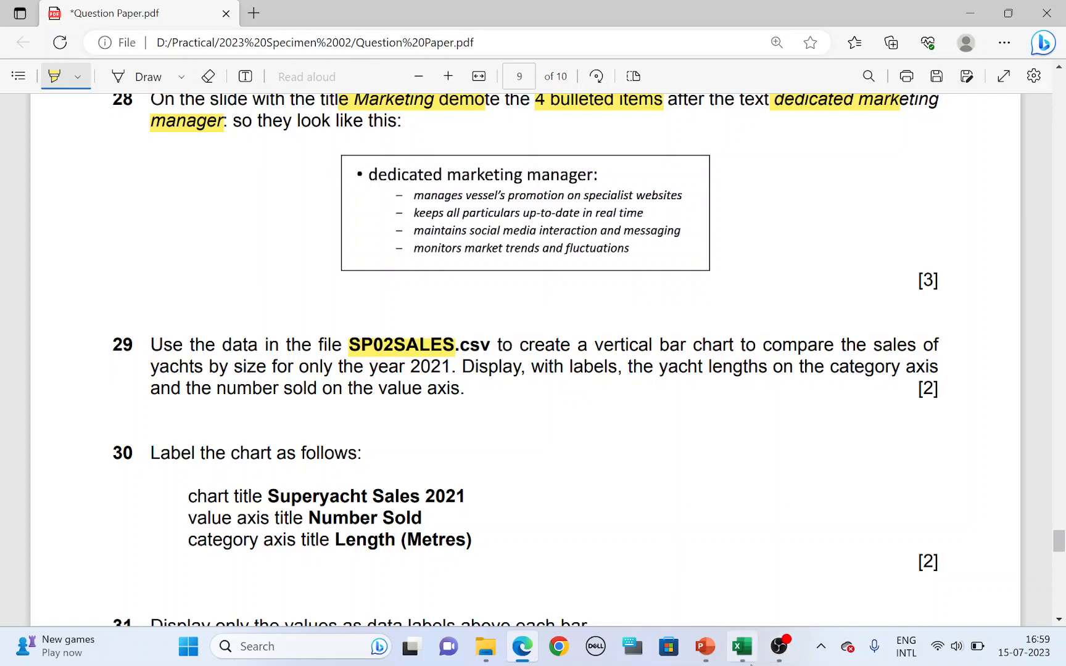
click(742, 646)
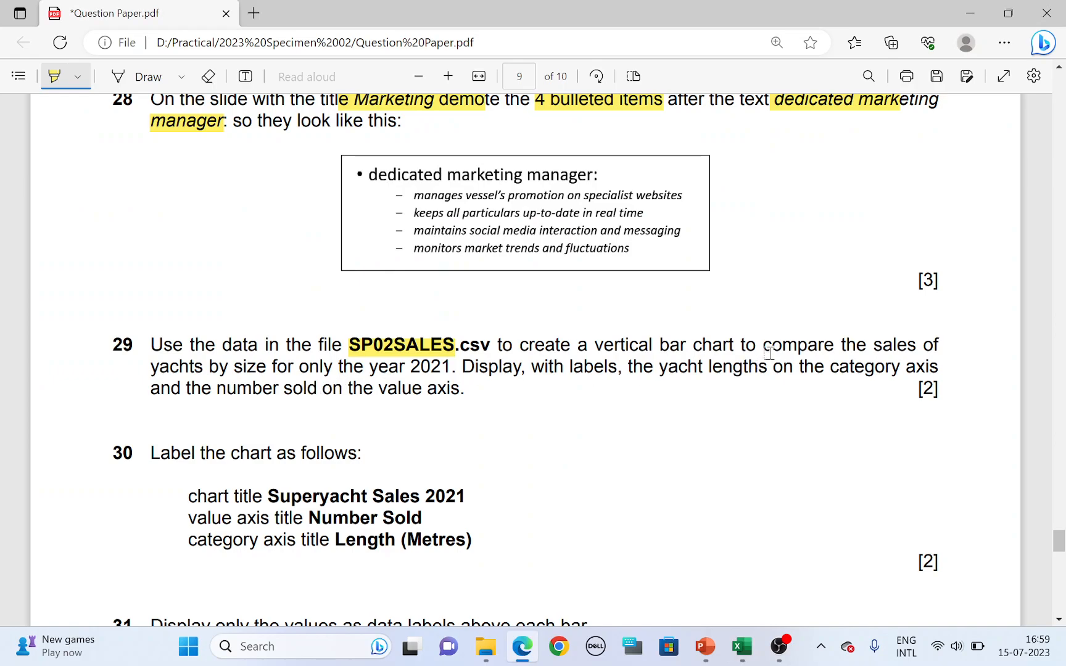
mouse_move(400, 366)
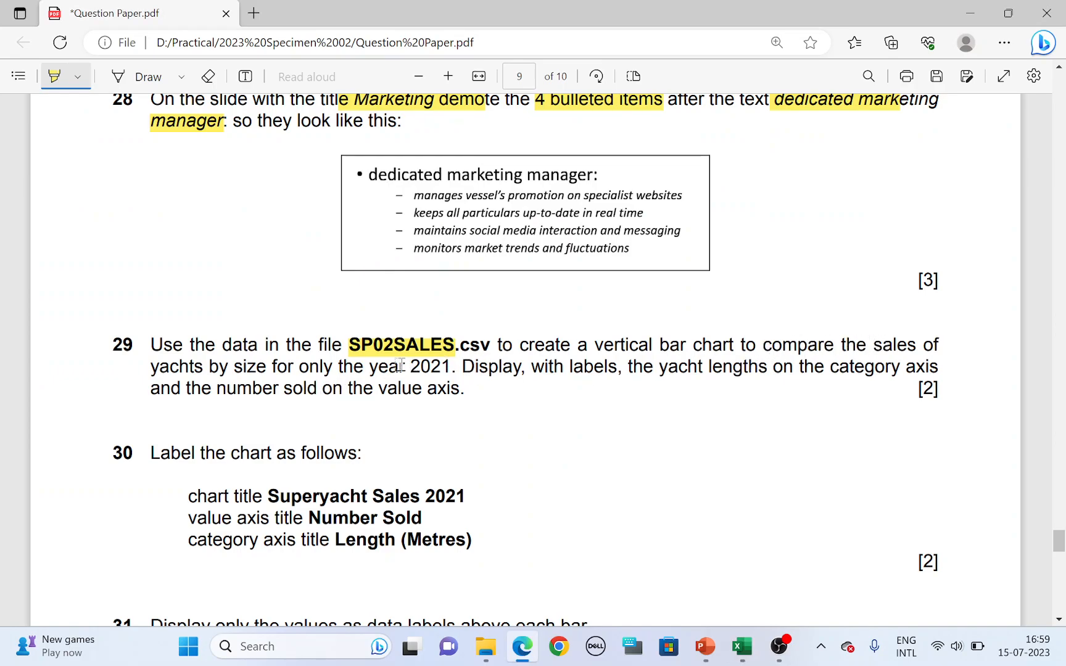
mouse_move(289, 367)
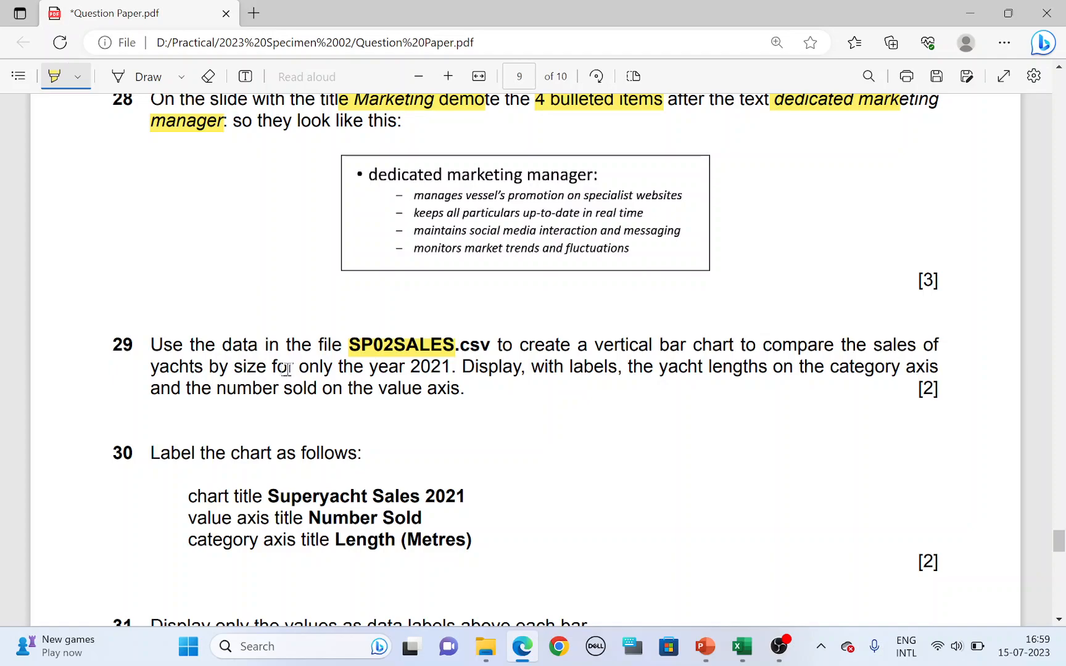
drag(279, 366, 454, 366)
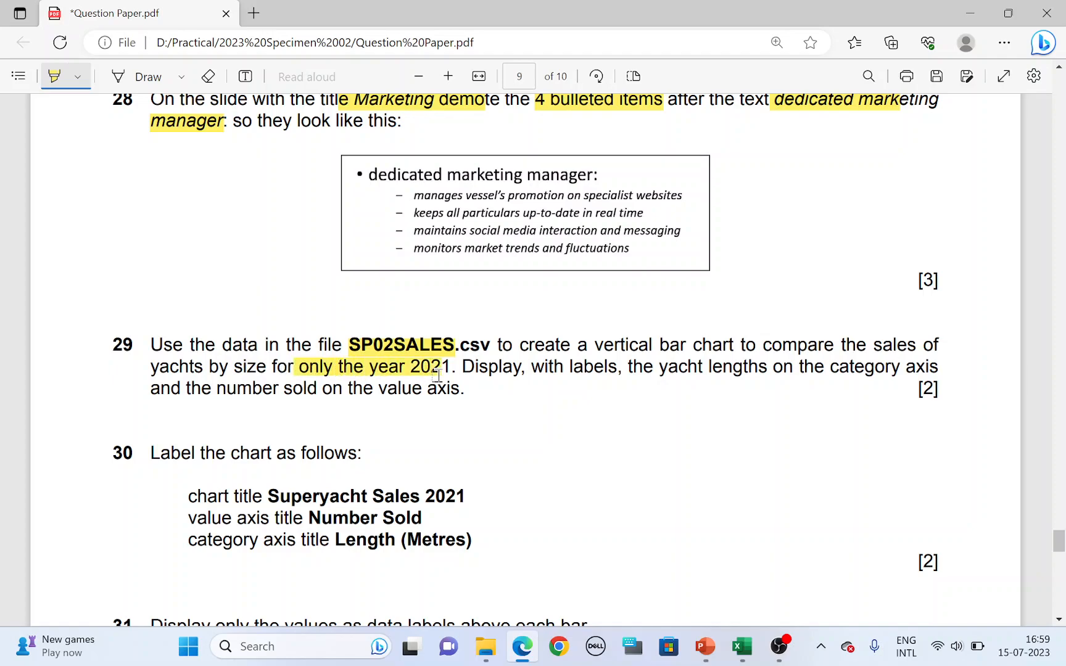
click(741, 647)
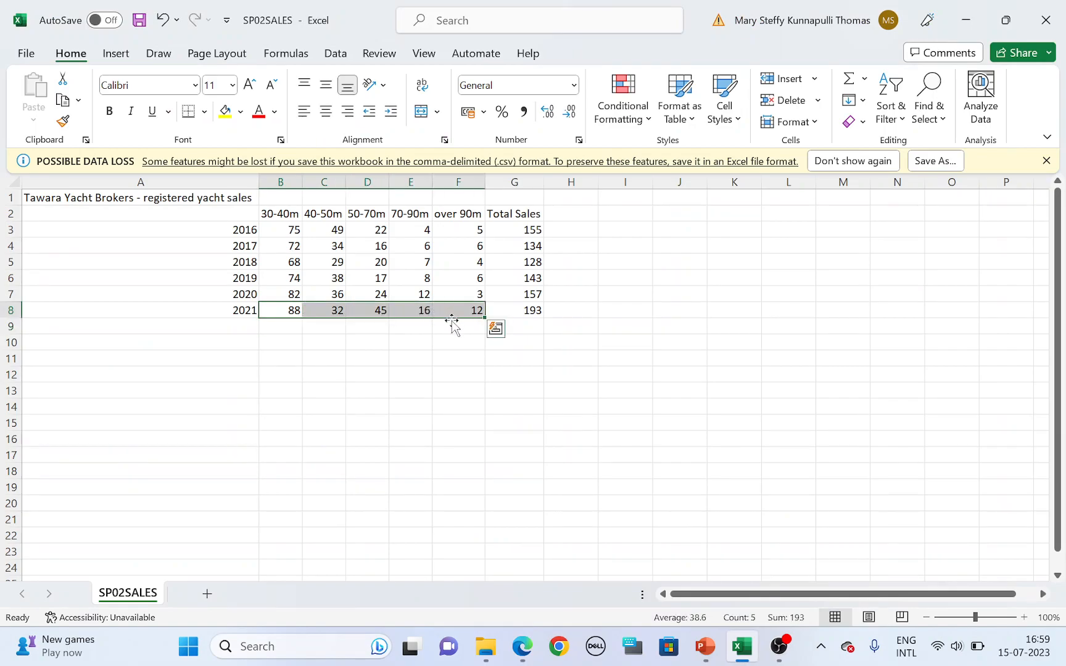
Insert a recommended clustered column chart of the 2021 yacht sales figures.
click(116, 53)
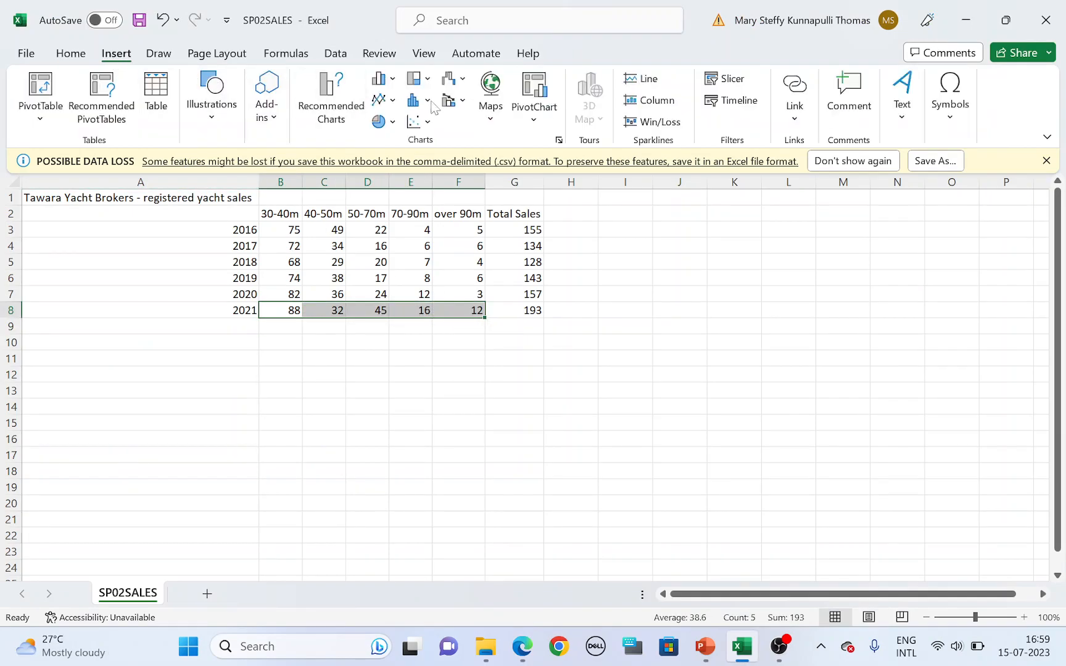
mouse_move(331, 96)
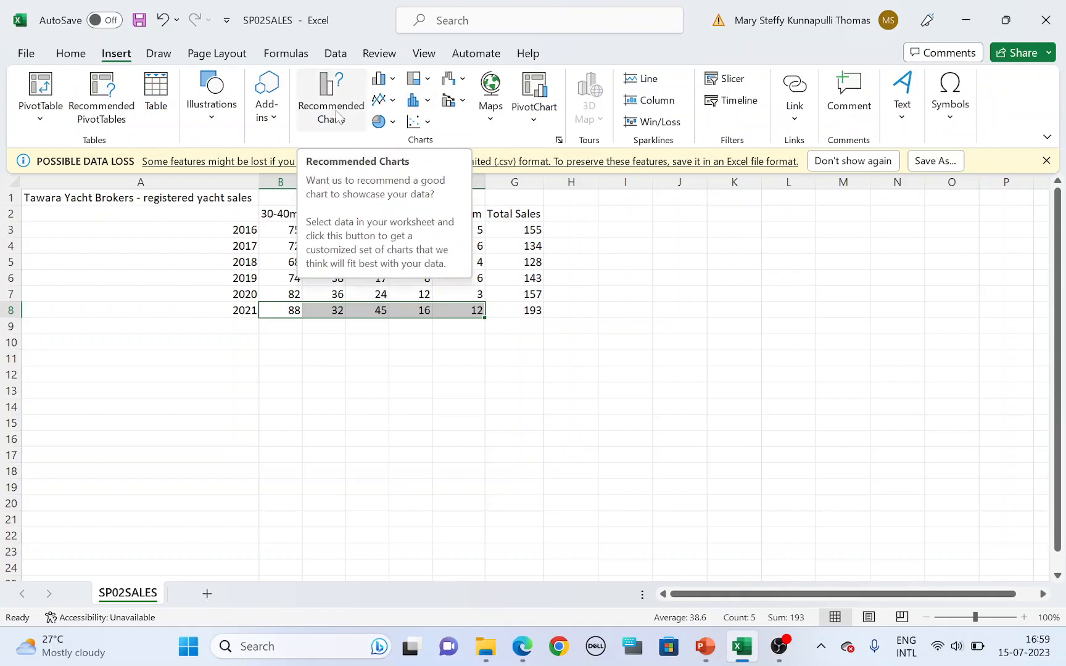
click(332, 96)
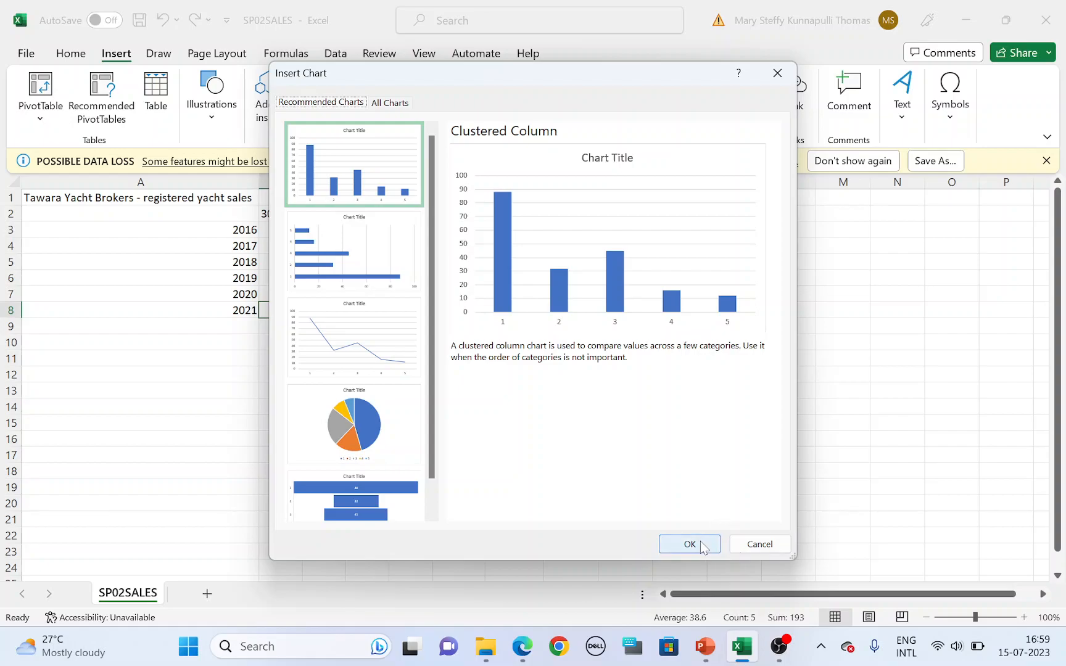
click(689, 544)
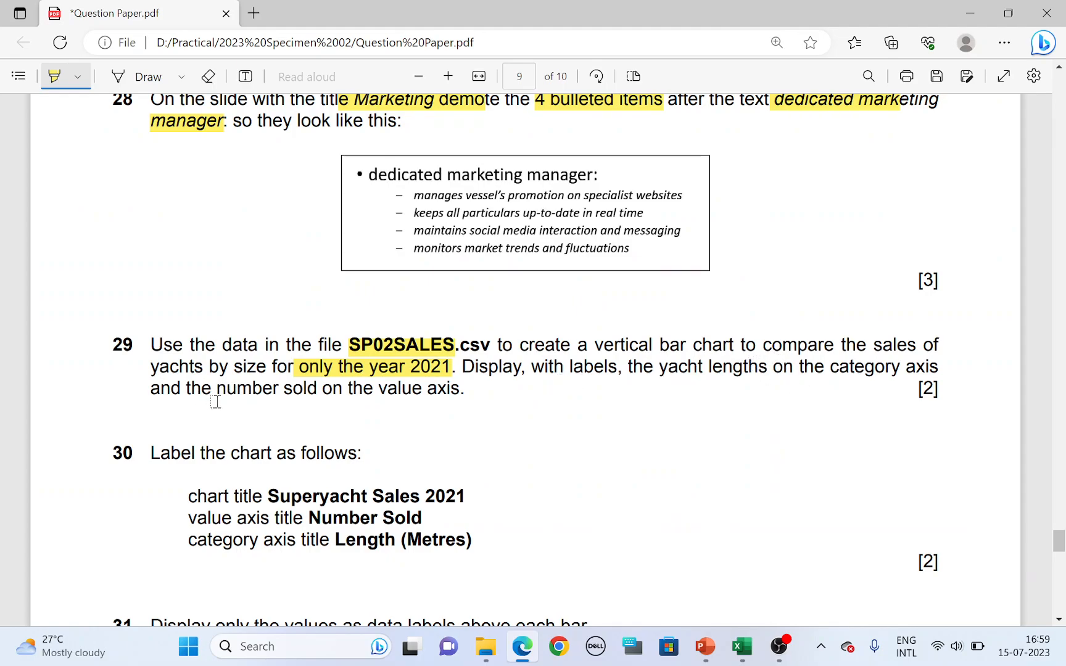
Scroll the question paper to questions 30 and 31 and highlight a requirement.
scroll(down, 3)
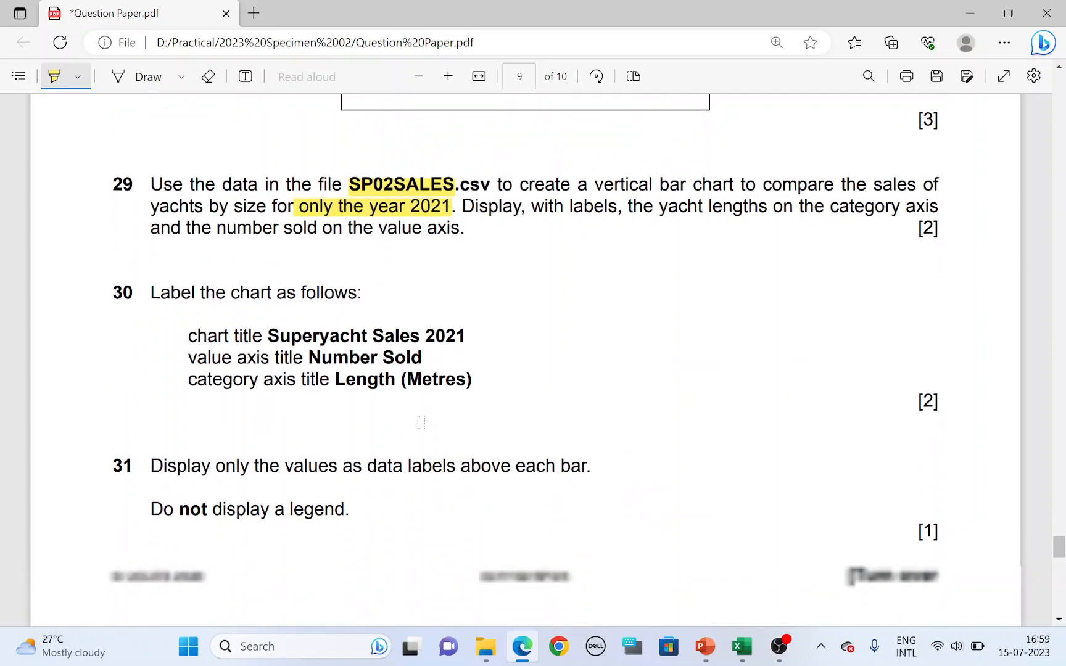
scroll(down, 3)
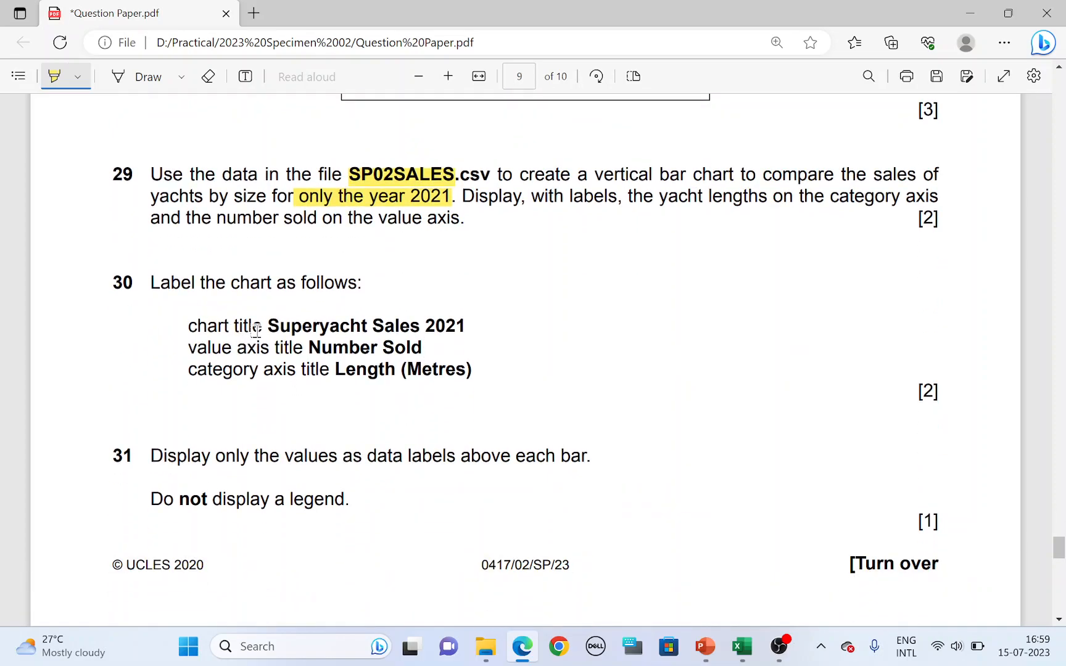
drag(267, 326, 466, 326)
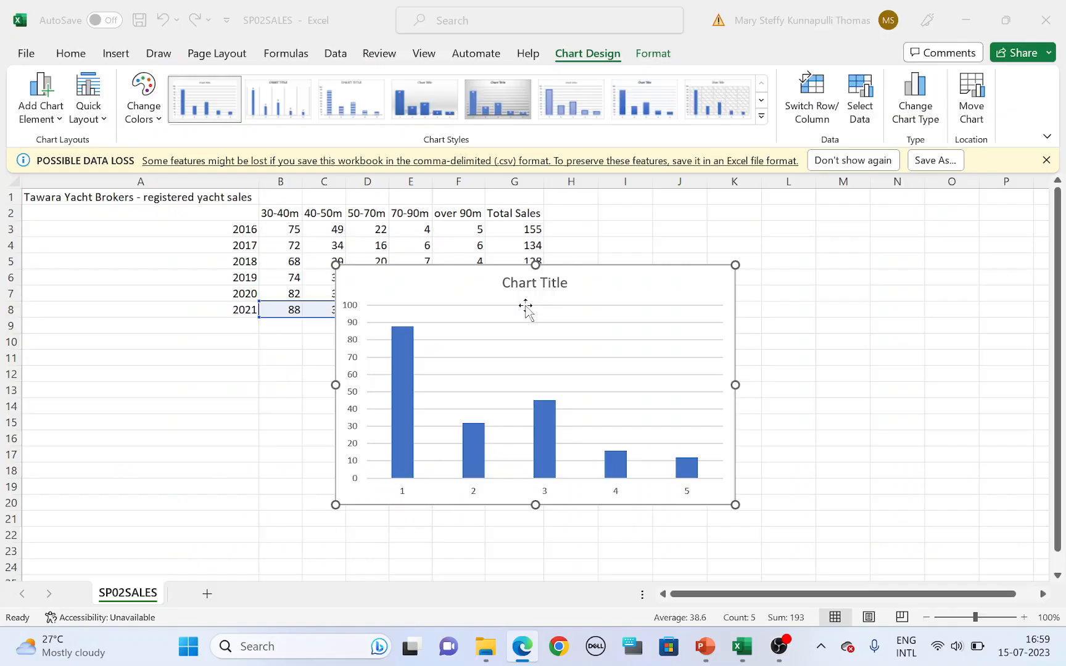
Change the chart title to Superyacht Sales 2021.
click(534, 282)
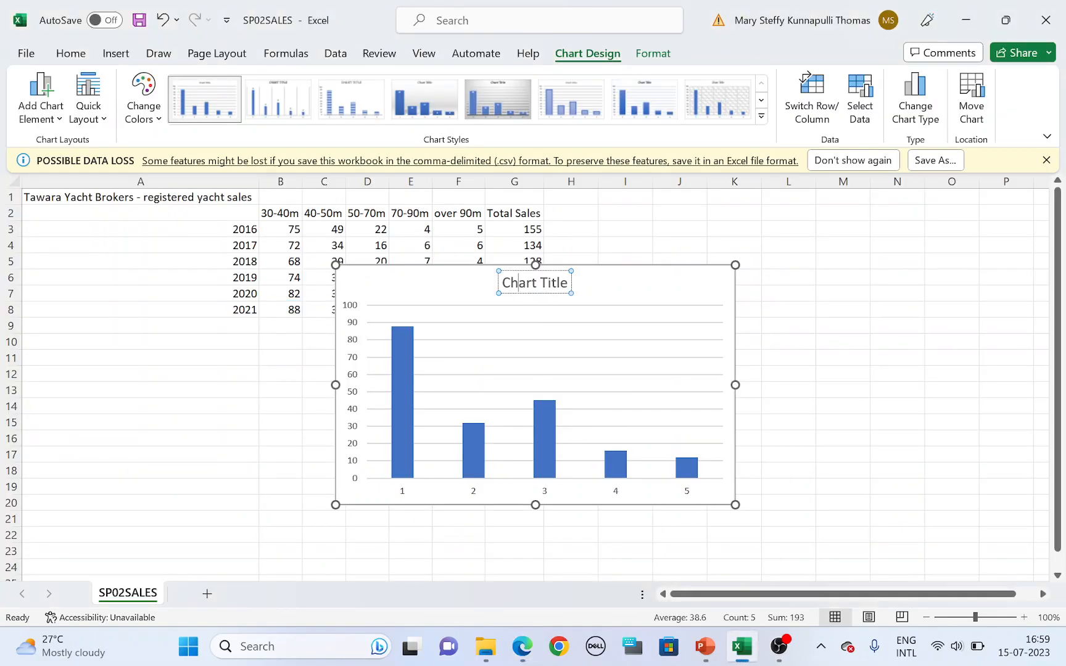
click(535, 282)
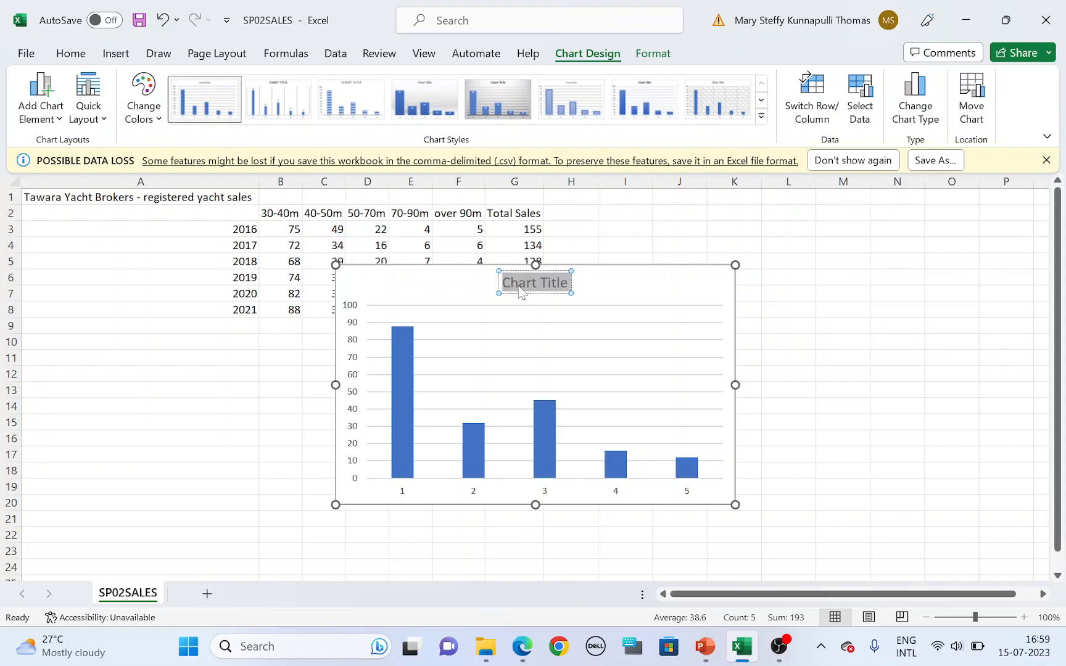
text(Super)
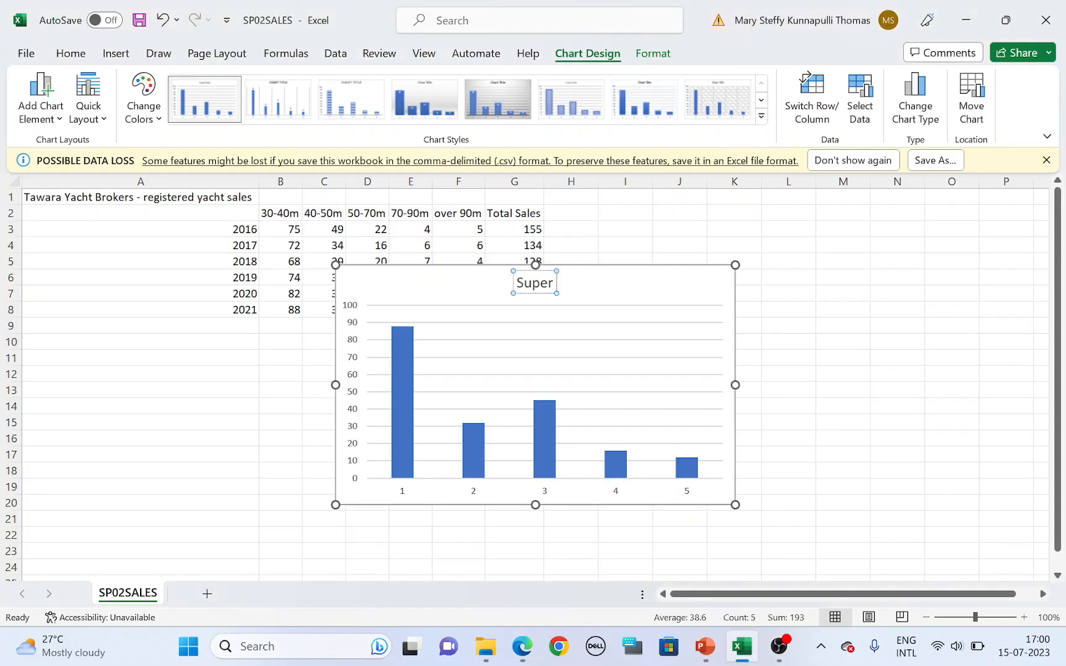
text(y)
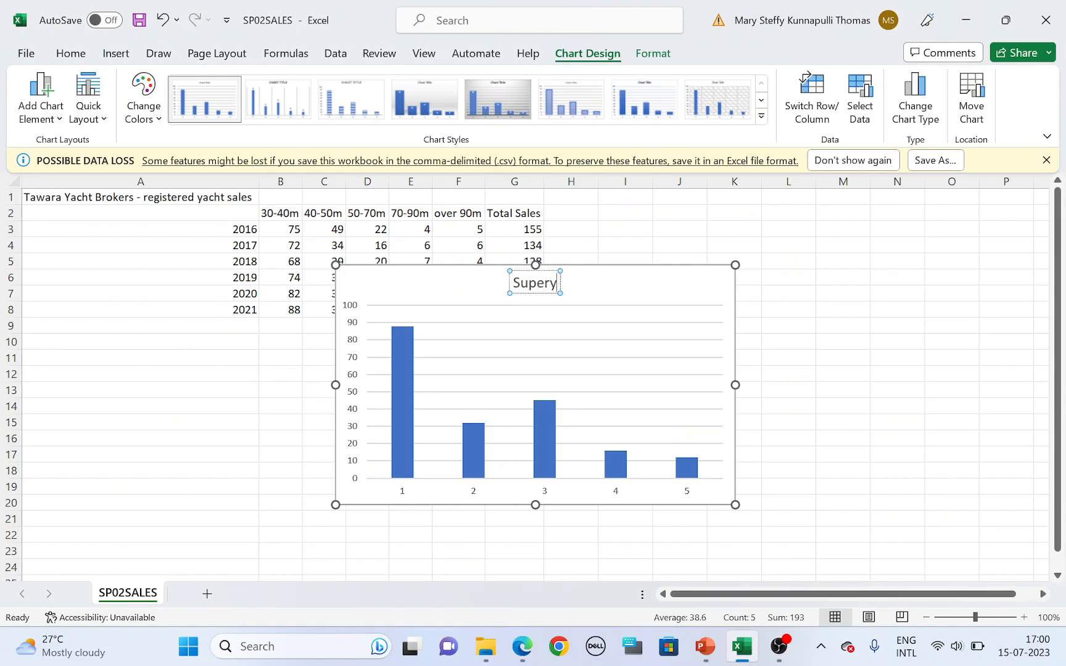
text(acht Sales 2021)
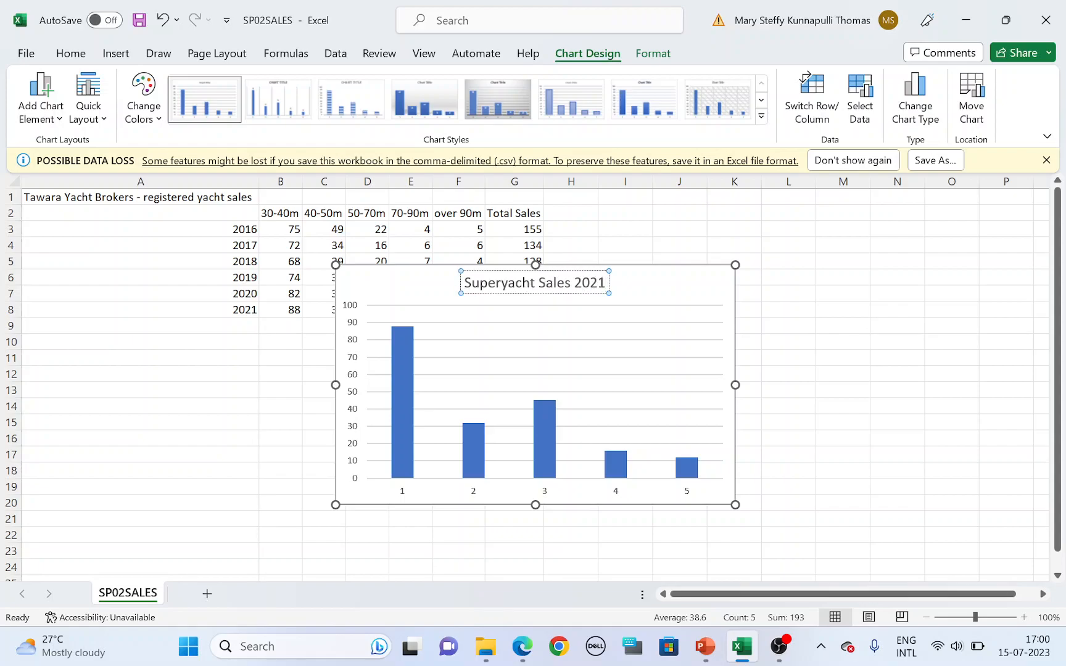
click(521, 646)
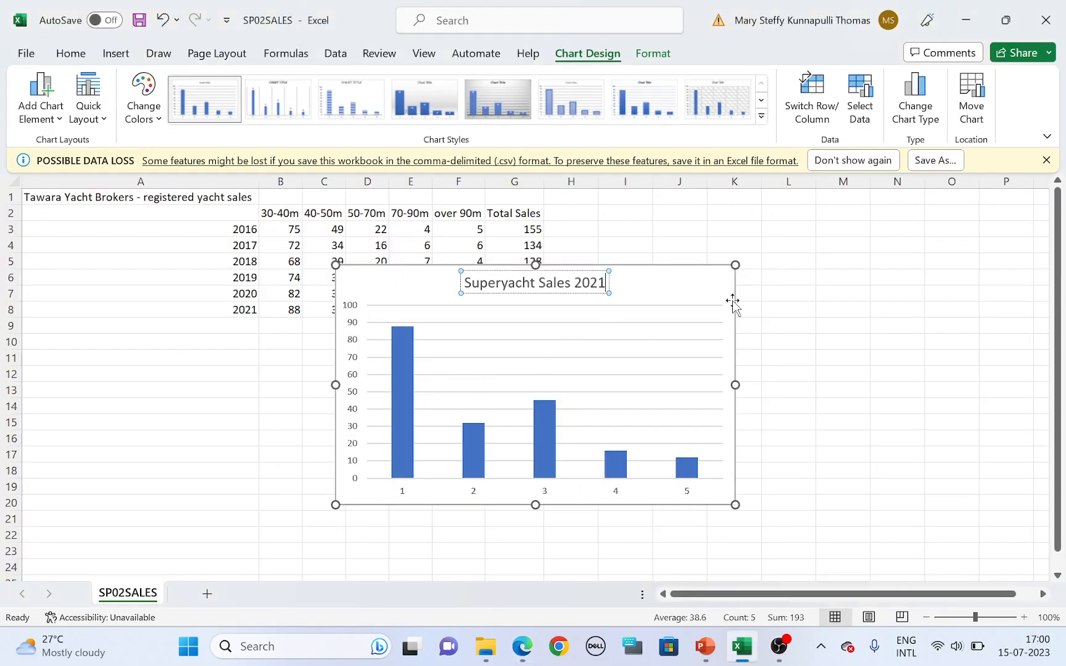
Add axis titles: Number Sold for values and Length (Metres) for categories.
click(756, 277)
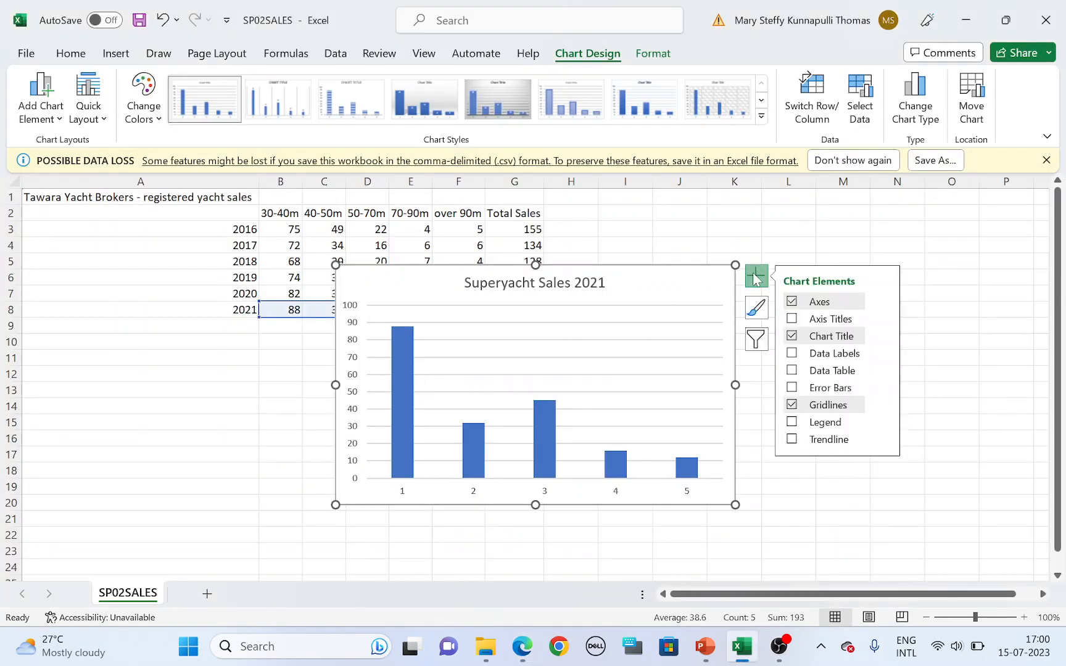
click(792, 320)
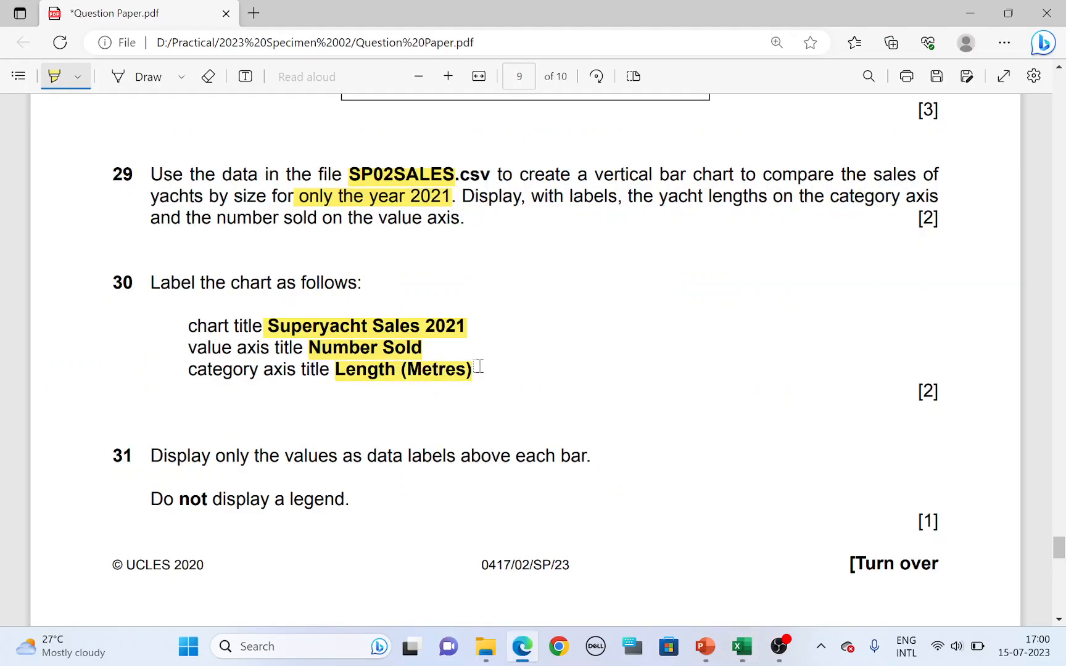
click(741, 647)
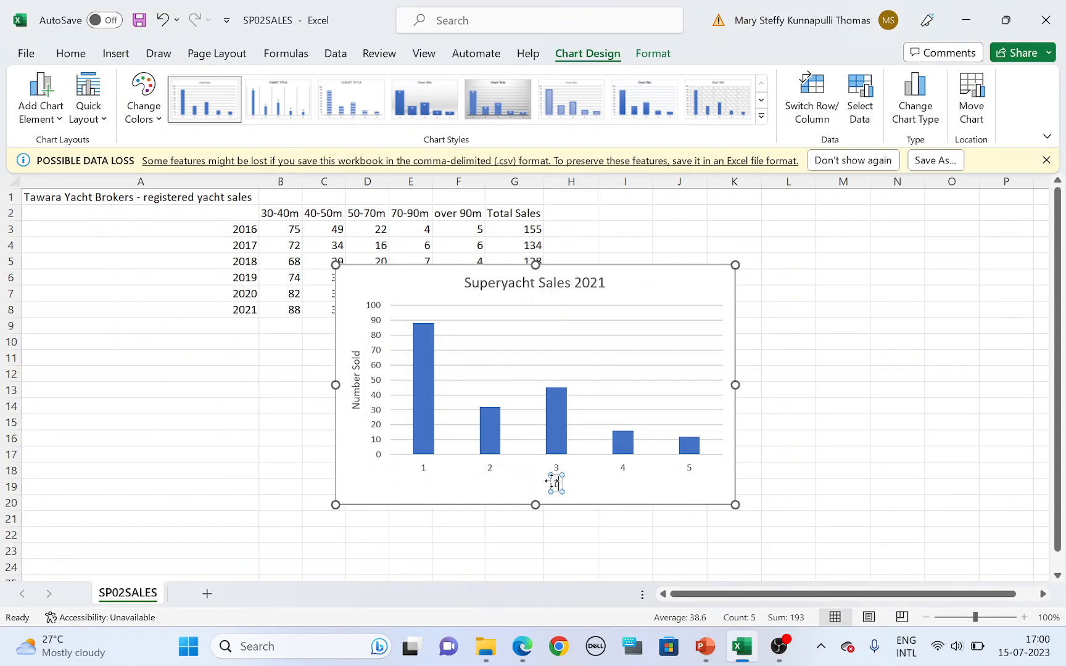
text(Length)
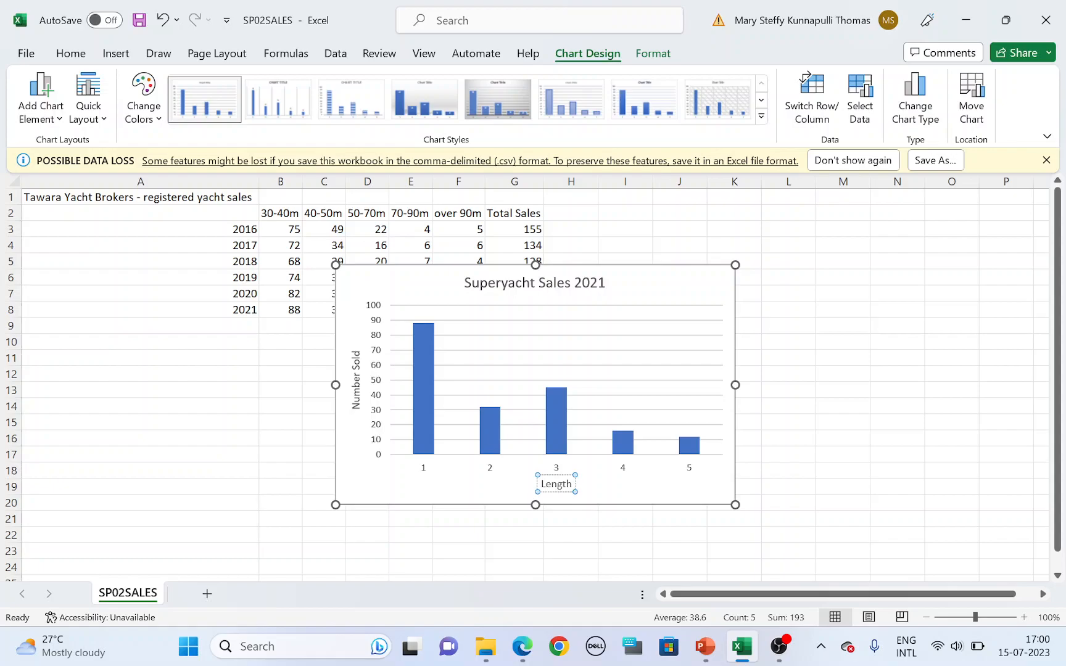
double_click(556, 484)
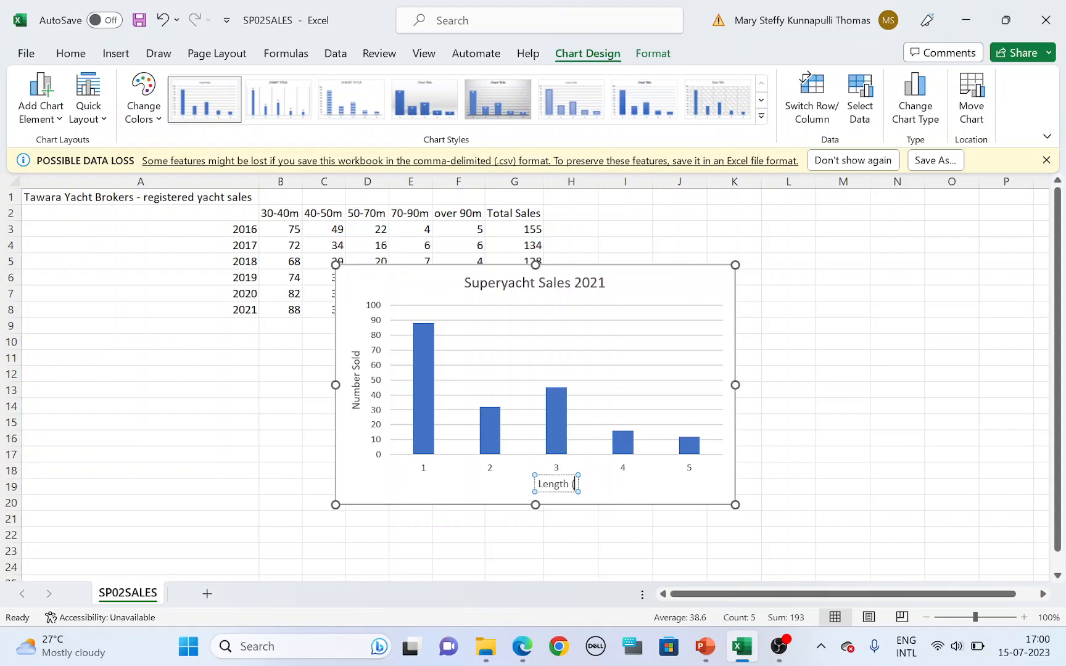
text(Metres))
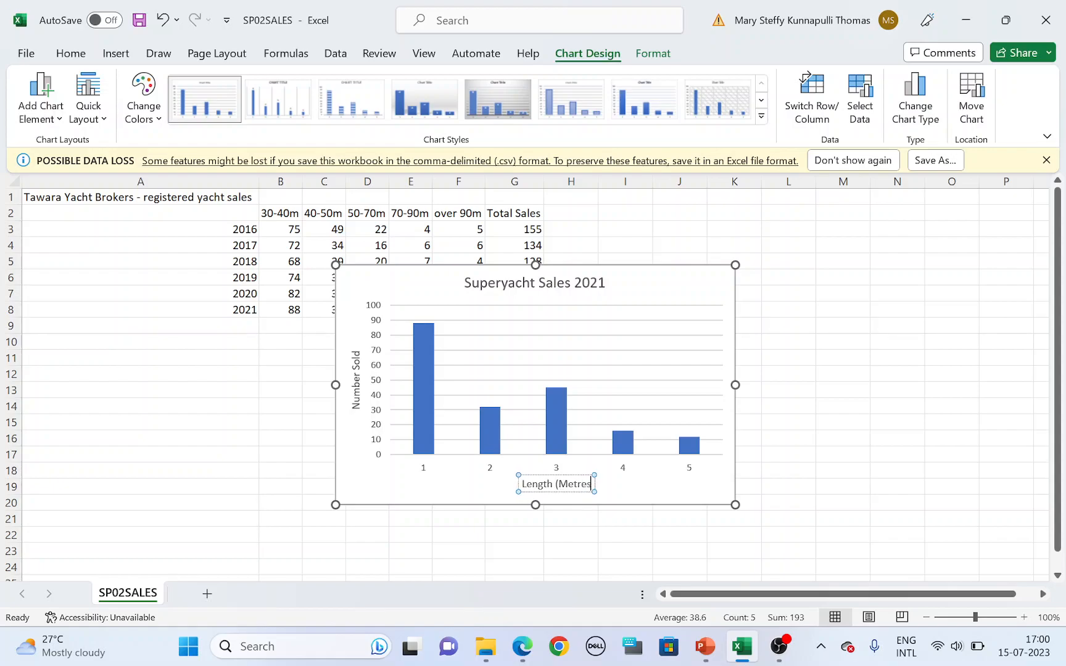
click(520, 646)
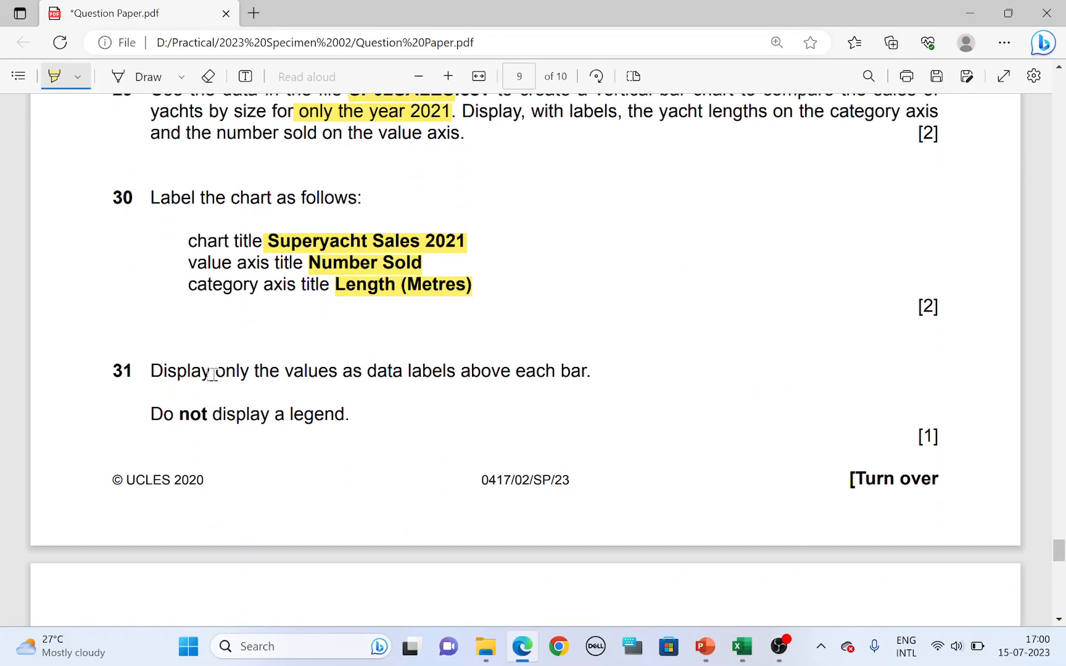
Highlight question 31's data-label requirement, then add data labels and remove the legend.
drag(213, 371, 456, 371)
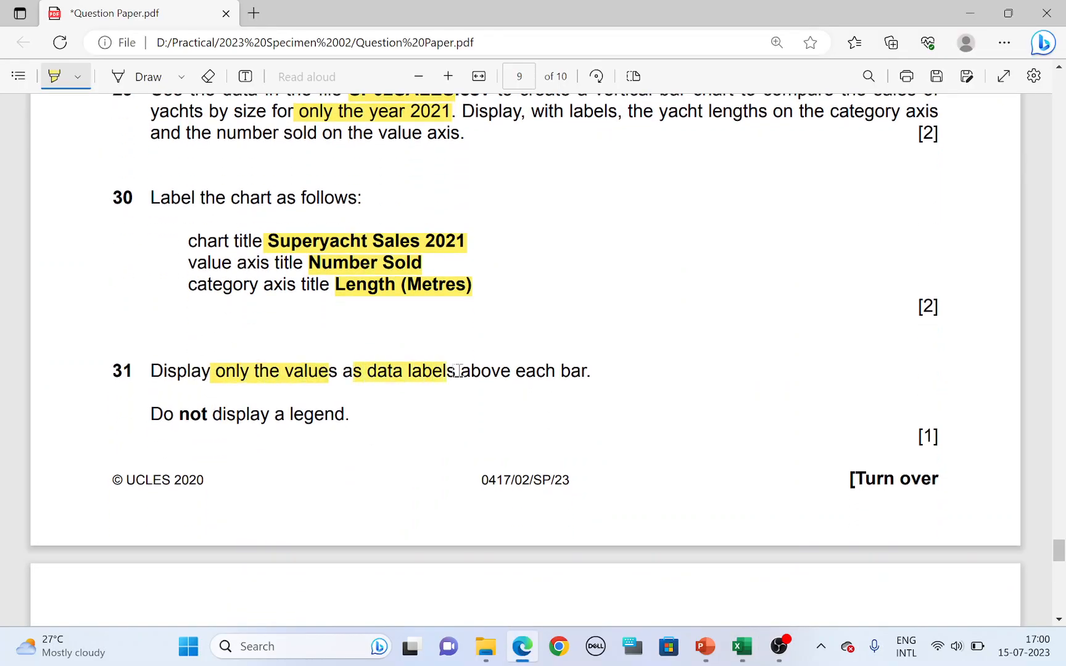
click(741, 646)
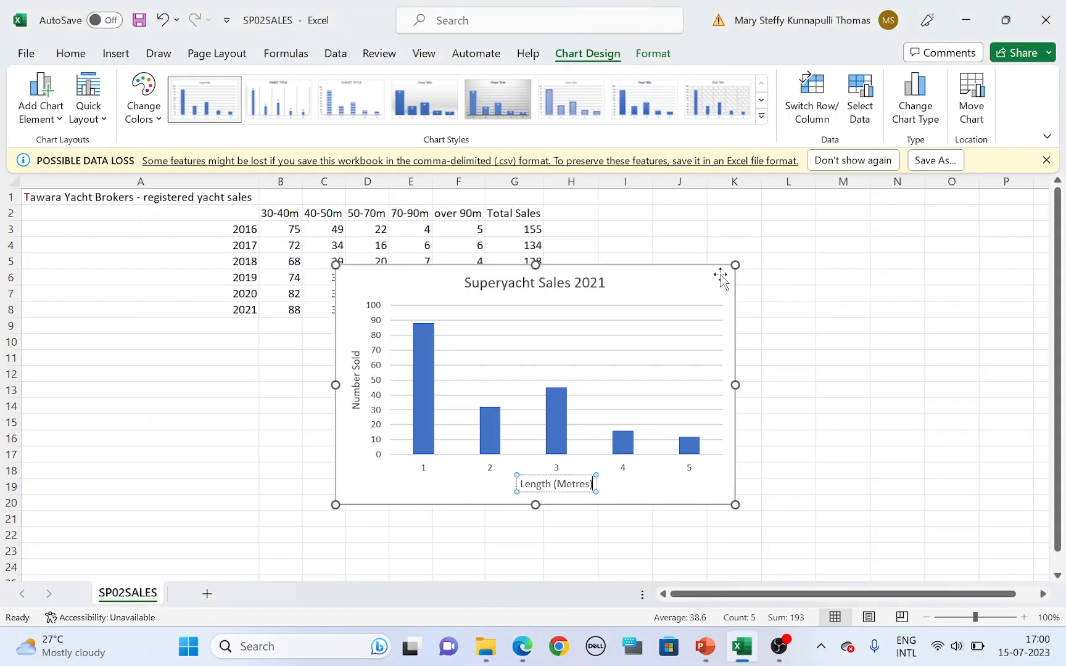
click(756, 276)
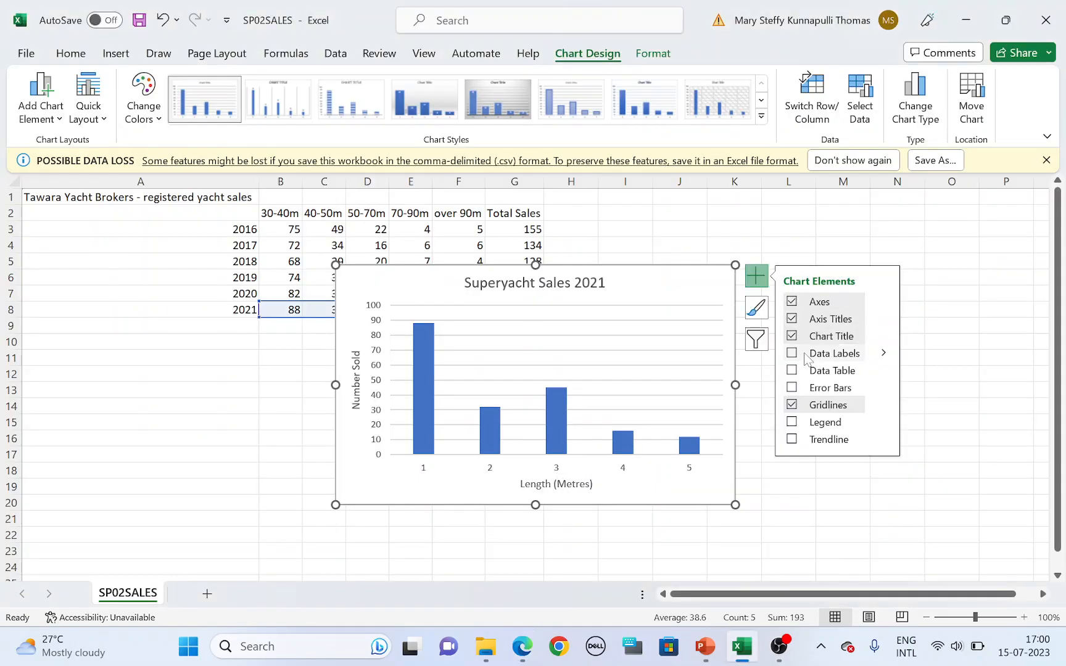
click(791, 353)
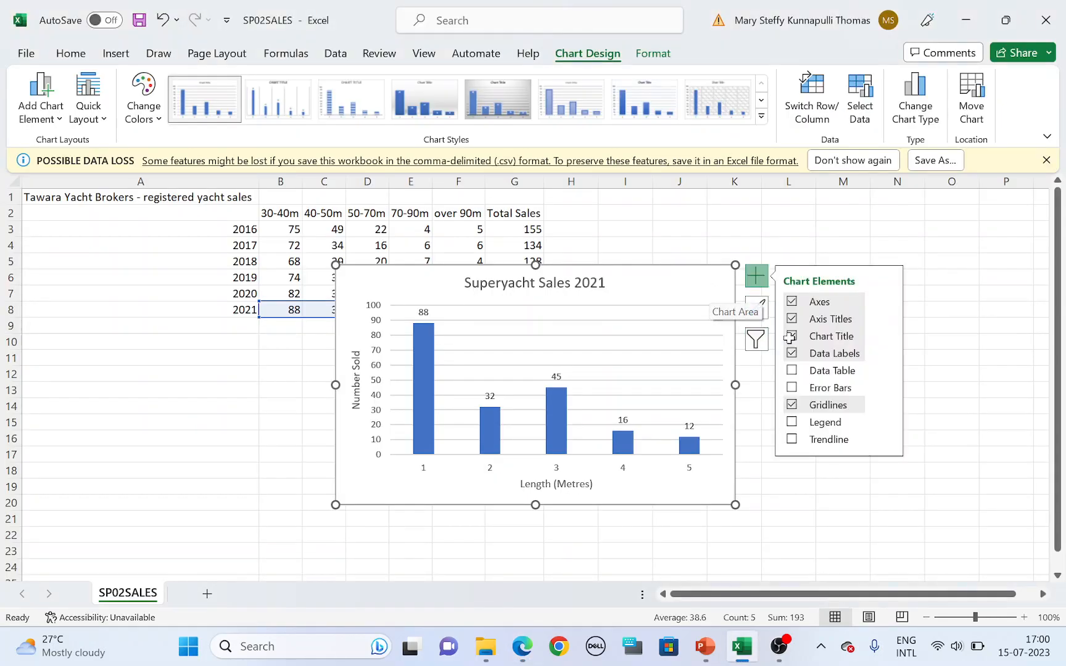
click(792, 422)
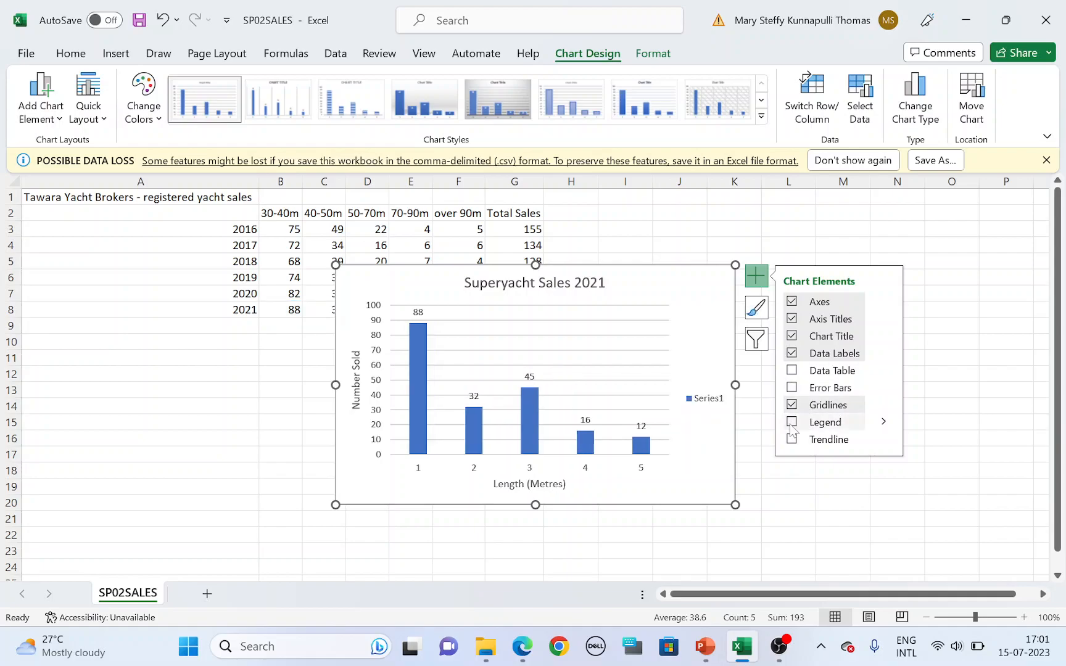
click(518, 645)
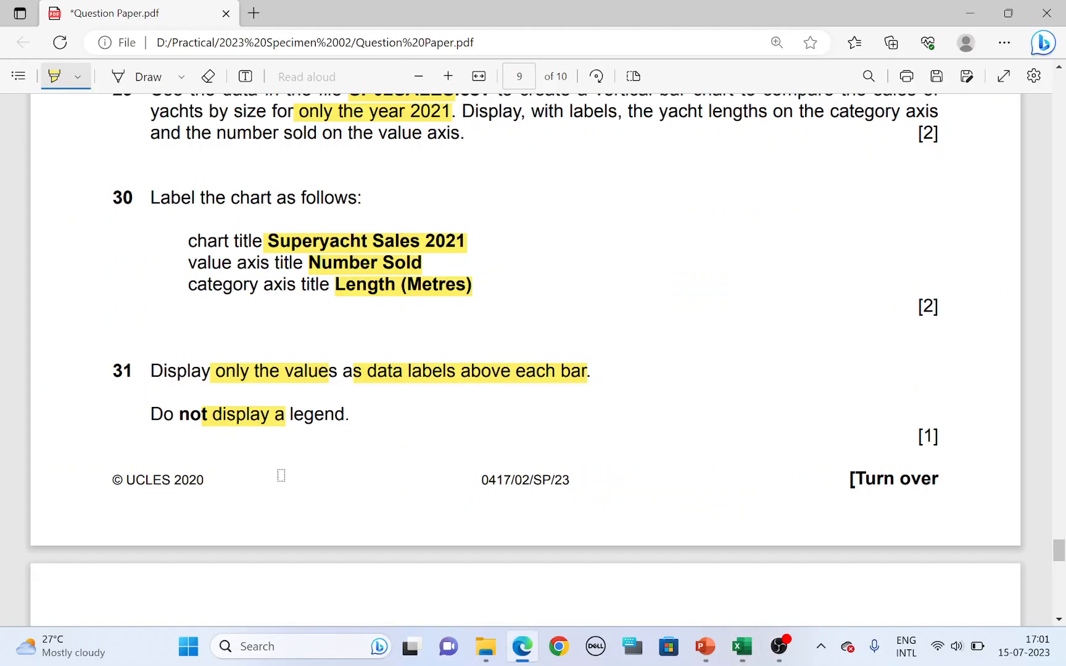
Highlight question 32's value axis and minimum 0 instructions on page 10.
scroll(down, 3)
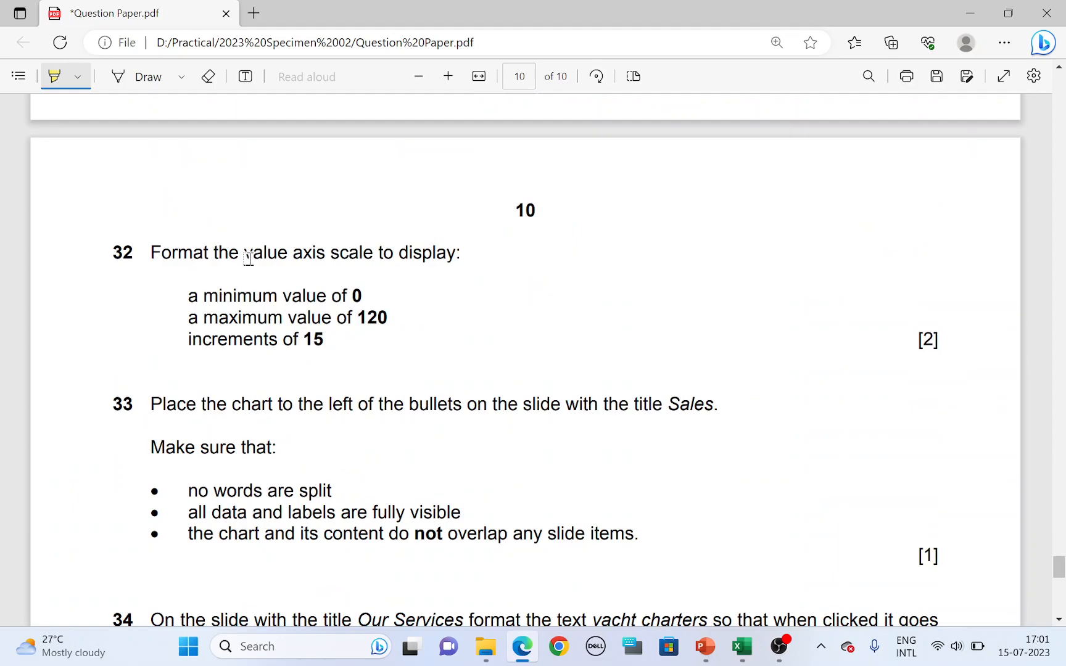
click(742, 647)
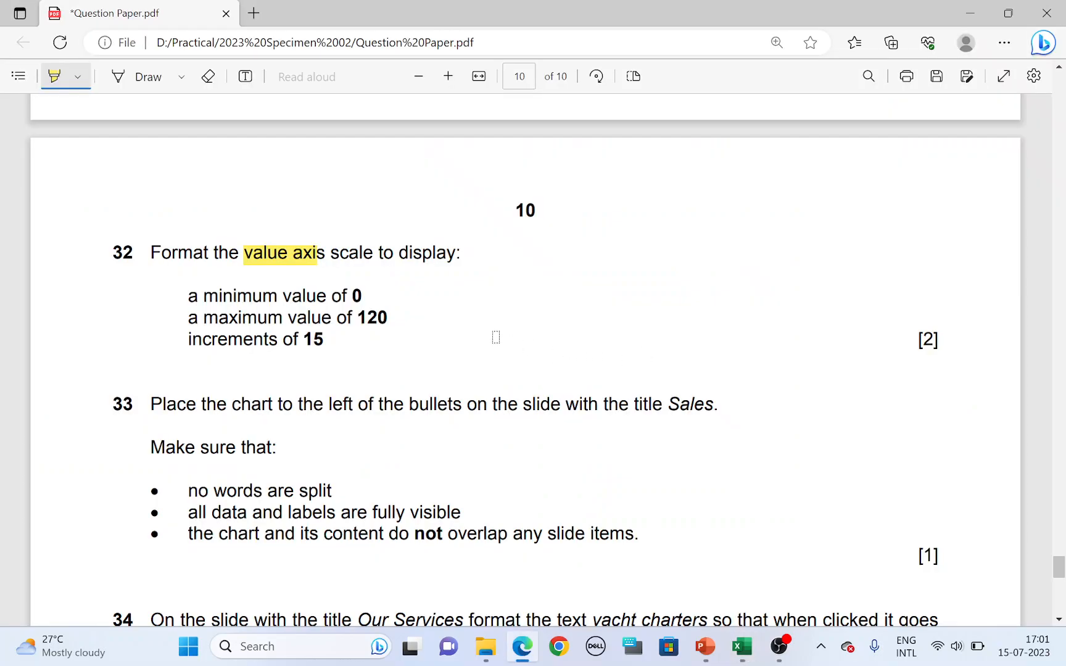
double_click(356, 295)
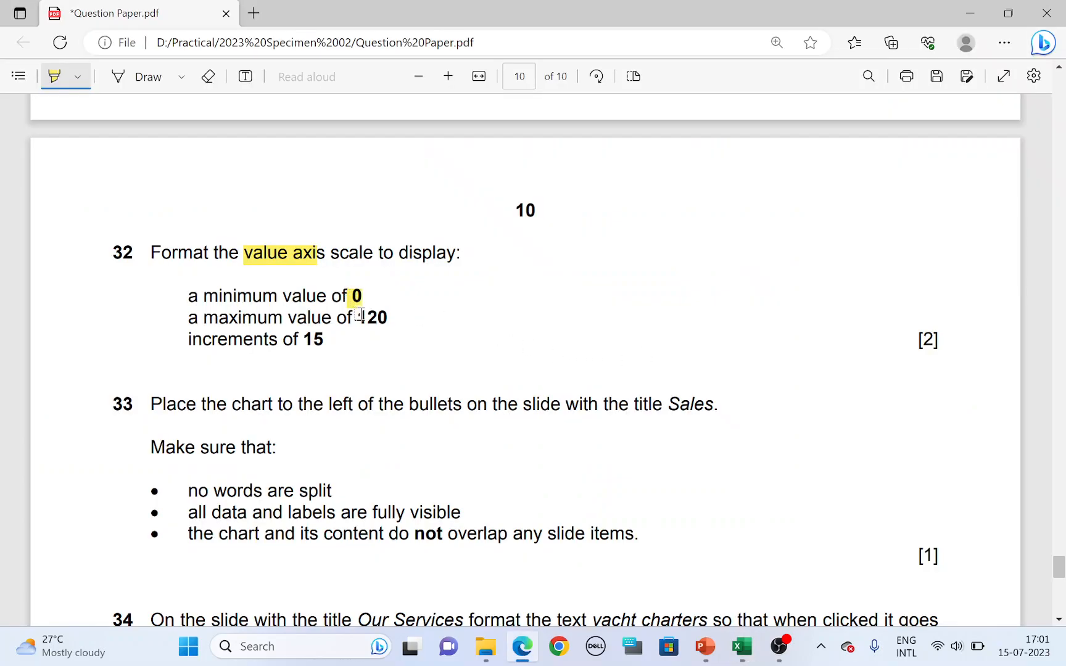
click(743, 646)
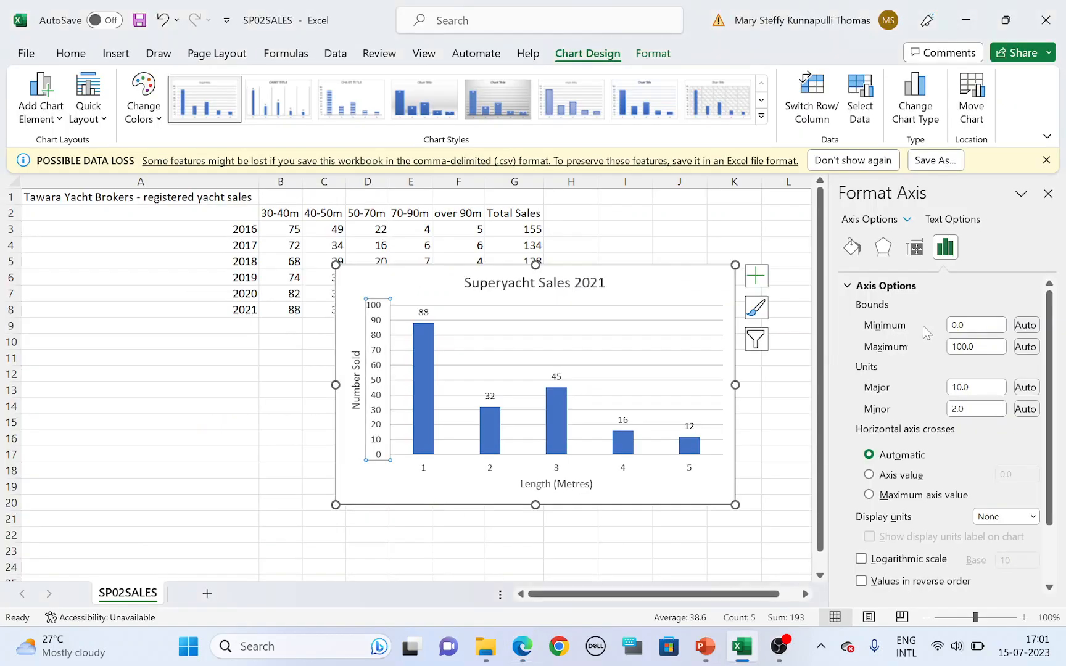
Set the value axis maximum bound to 120.0 and major unit to 15.0.
click(976, 346)
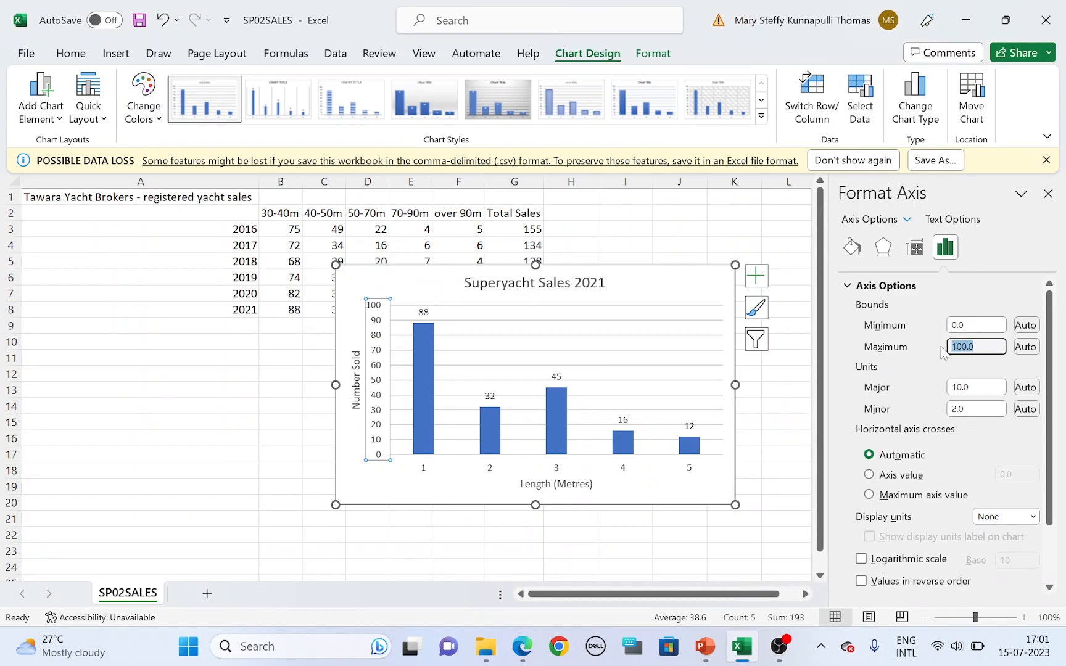
text(120.0)
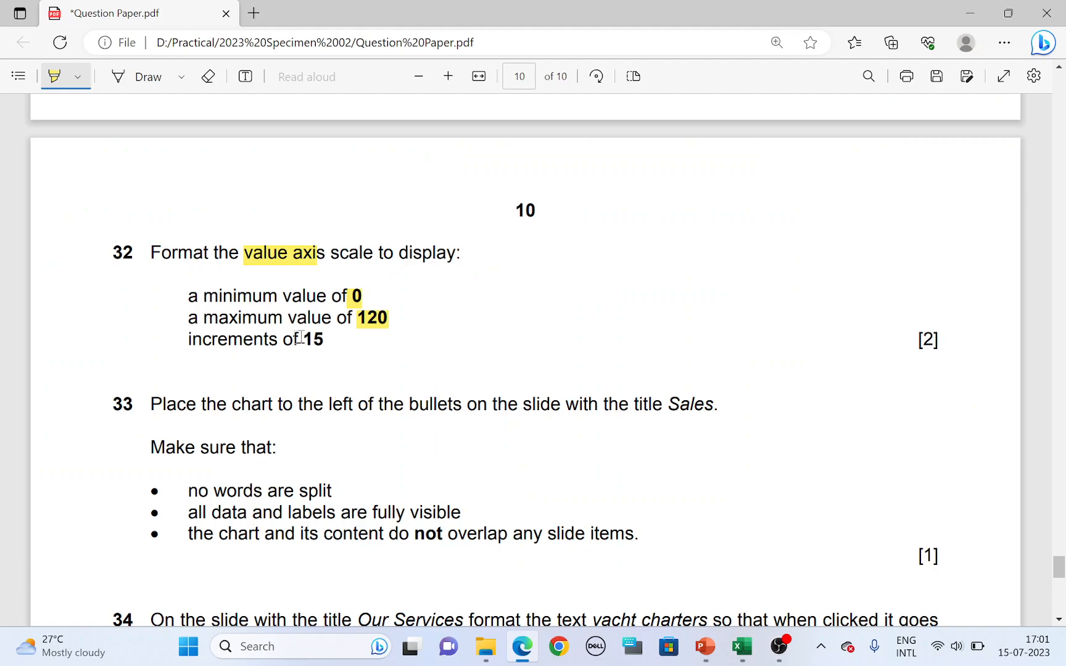
click(742, 646)
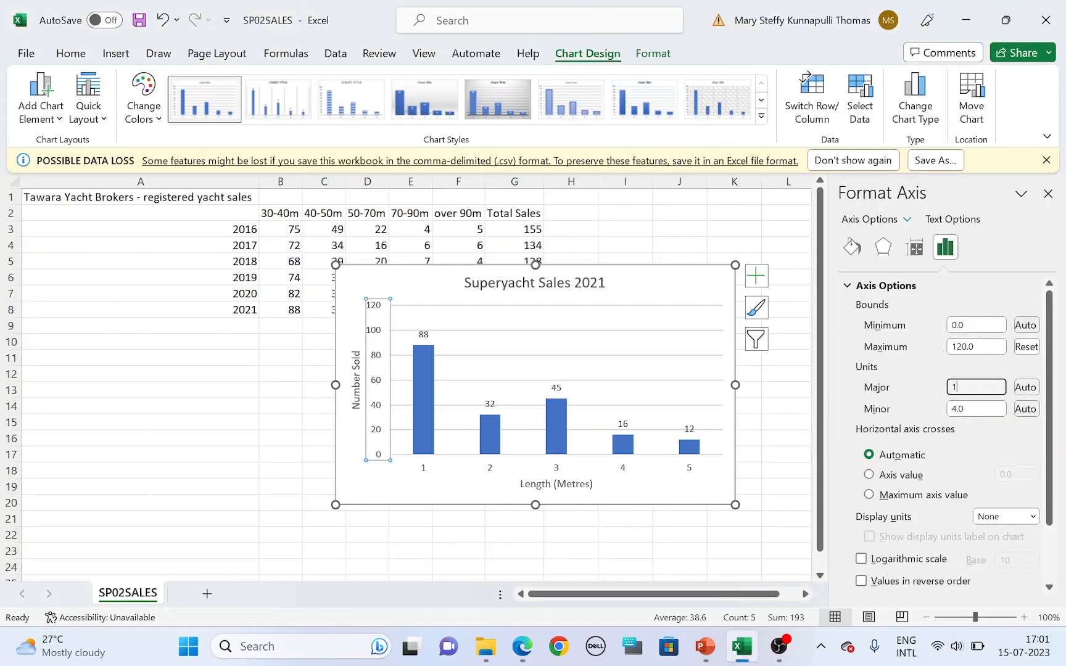
text(15.0)
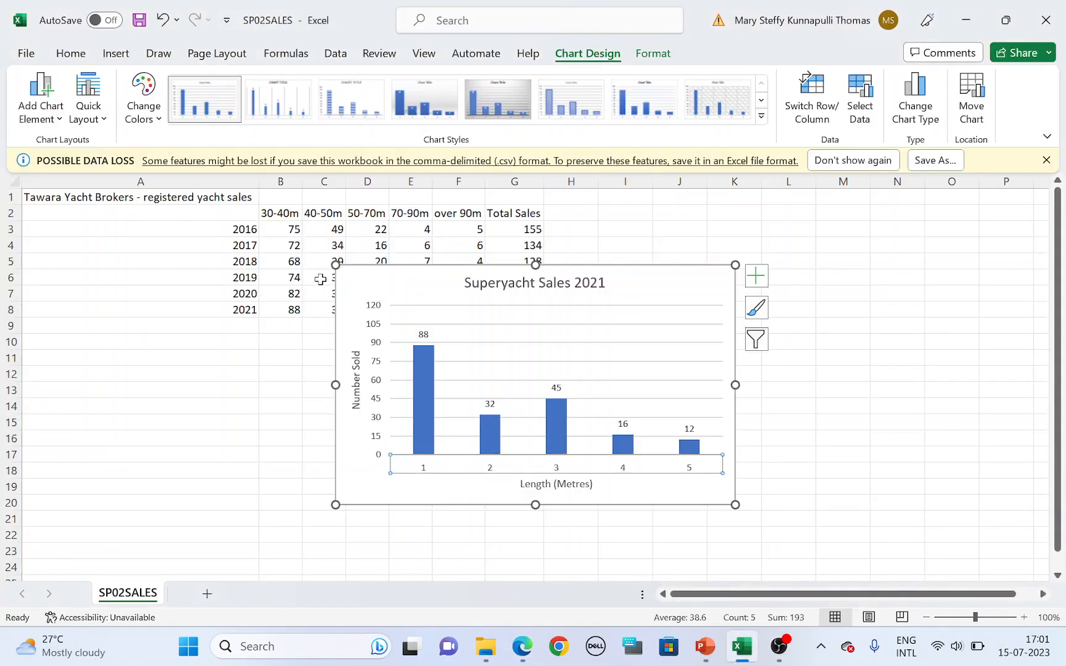
Use the row 2 length headings (30-40m to over 90m) as category axis labels.
right_click(489, 467)
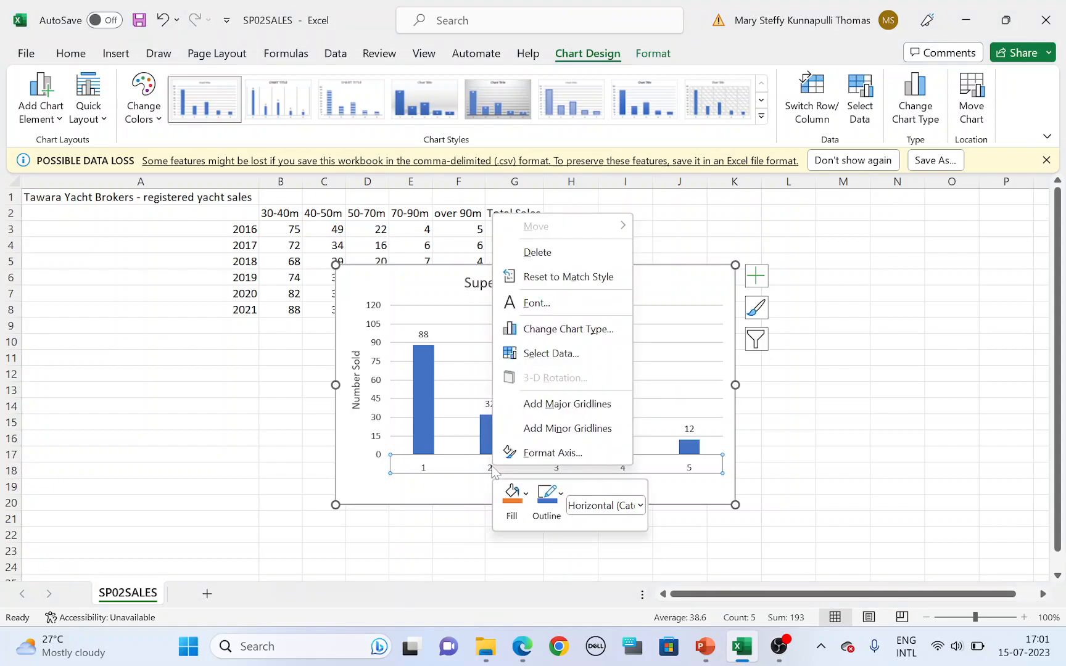
click(553, 353)
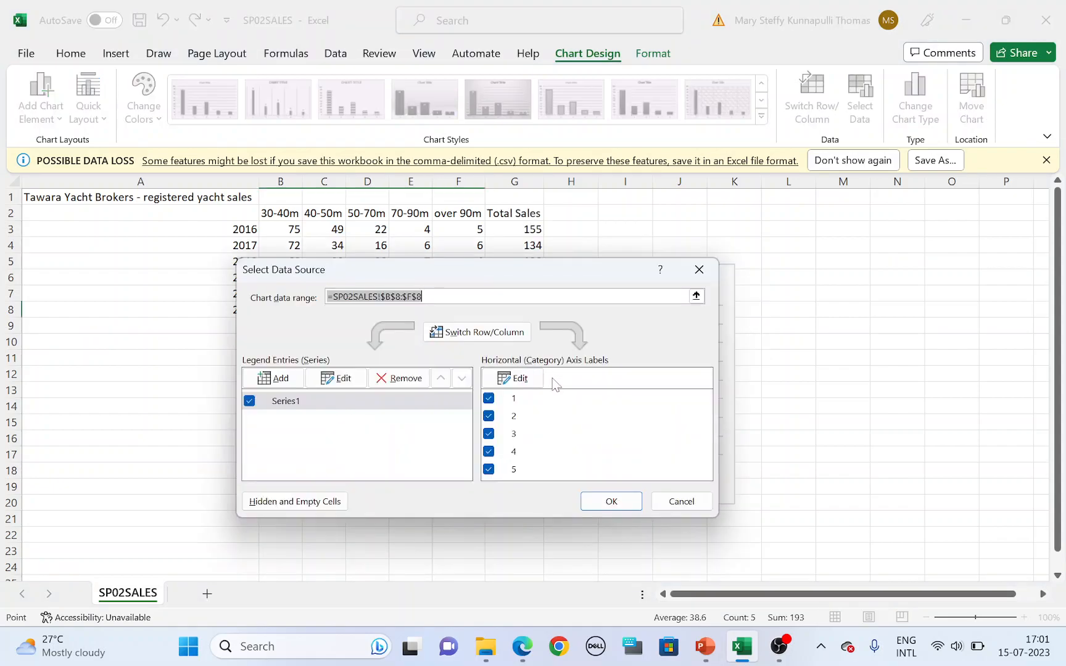
click(519, 378)
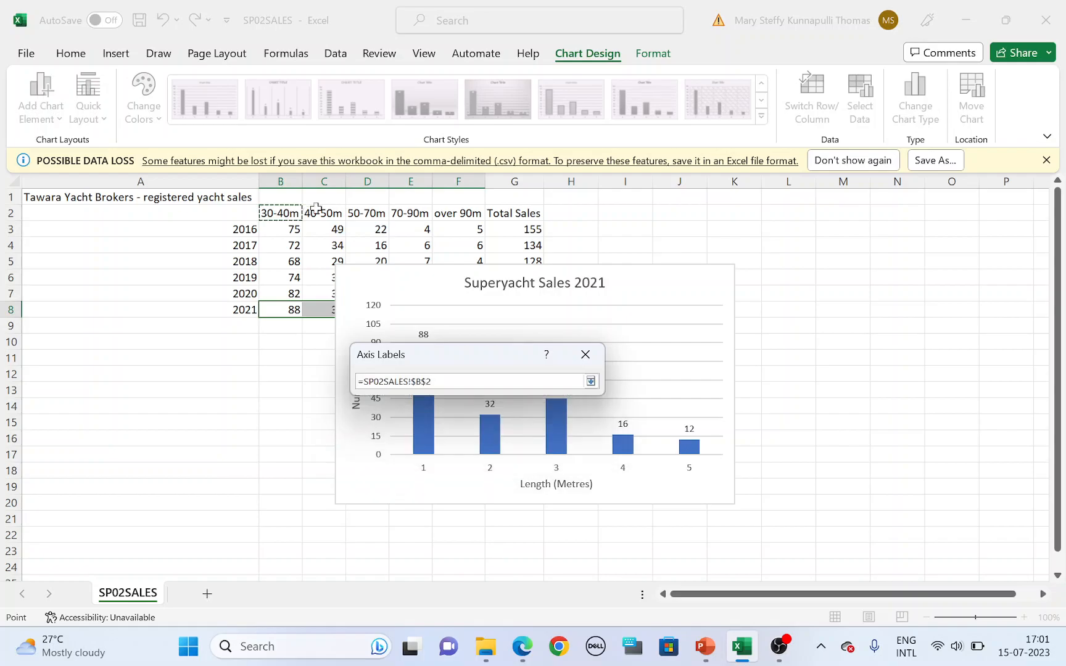
drag(279, 213, 458, 213)
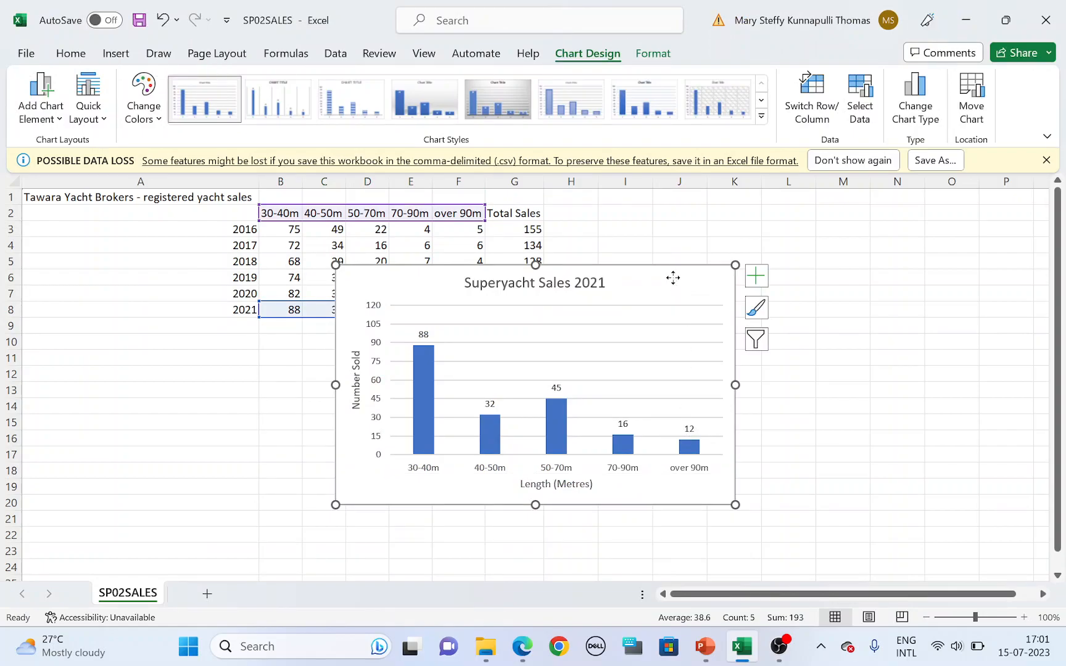
Place the Superyacht Sales 2021 chart on the Sales slide, left of the bullets.
right_click(673, 279)
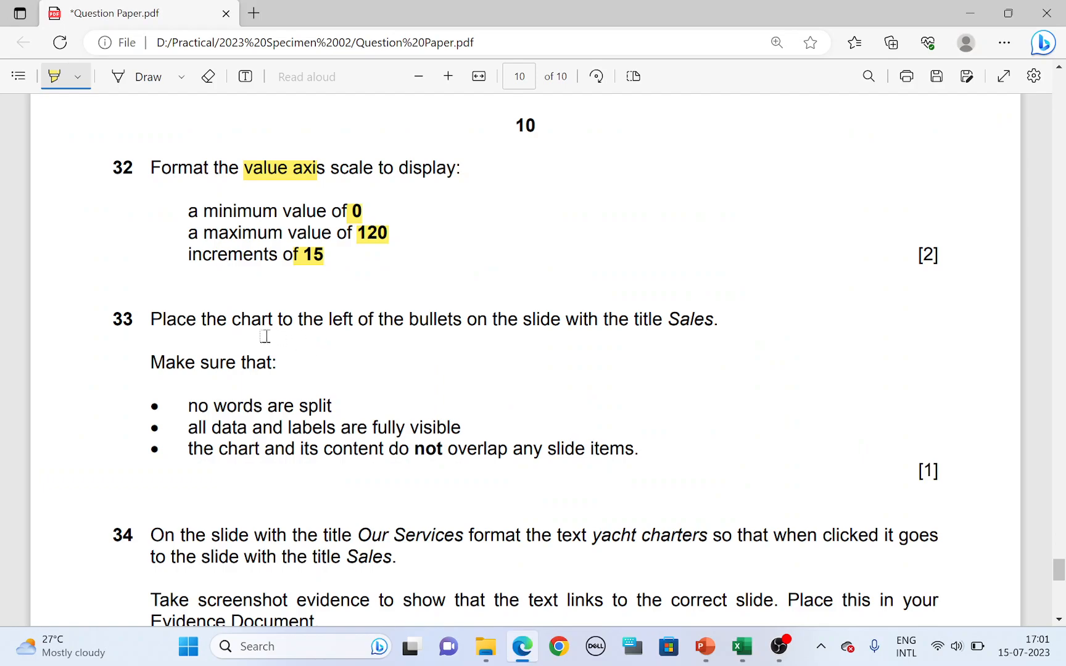
drag(327, 319, 403, 319)
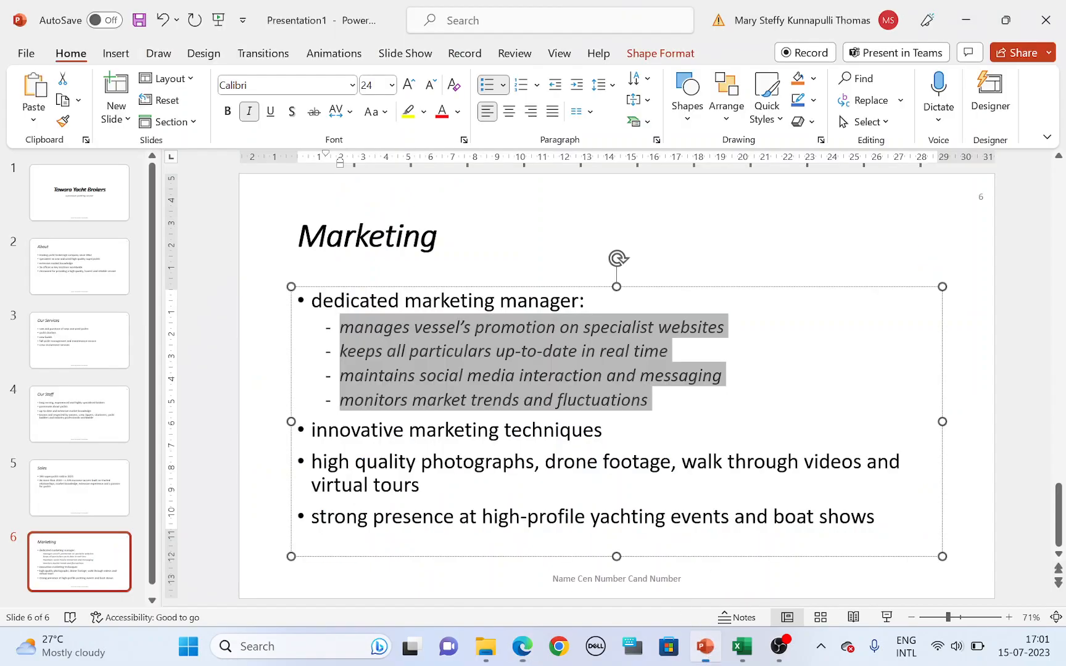
click(79, 488)
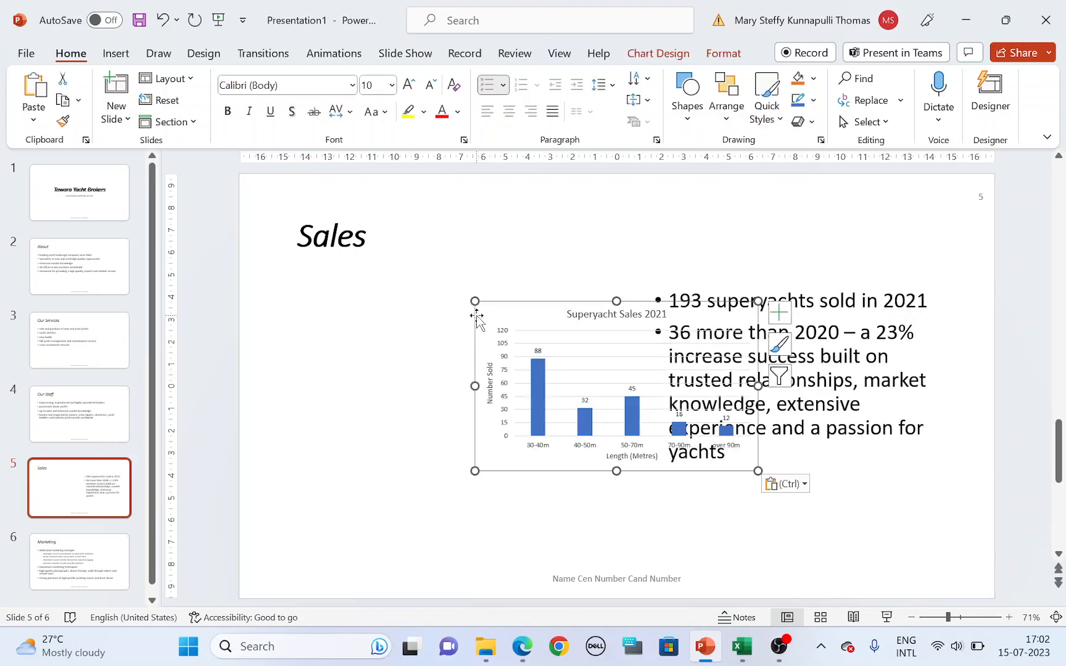
drag(615, 386, 427, 372)
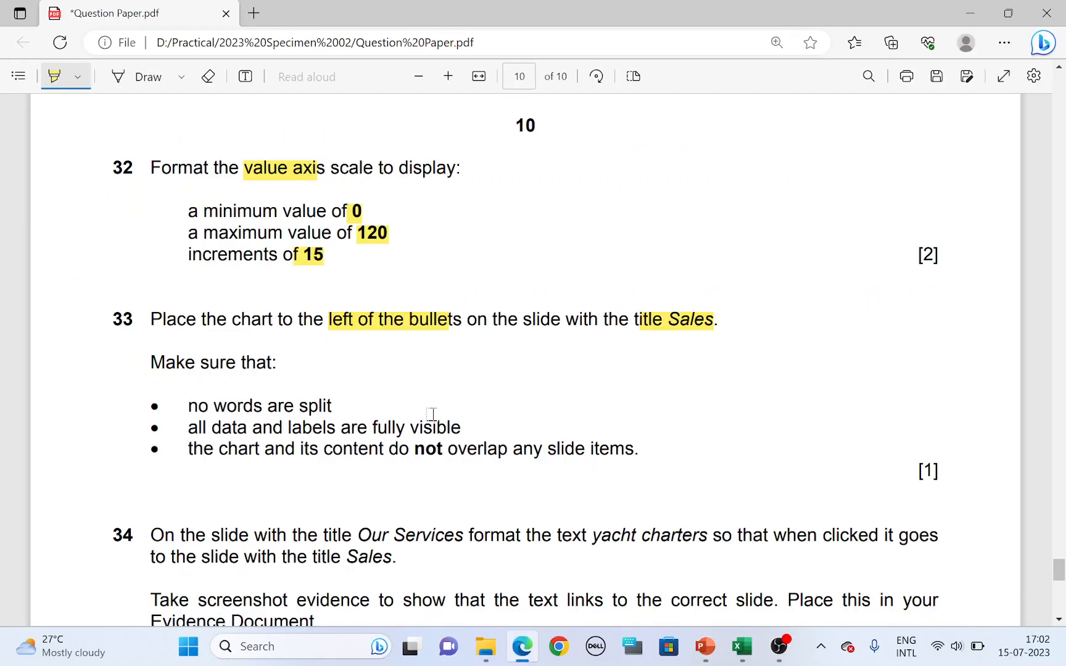
Highlight question 33's visible-labels and no-overlap requirements, checking them against the Sales slide chart.
drag(215, 406, 337, 427)
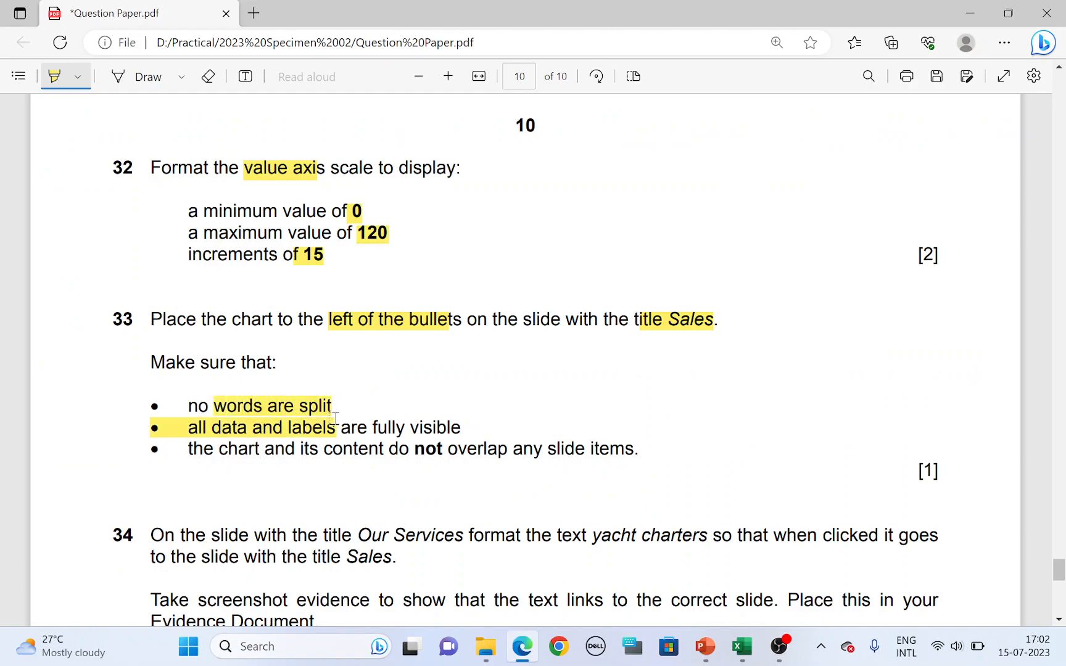
click(706, 647)
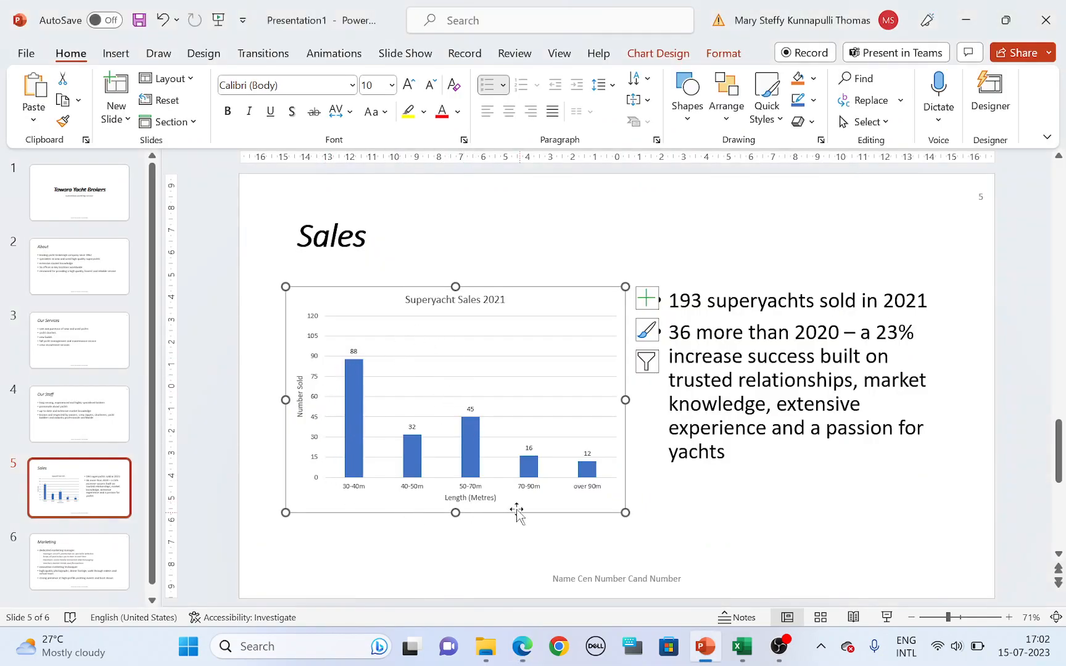
click(521, 646)
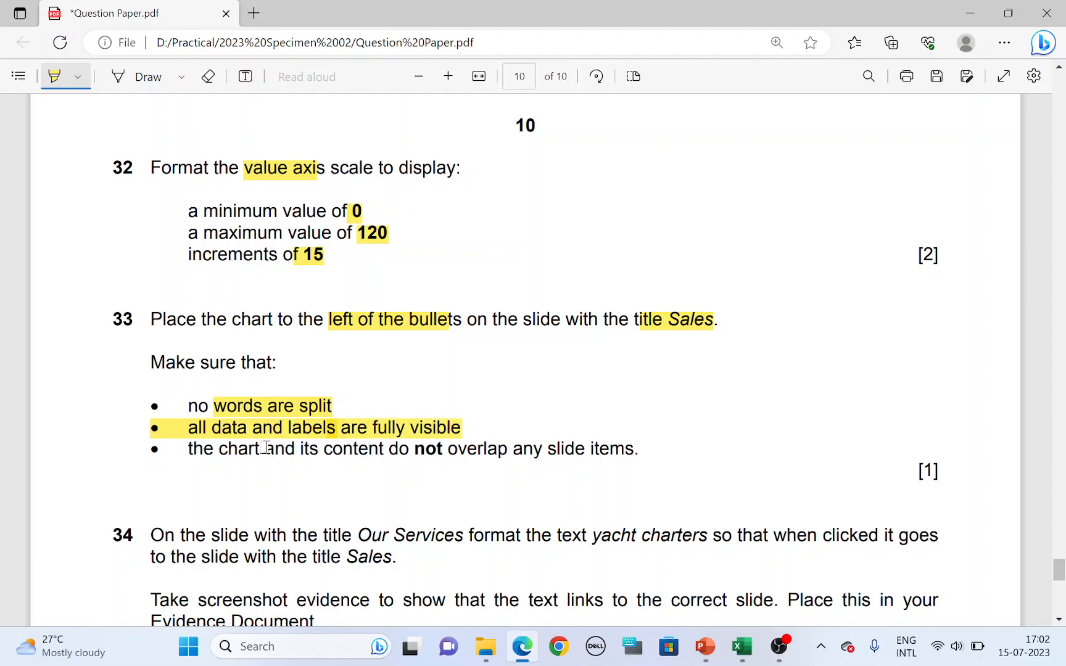
drag(265, 449, 545, 449)
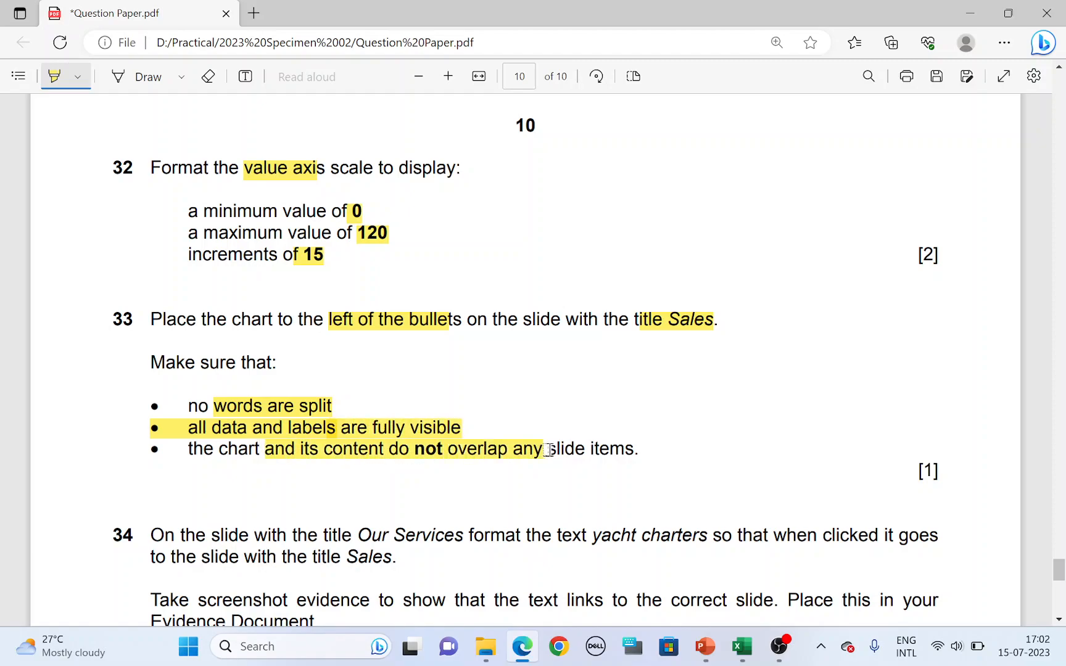
click(705, 646)
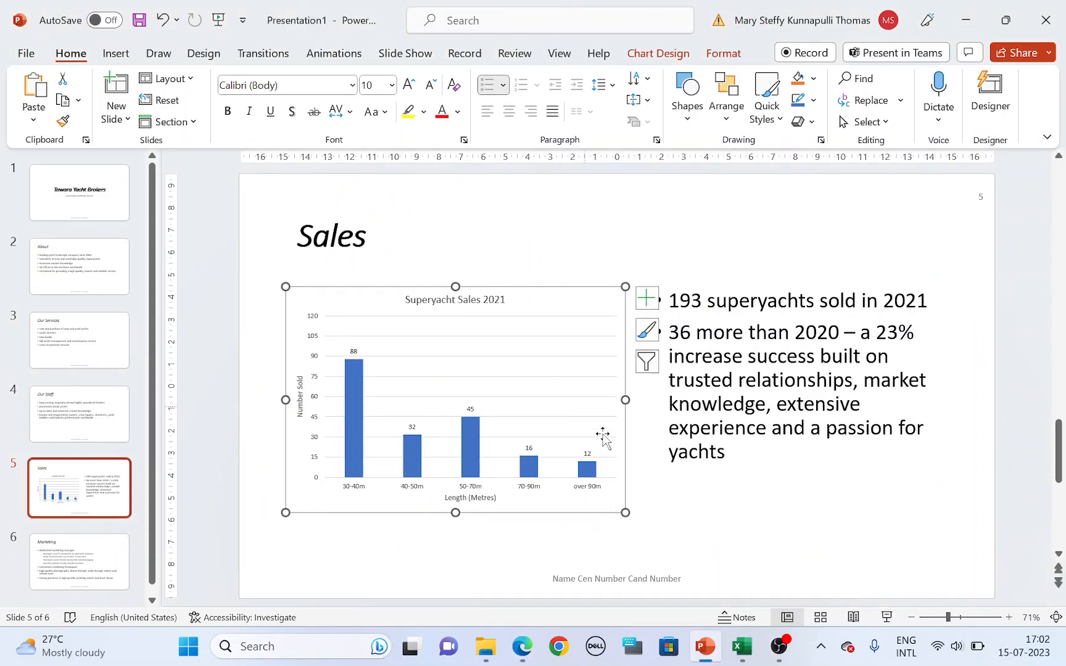
click(520, 646)
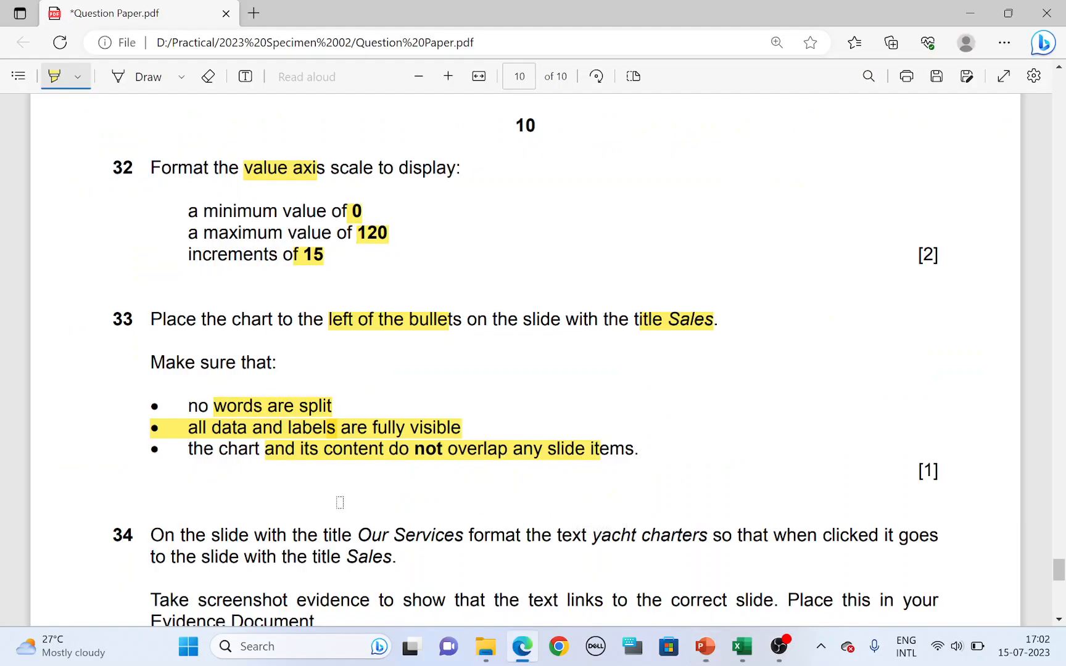
Highlight 'Our Services', 'yacht charters' and 'Sales' in question 34 of the PDF.
scroll(down, 3)
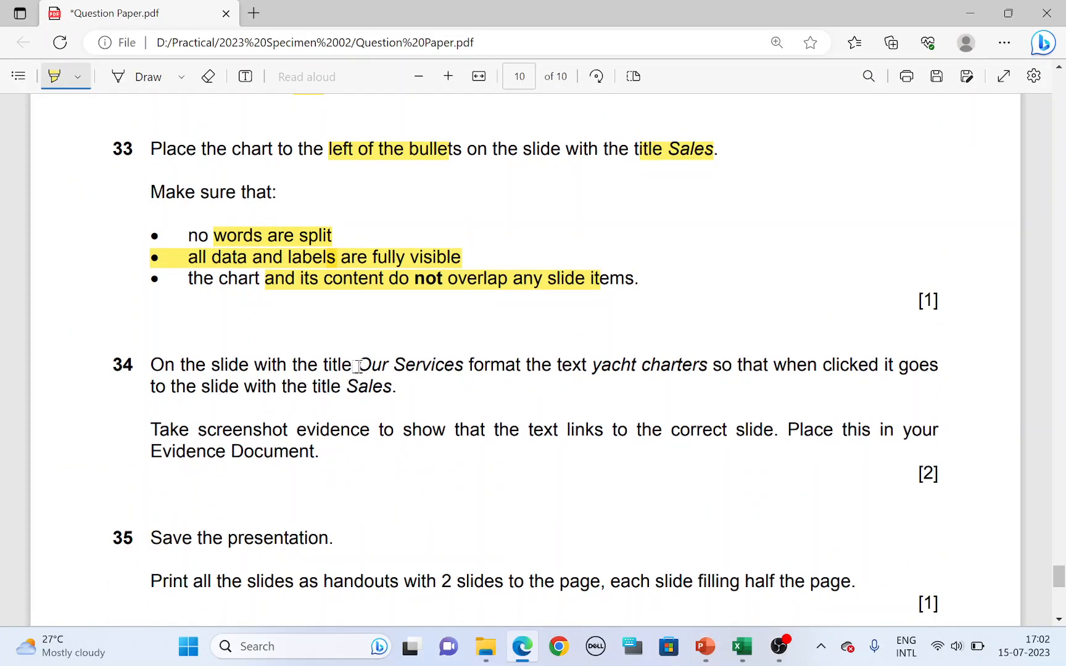
click(704, 645)
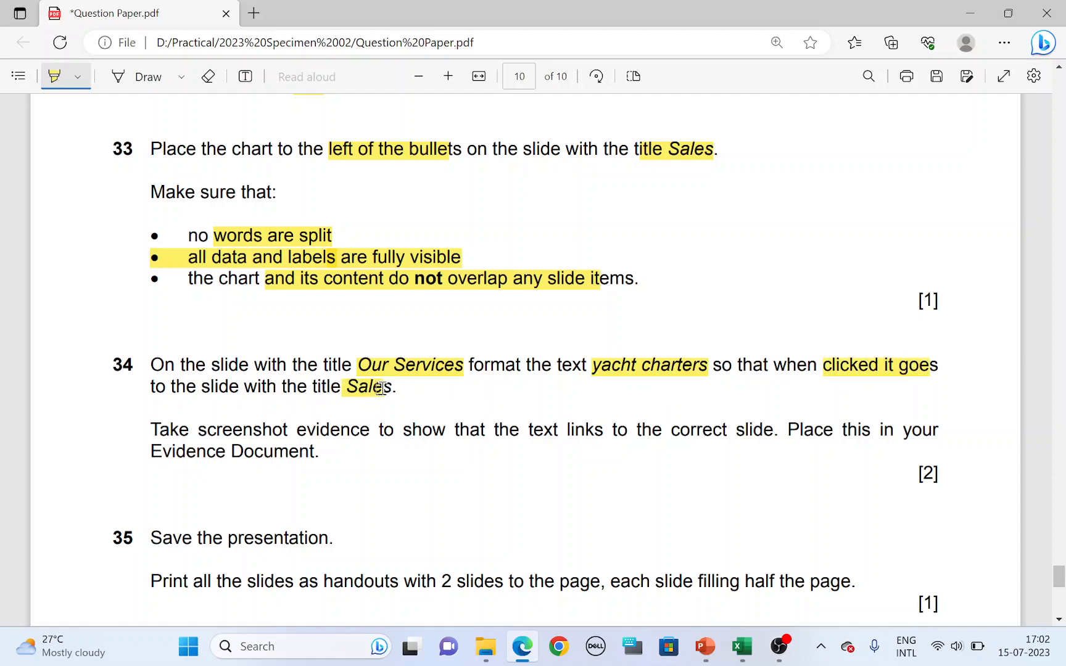
click(704, 647)
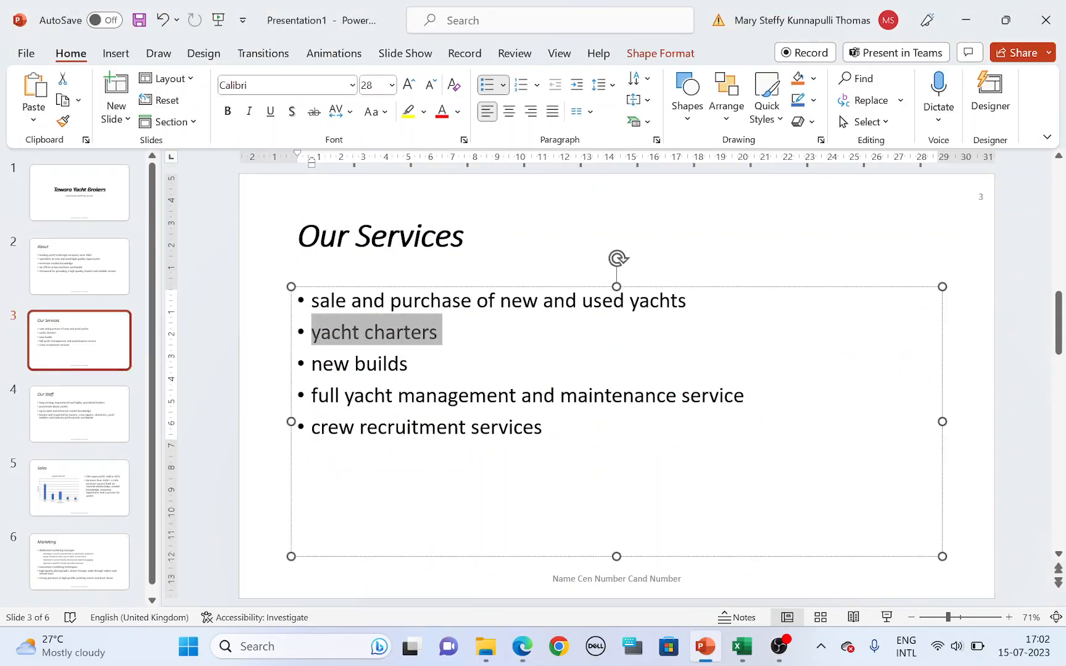
mouse_move(379, 337)
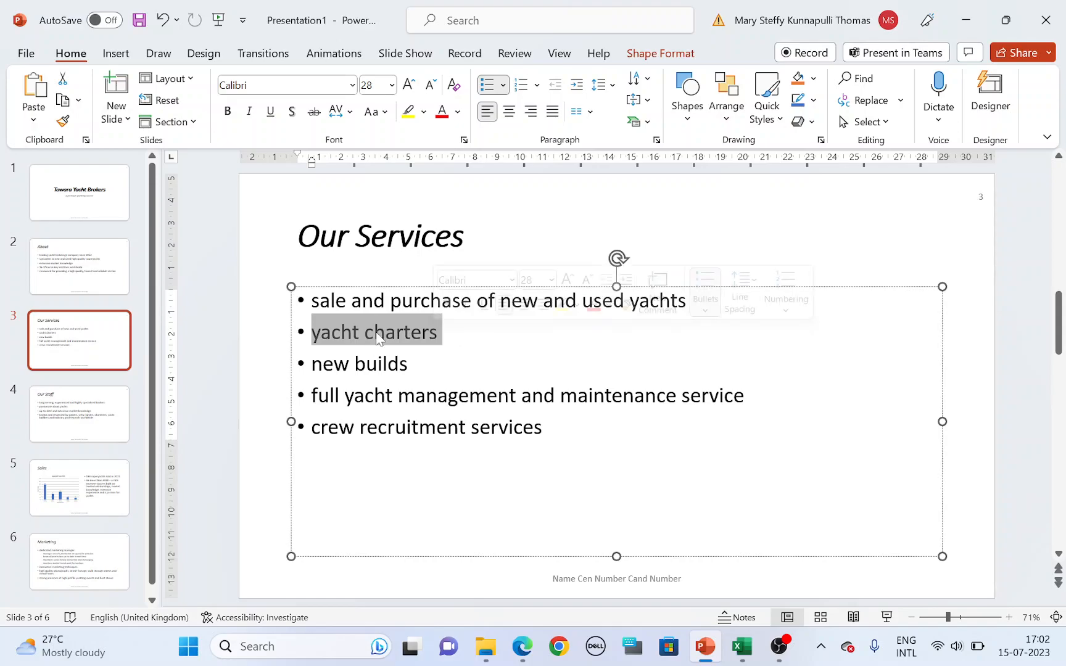
Select the 'yacht charters' text on the Our Services slide.
click(79, 488)
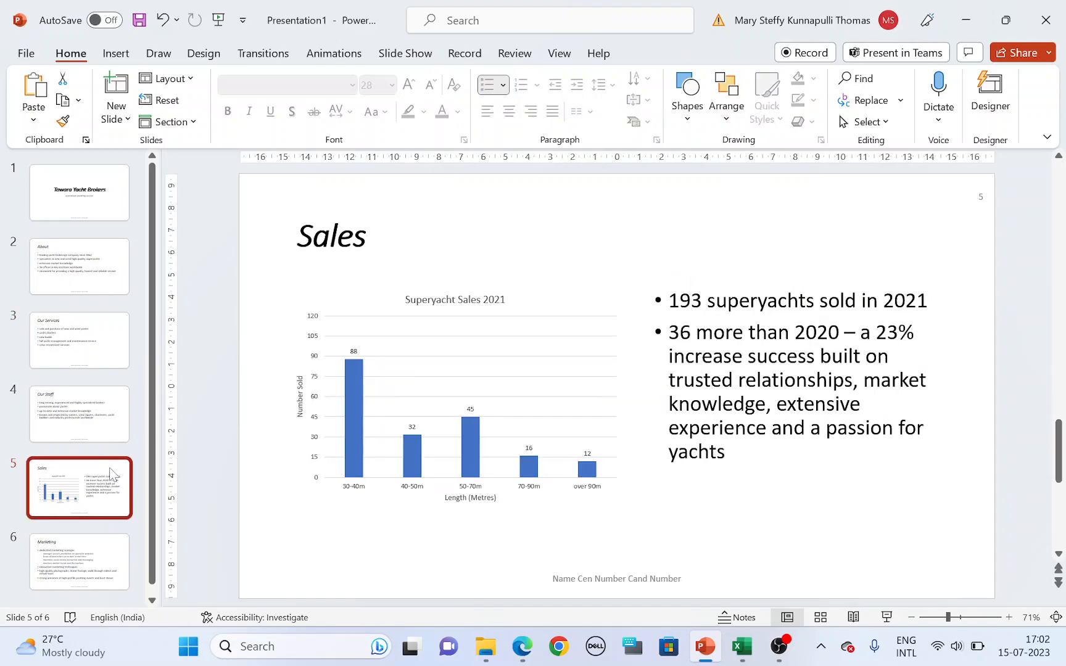
click(79, 340)
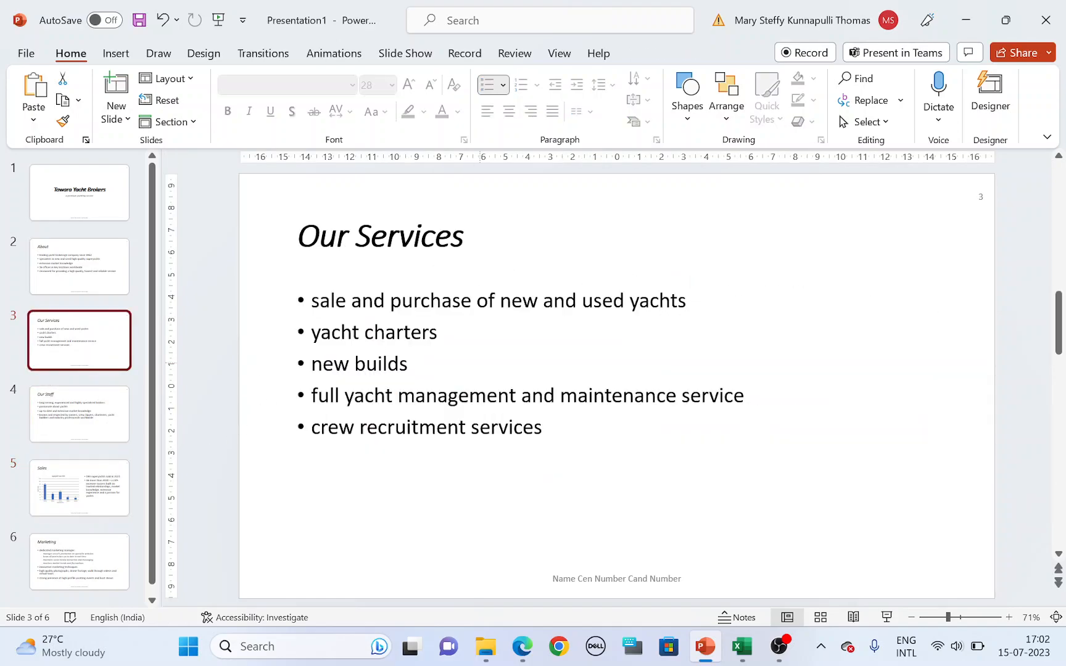
double_click(336, 332)
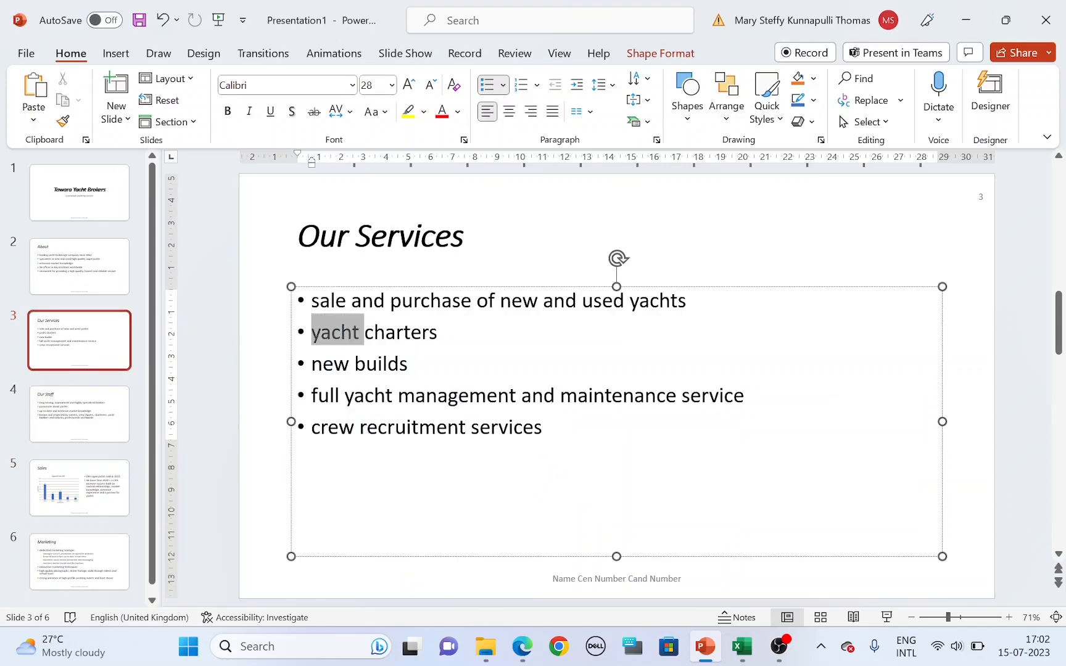
right_click(395, 332)
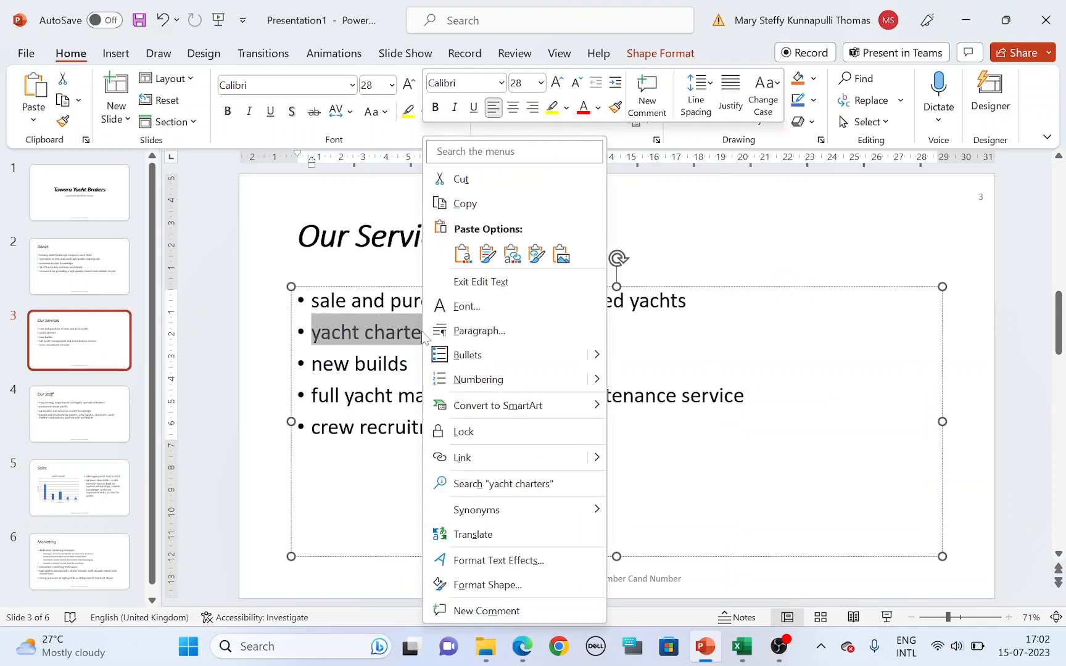
mouse_move(467, 354)
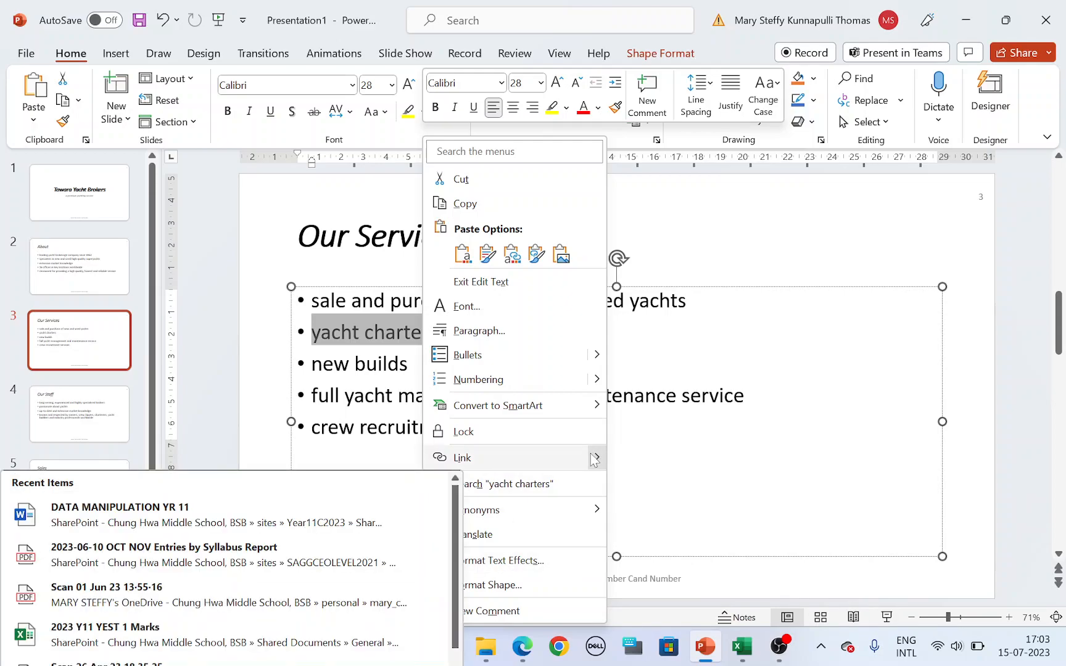
mouse_move(599, 467)
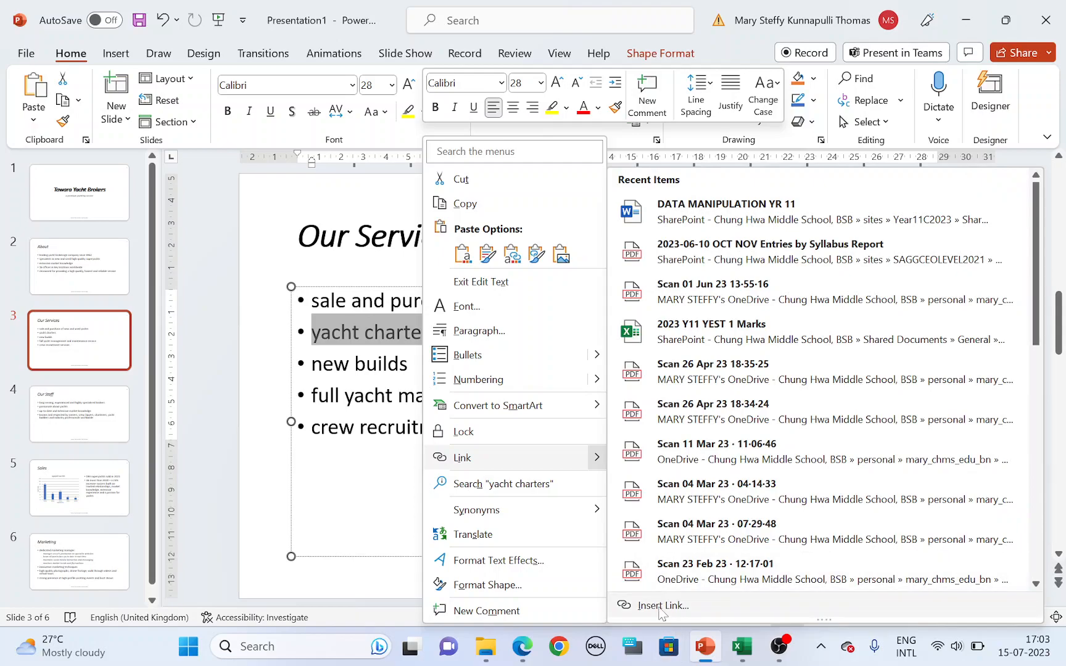
Link 'yacht charters' to slide 5, Sales, through Place in This Document.
click(663, 606)
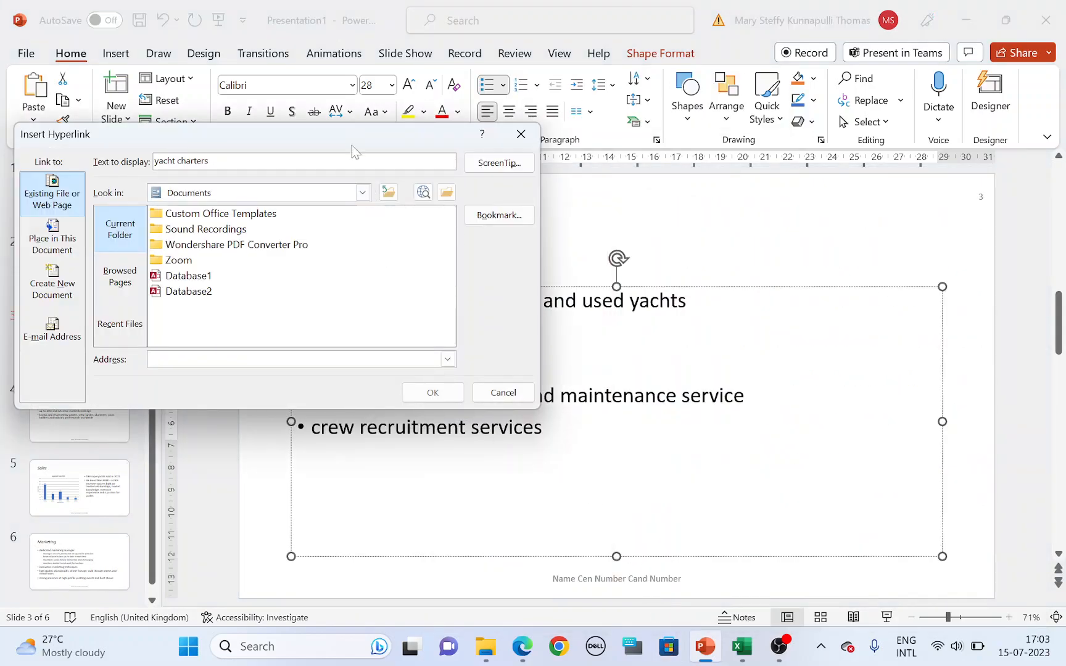
mouse_move(373, 157)
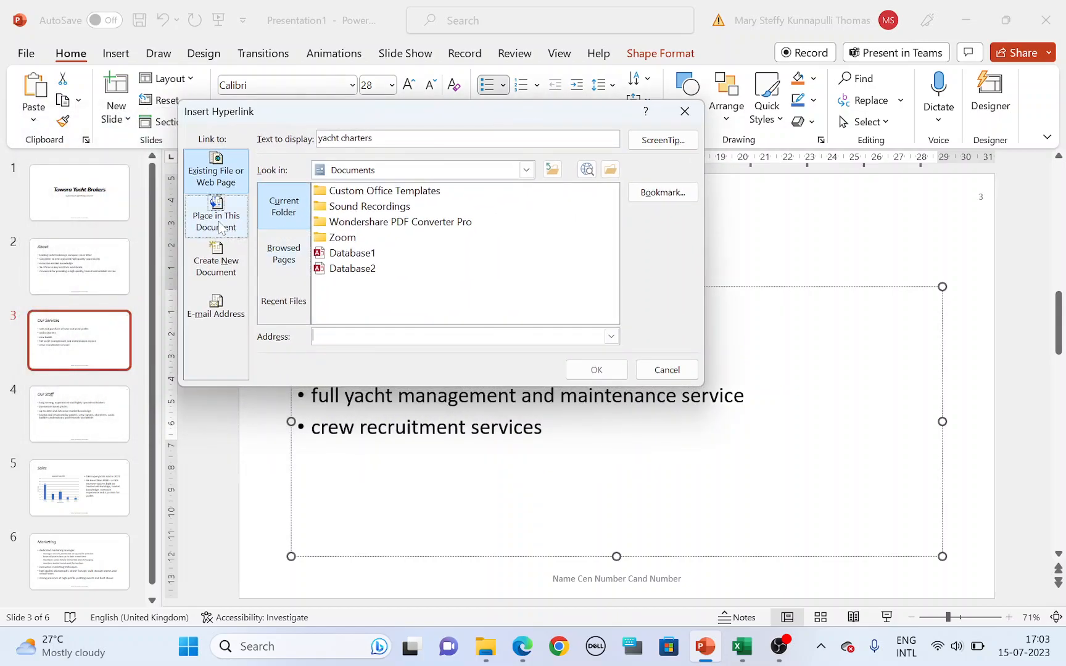
click(216, 216)
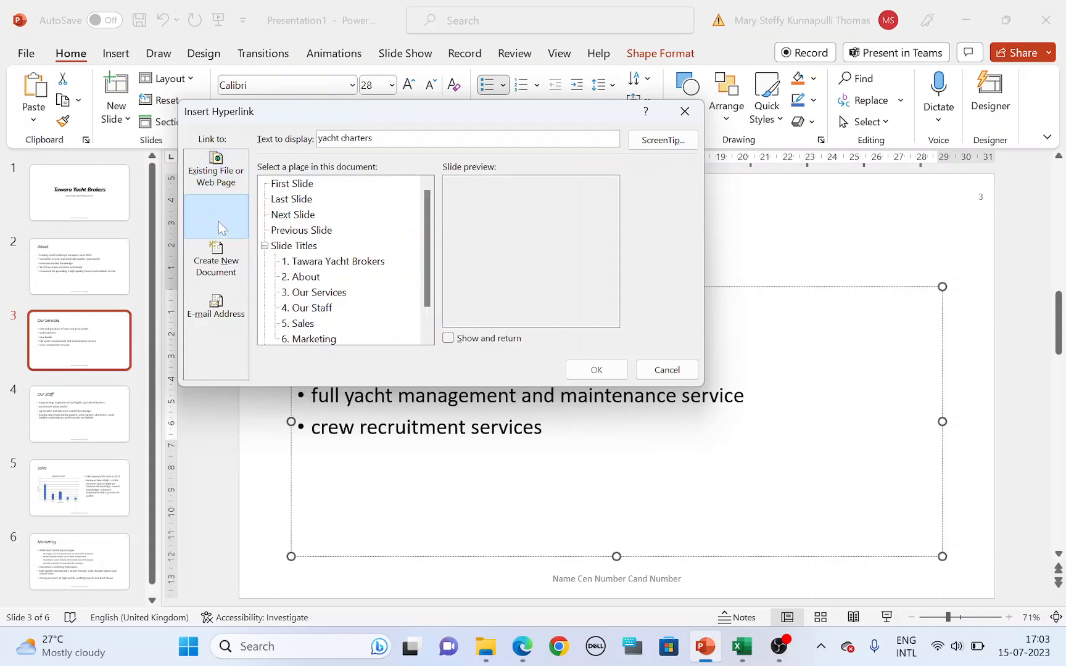
click(216, 215)
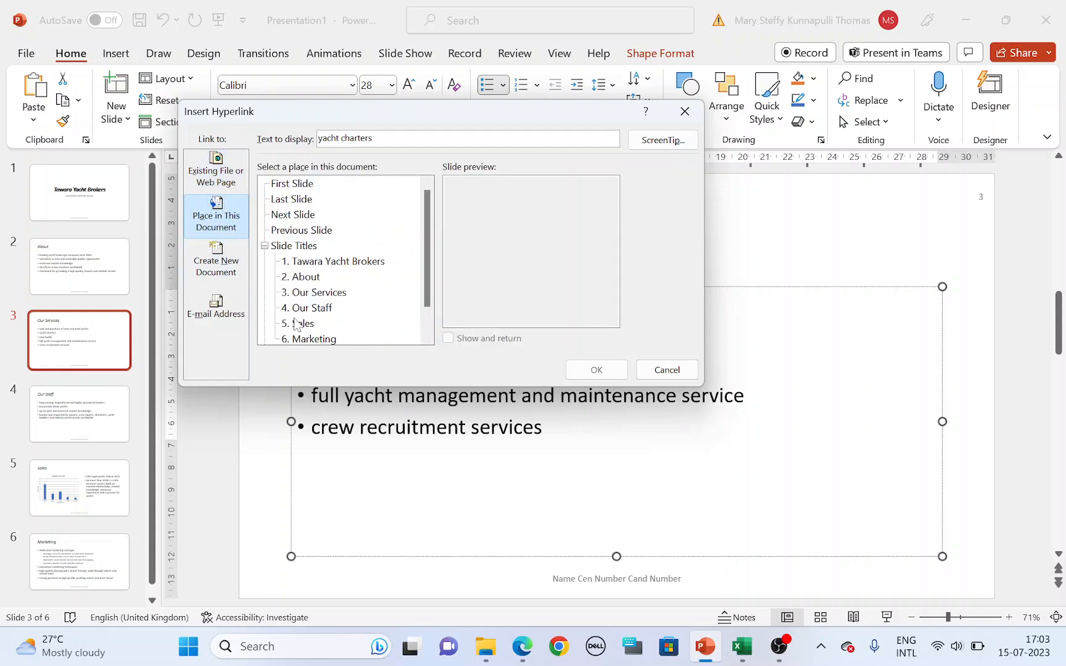
click(301, 323)
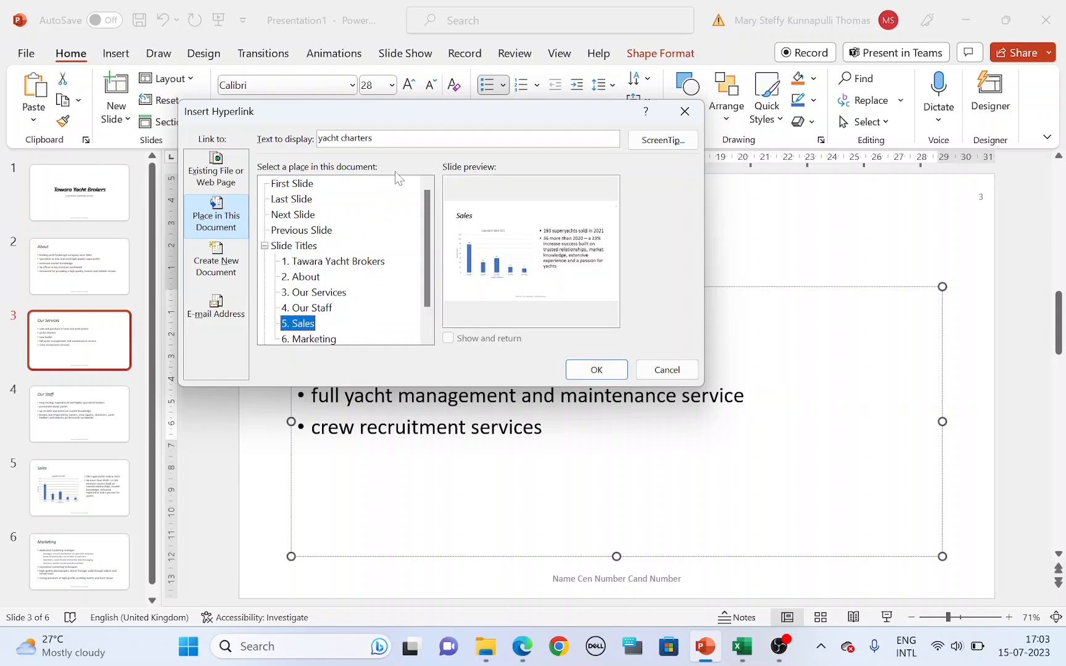
mouse_move(327, 352)
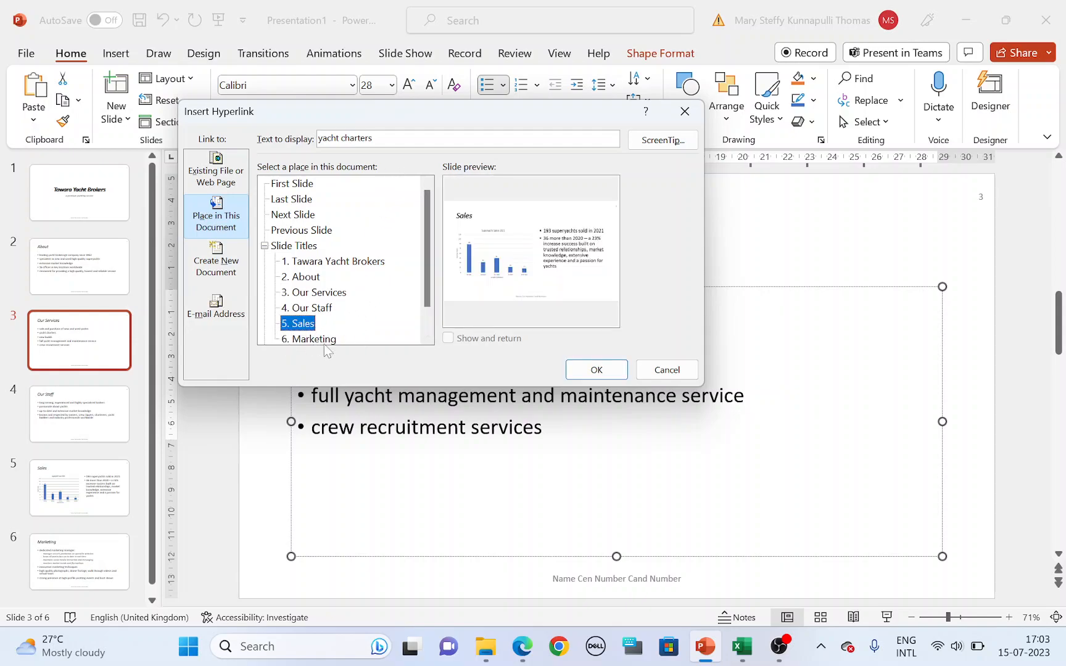
click(521, 647)
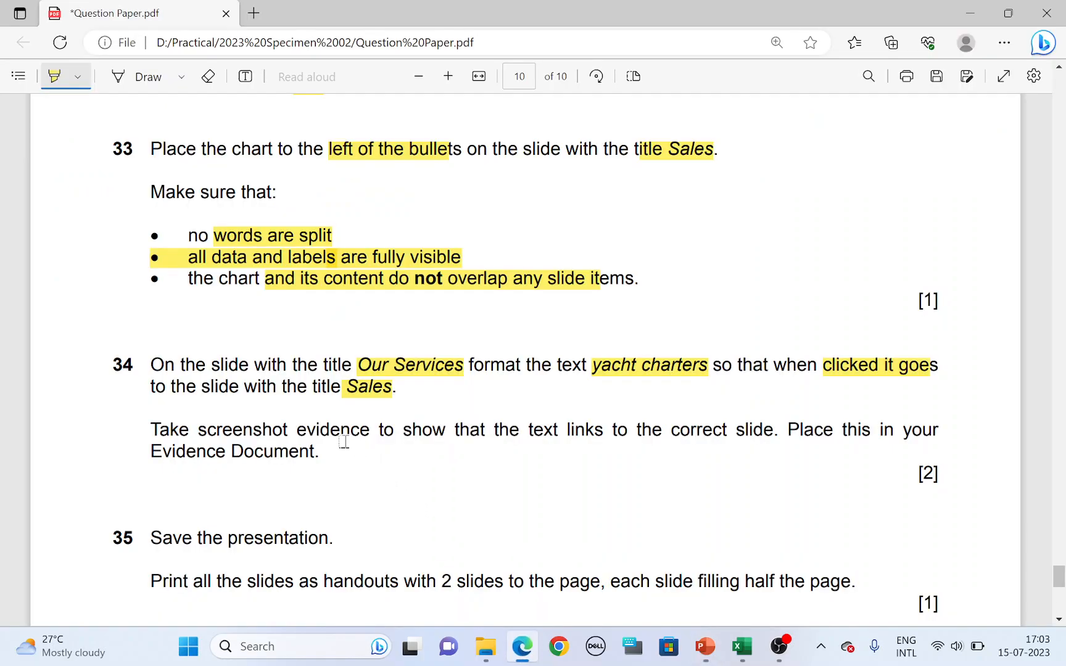
drag(201, 429, 373, 429)
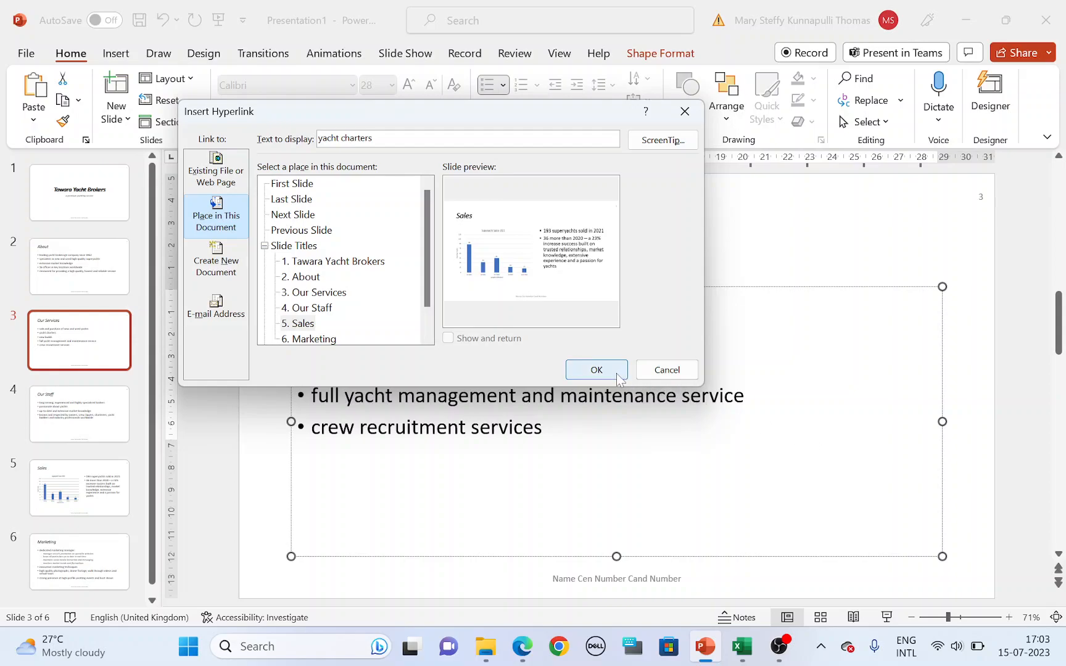
mouse_move(324, 335)
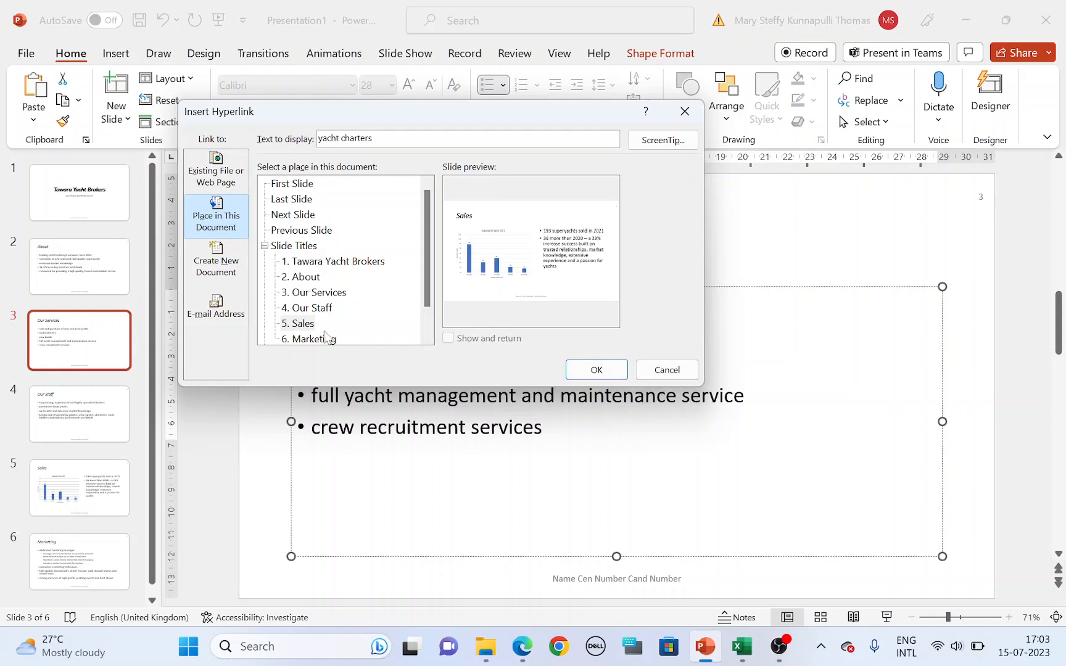
click(302, 323)
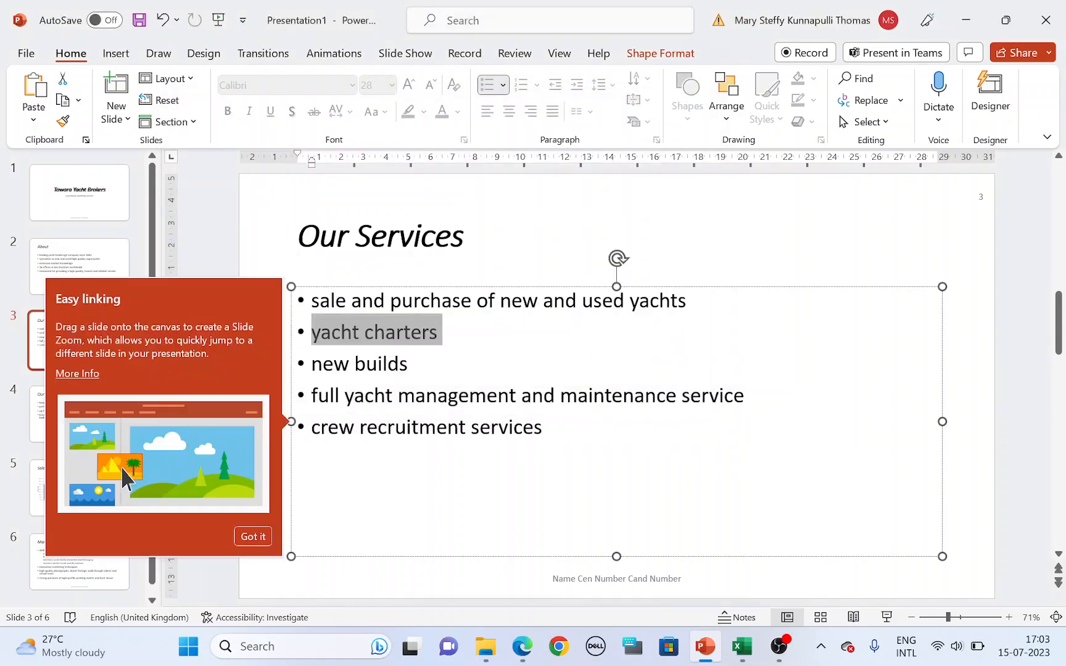
click(252, 536)
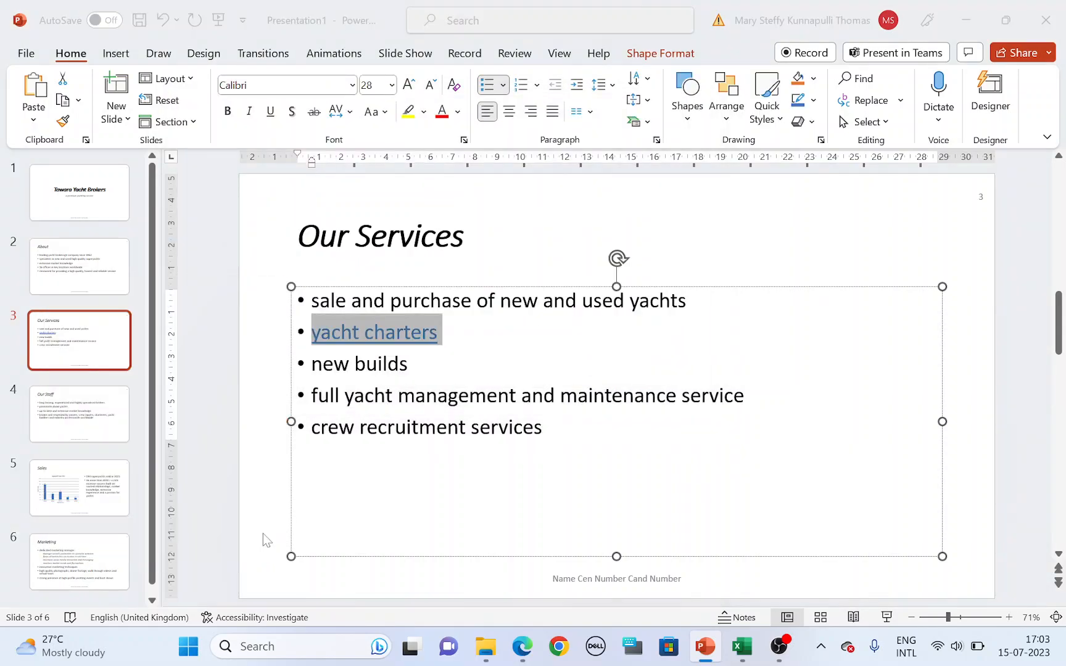
mouse_move(374, 332)
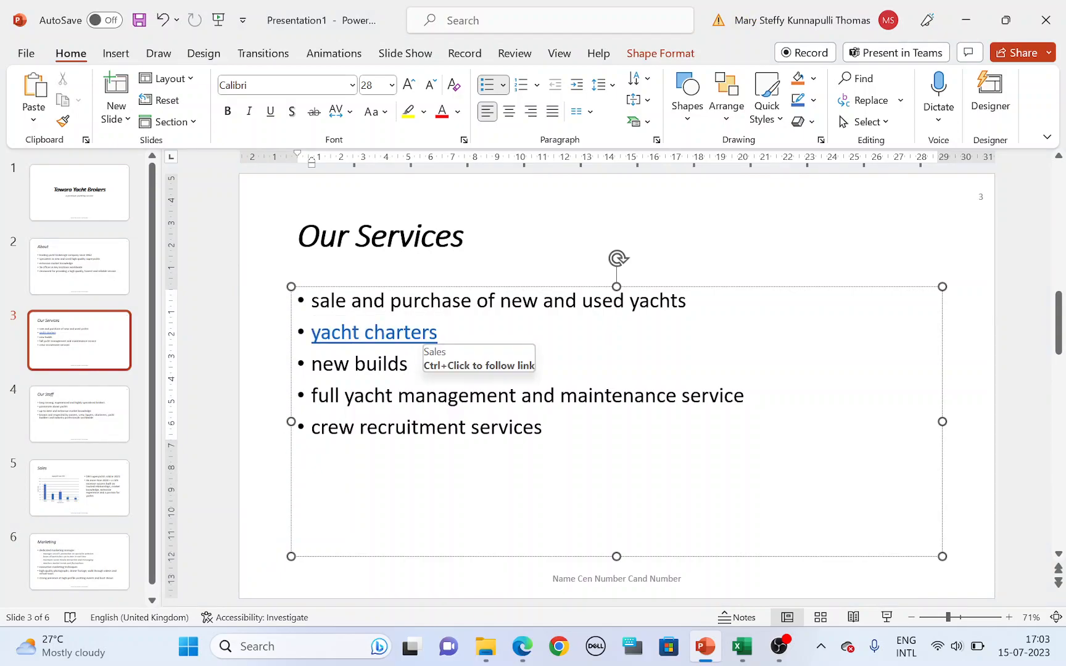
Open SP02EVIDENCECandnumber, scroll to the Insert Hyperlink screenshot, and show the 2023 Specimen 02 SF folder.
click(486, 646)
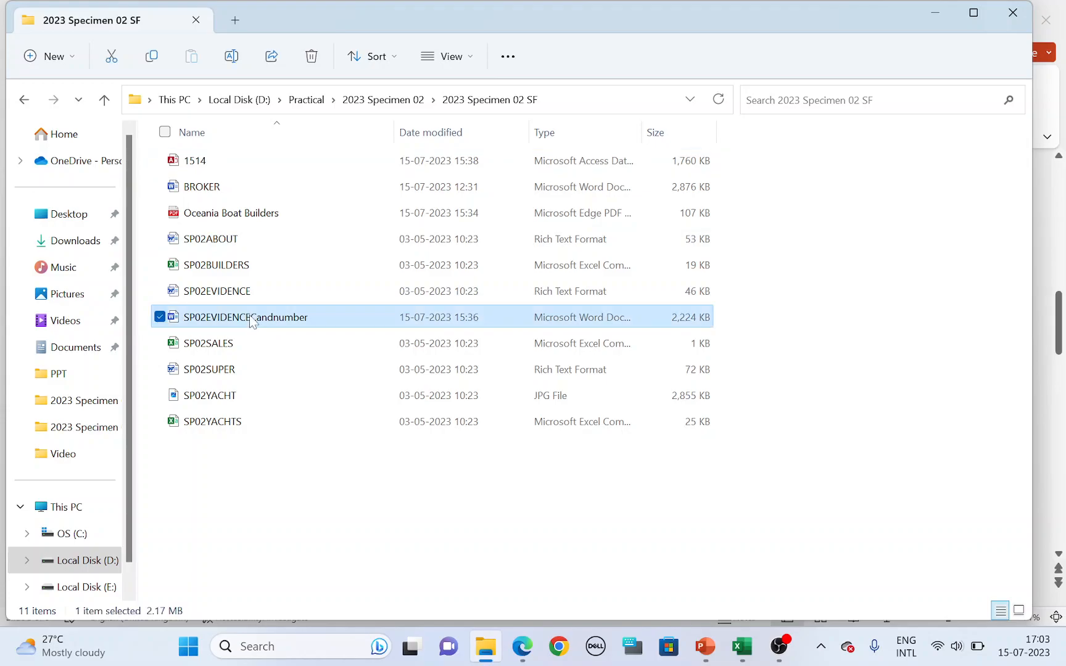
double_click(245, 318)
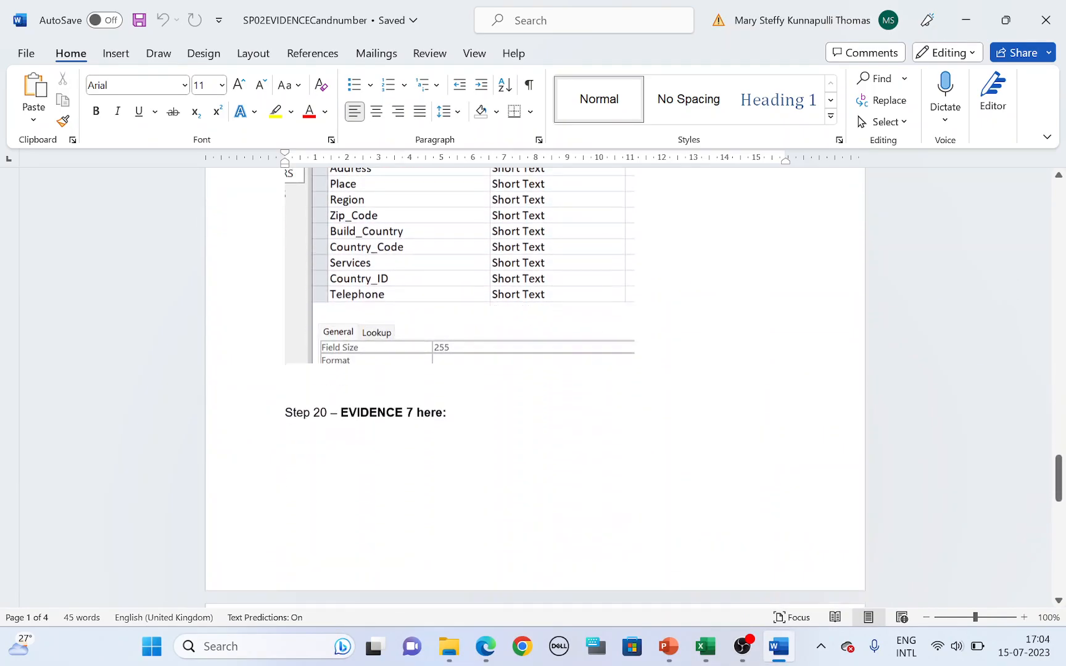
scroll(down, 3)
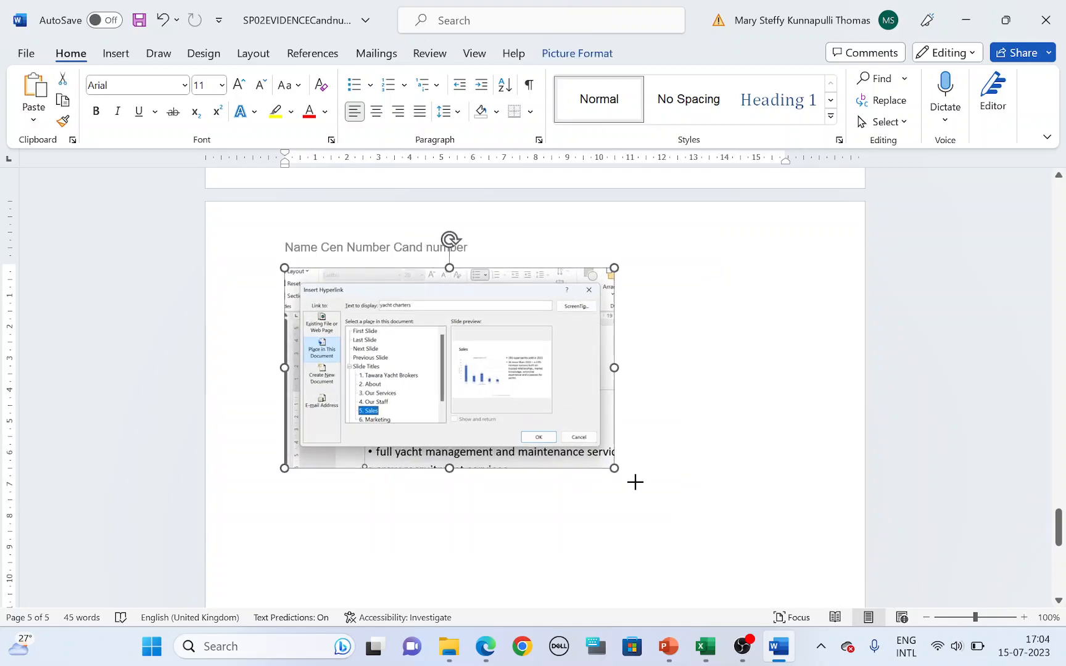
click(448, 646)
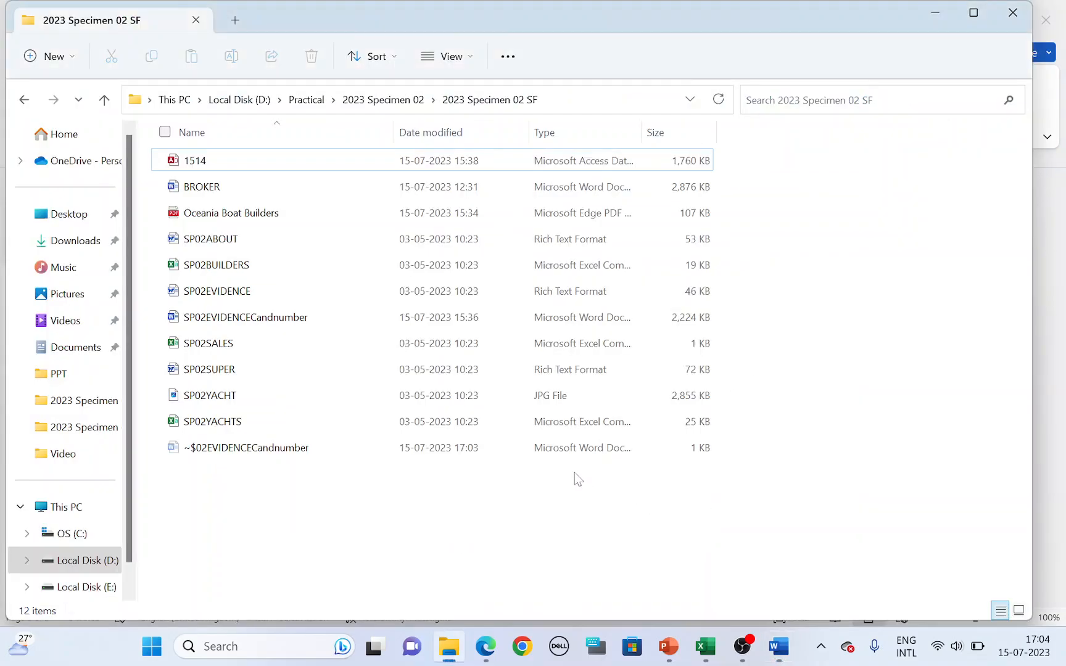
Highlight question 35's 'print all the slides' and '2 slides to the page' requirements.
click(669, 646)
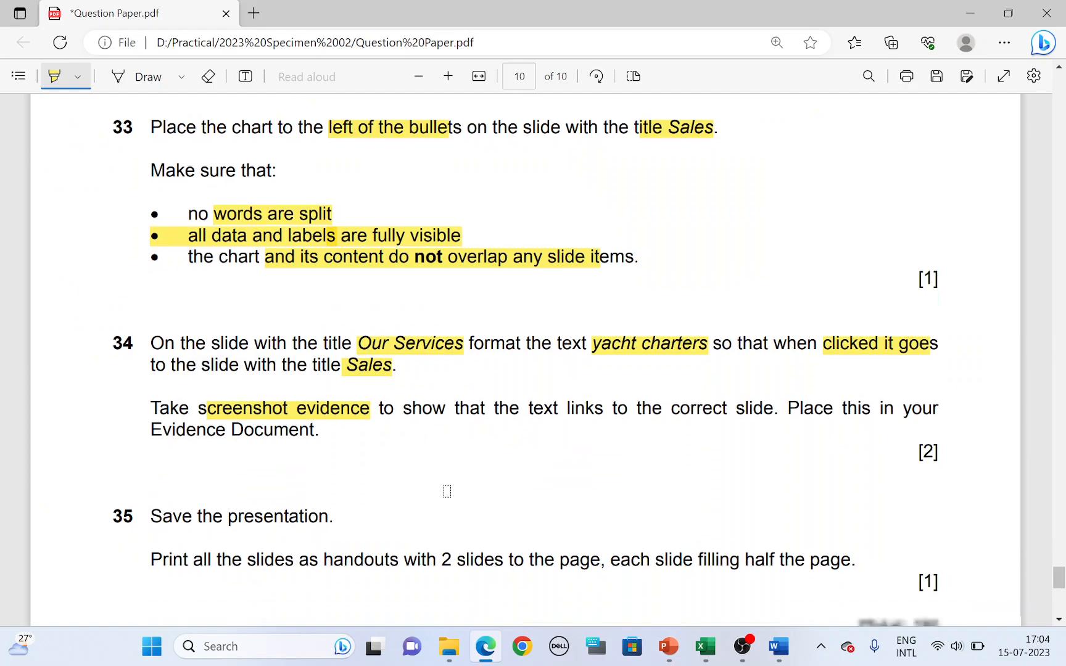
scroll(down, 3)
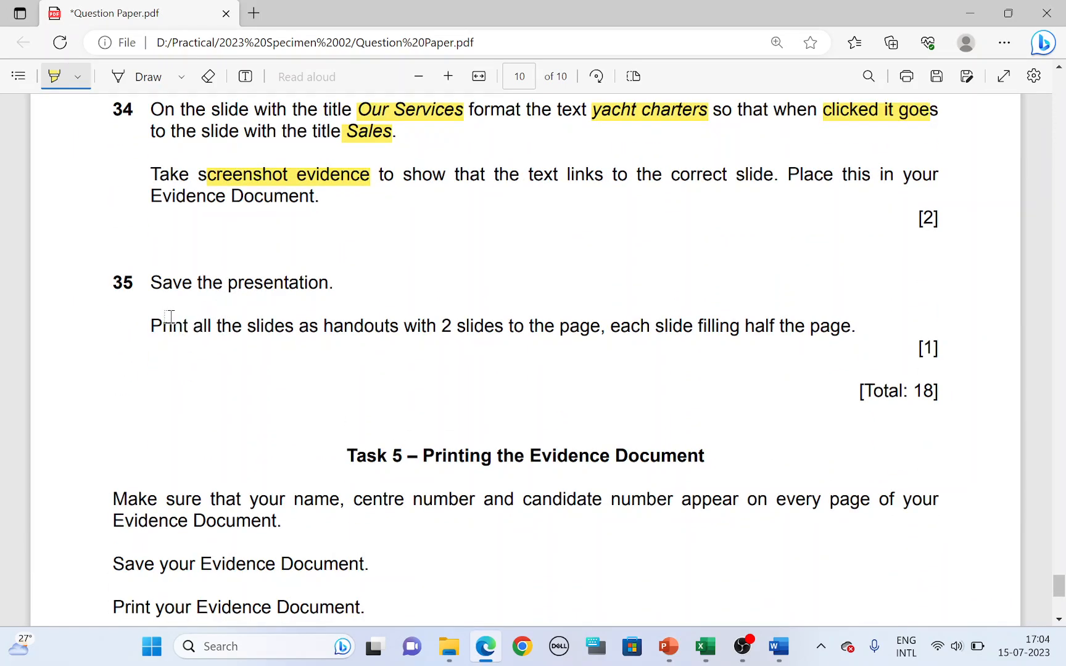
drag(151, 326, 293, 326)
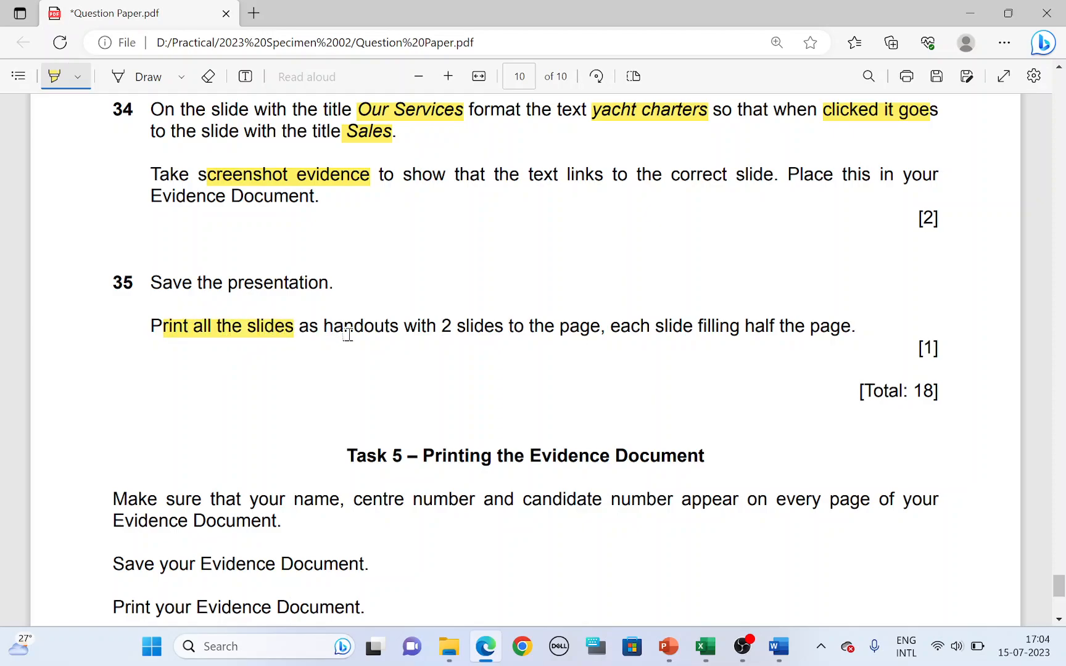
drag(441, 326, 605, 326)
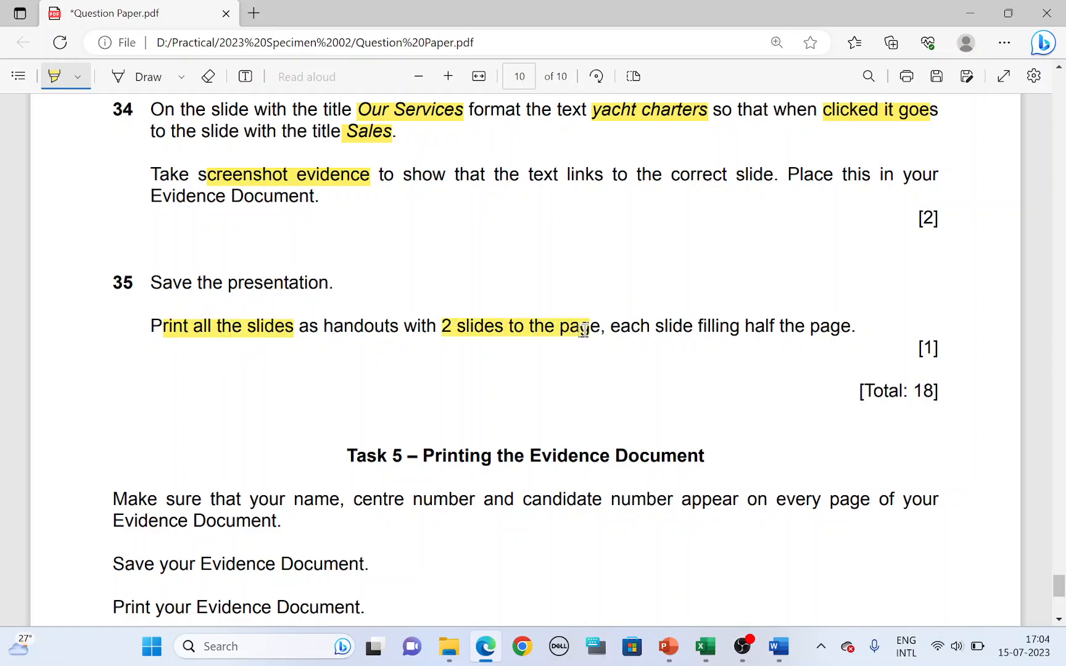
drag(583, 326, 816, 326)
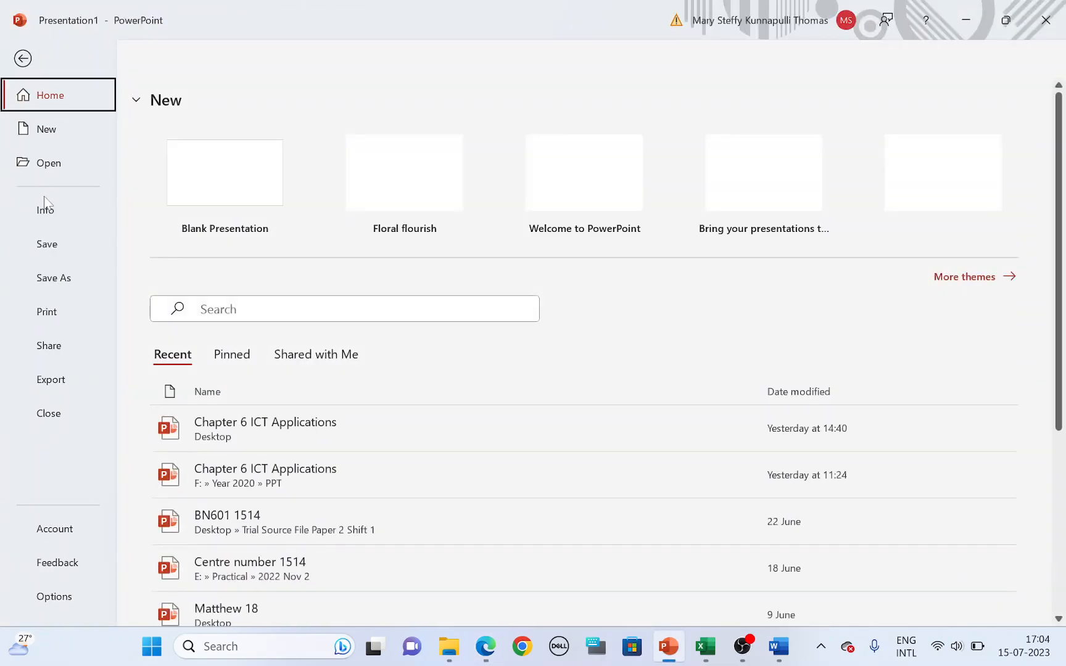
Set all slides to print as 2-slide handouts and page through the three-page preview.
click(47, 311)
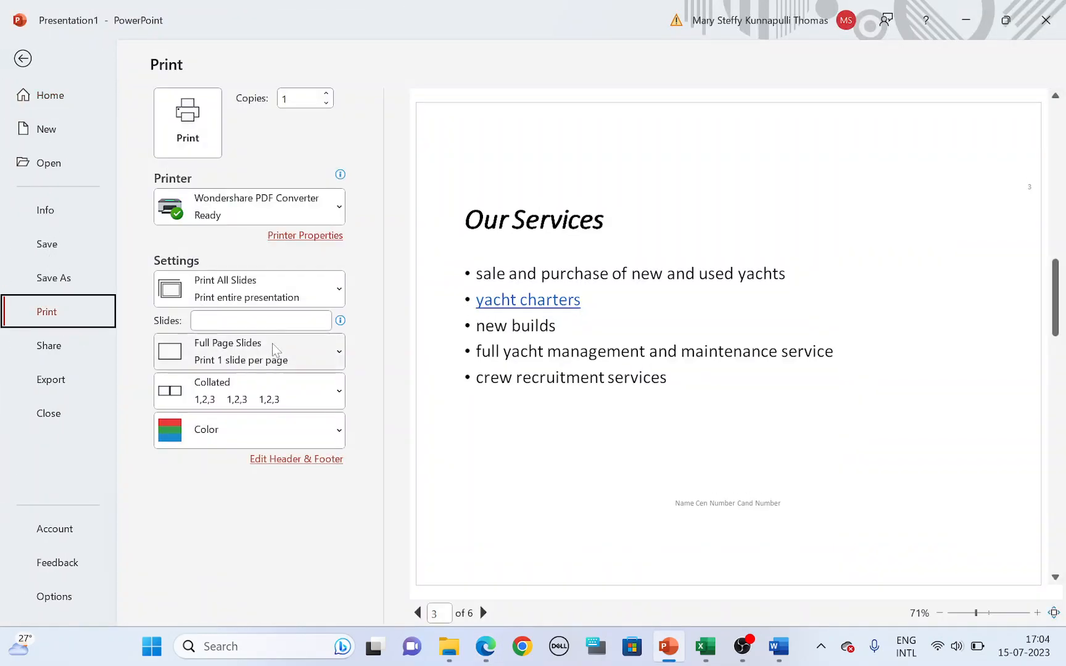
click(248, 289)
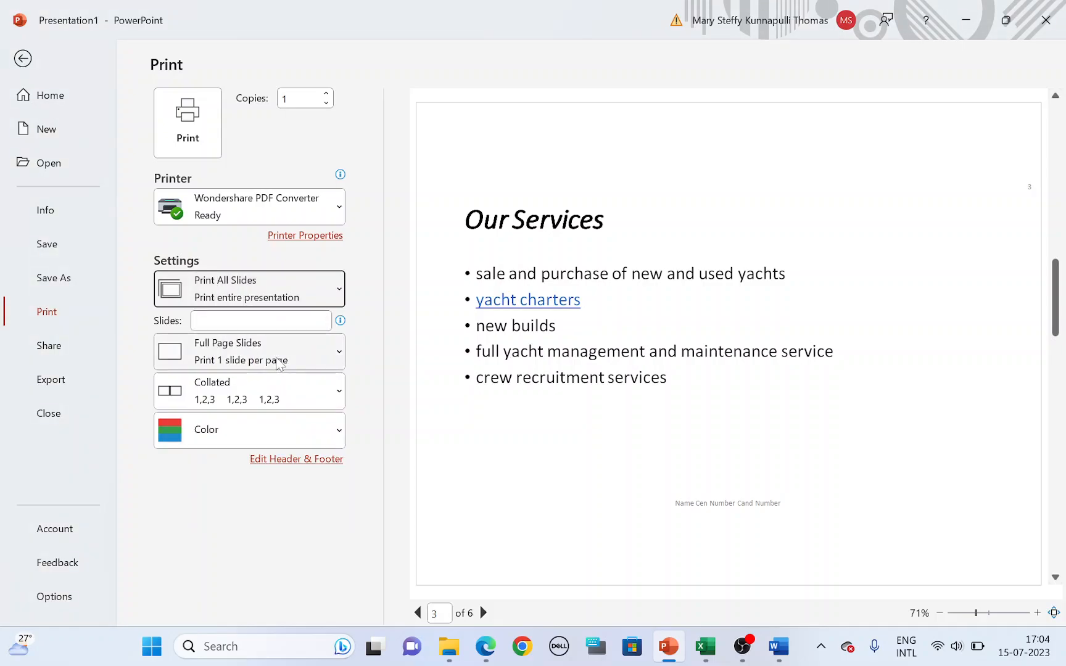
click(249, 352)
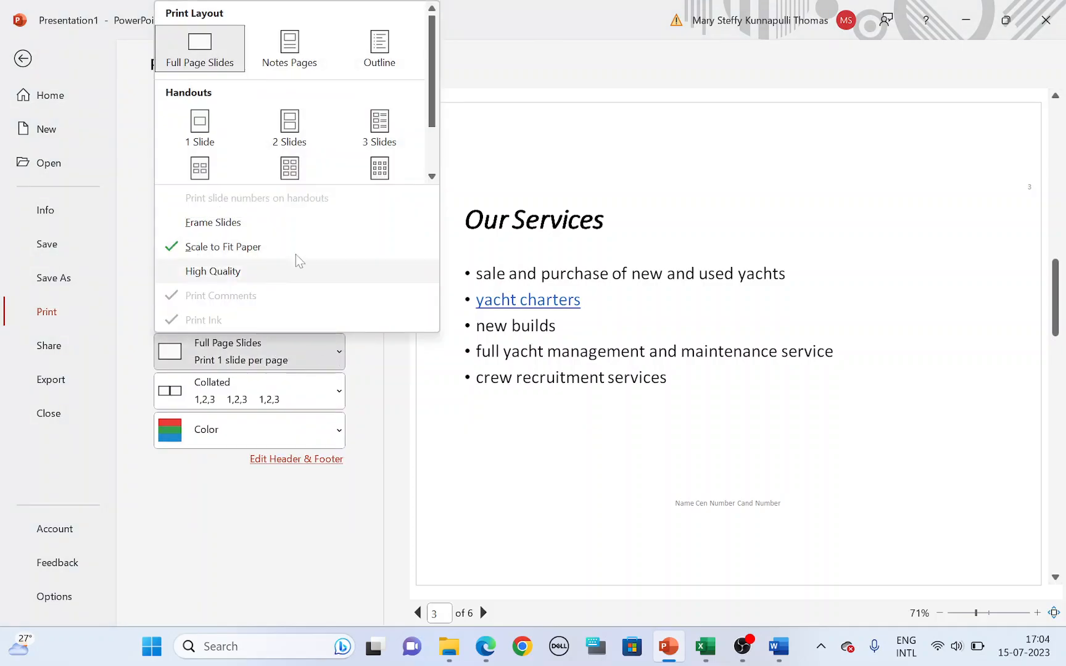
mouse_move(289, 127)
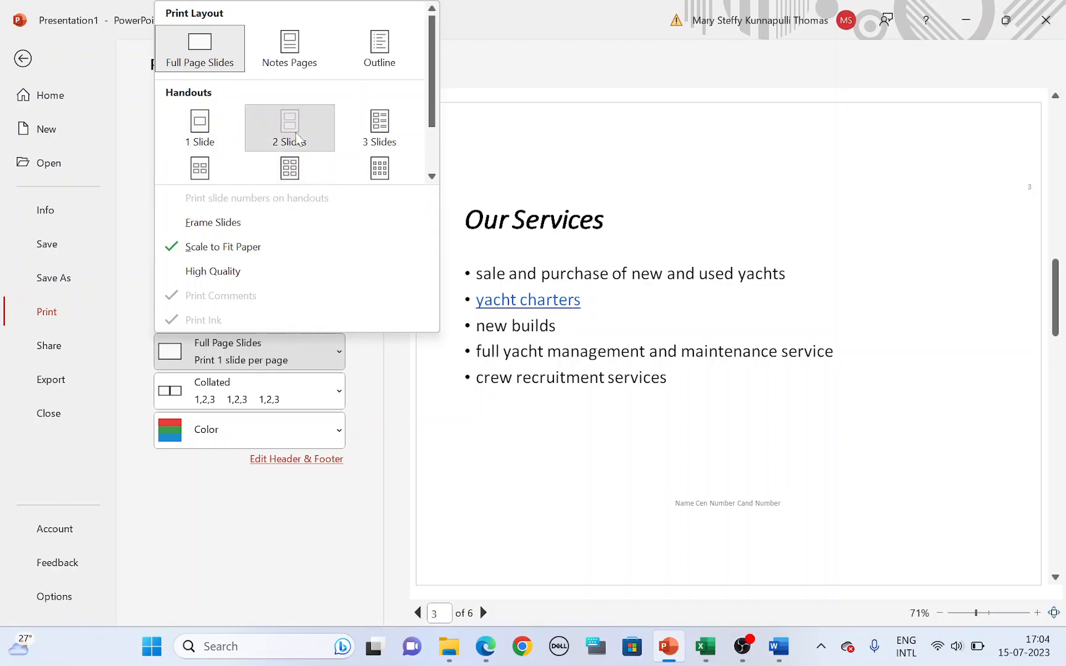
click(288, 128)
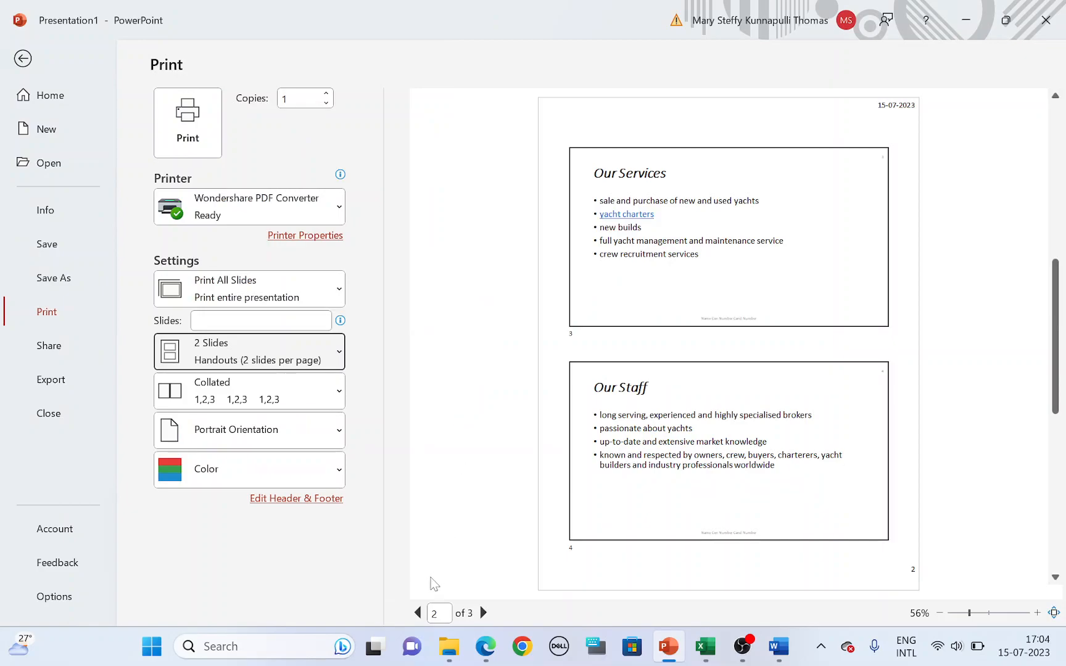
click(483, 613)
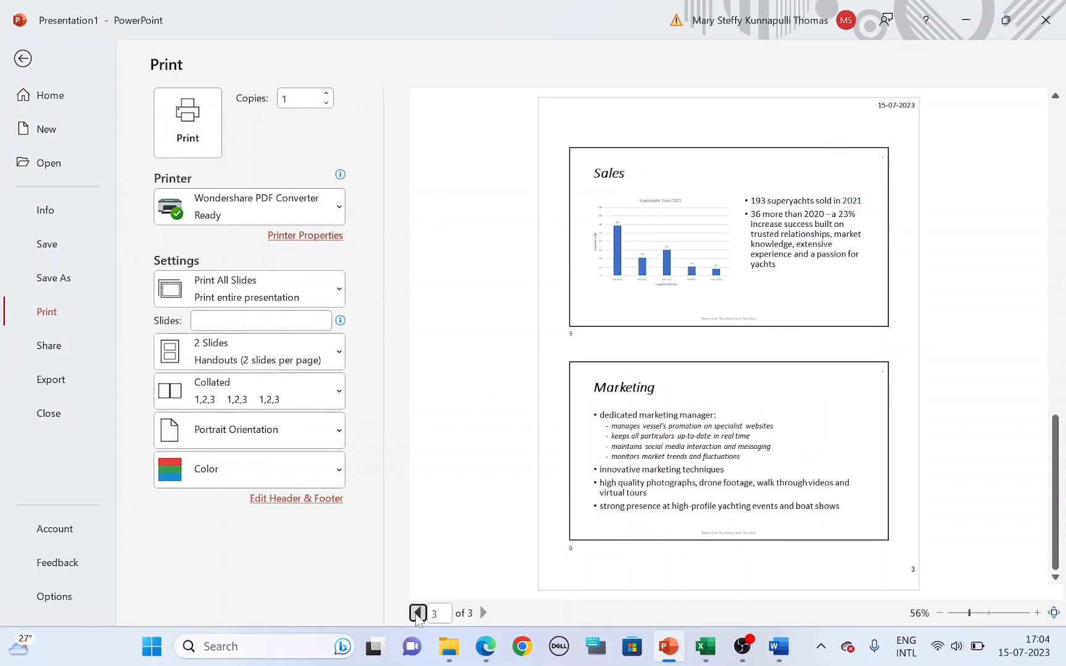
click(417, 613)
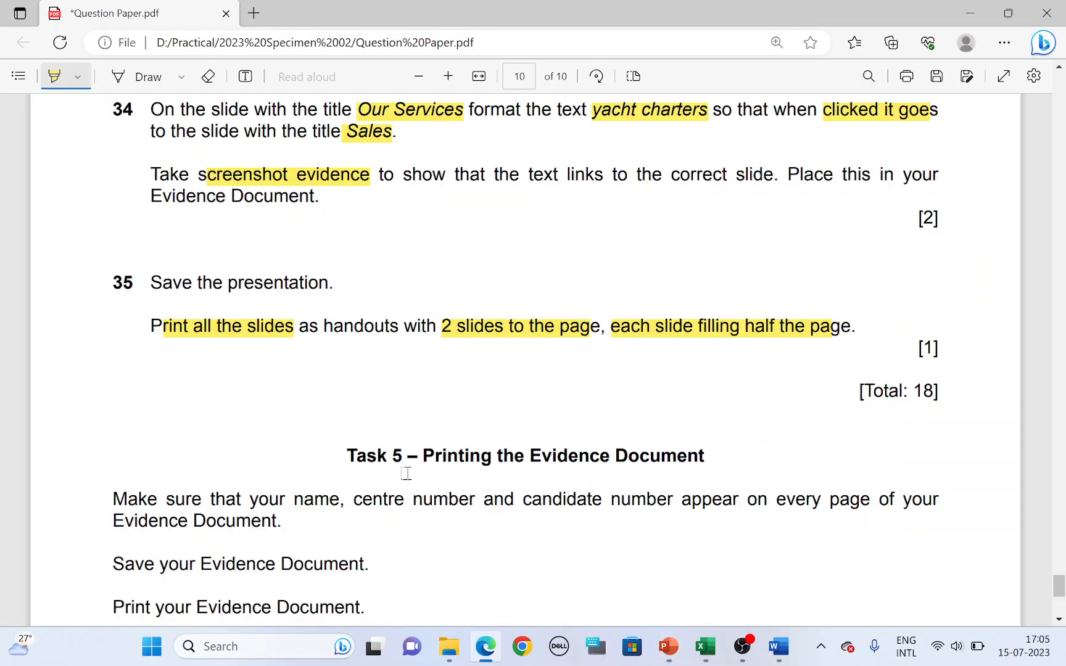
scroll(down, 3)
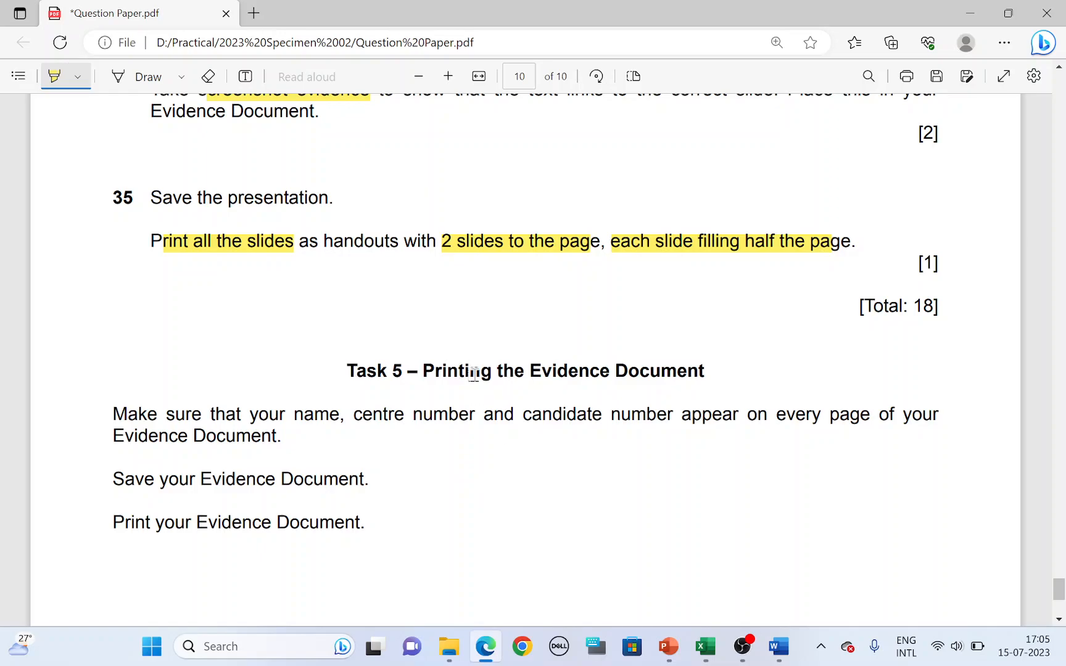
mouse_move(777, 646)
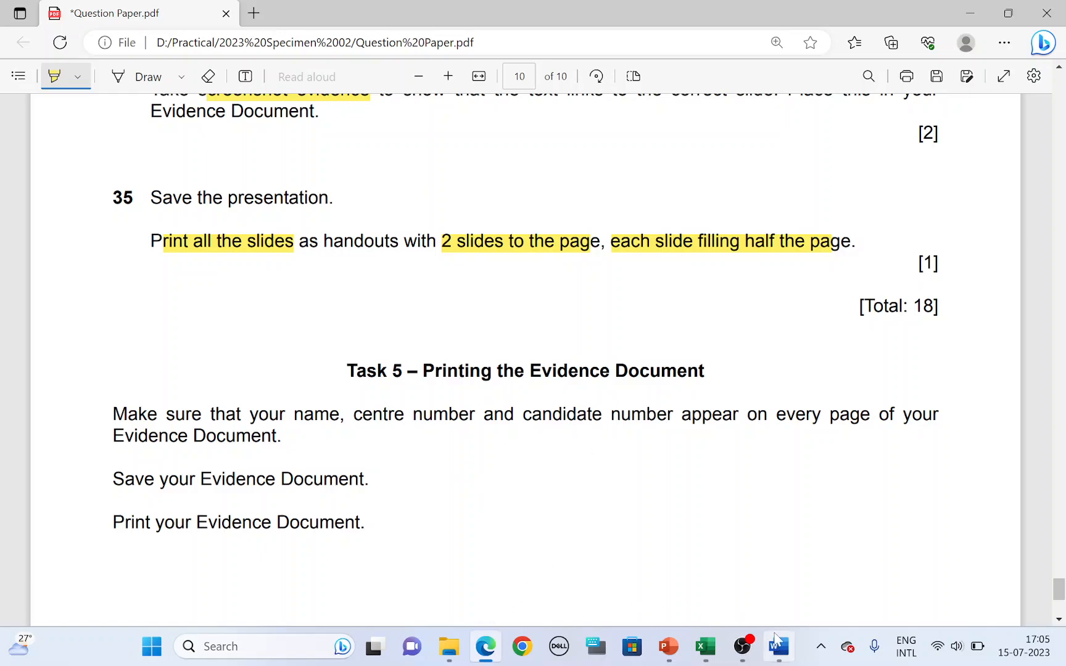
Preview printing the five-page SP02EVIDENCECandnumber evidence document in Word.
click(779, 646)
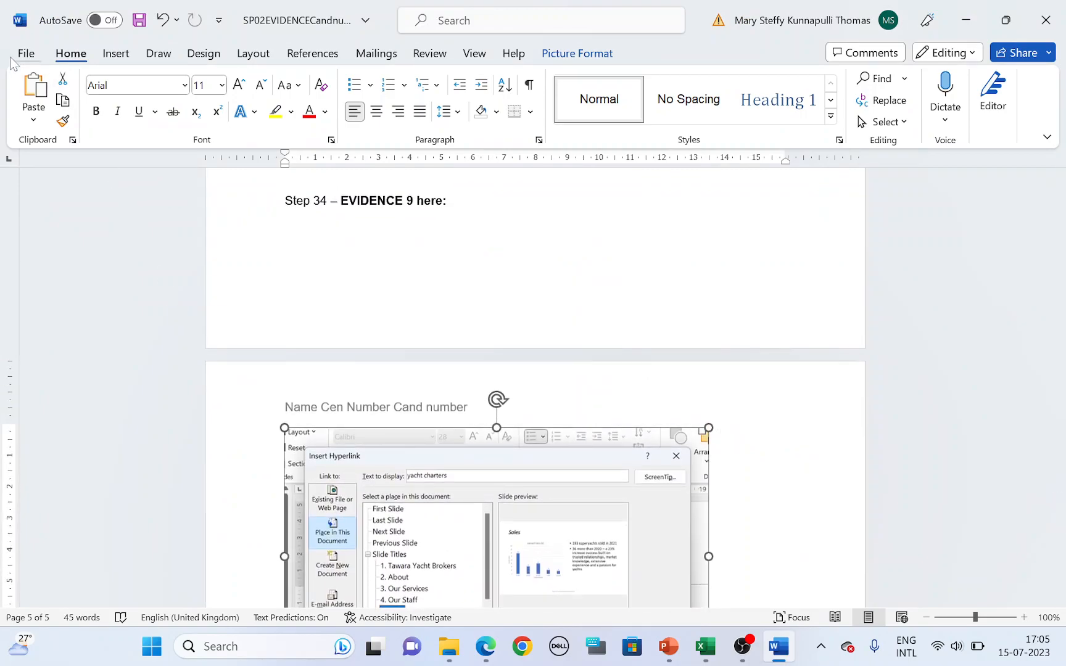
click(26, 53)
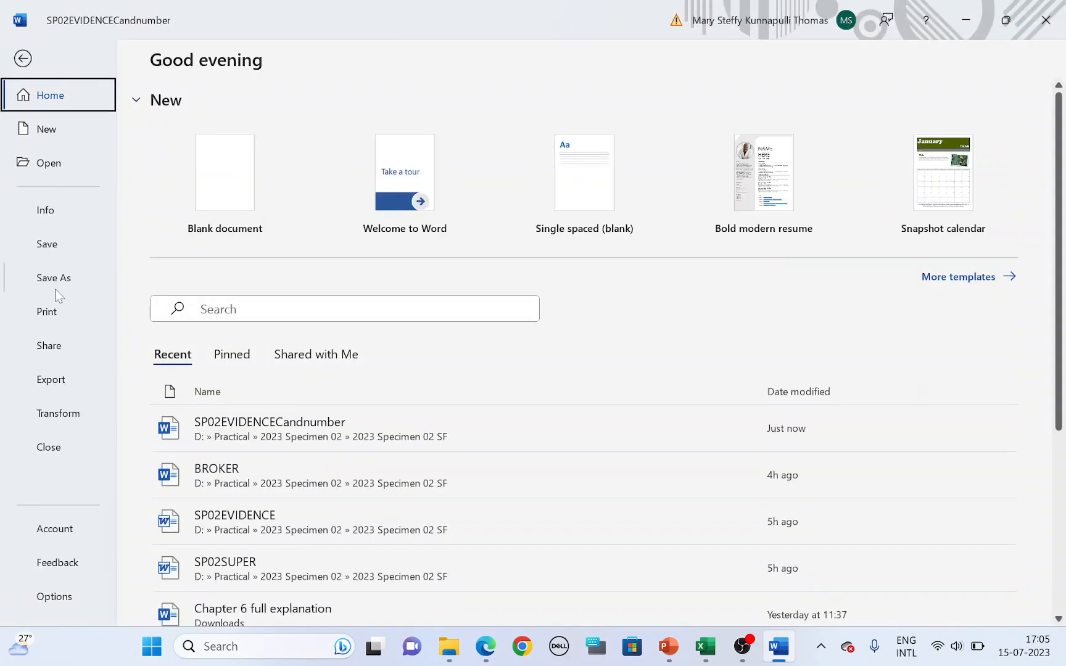
click(46, 311)
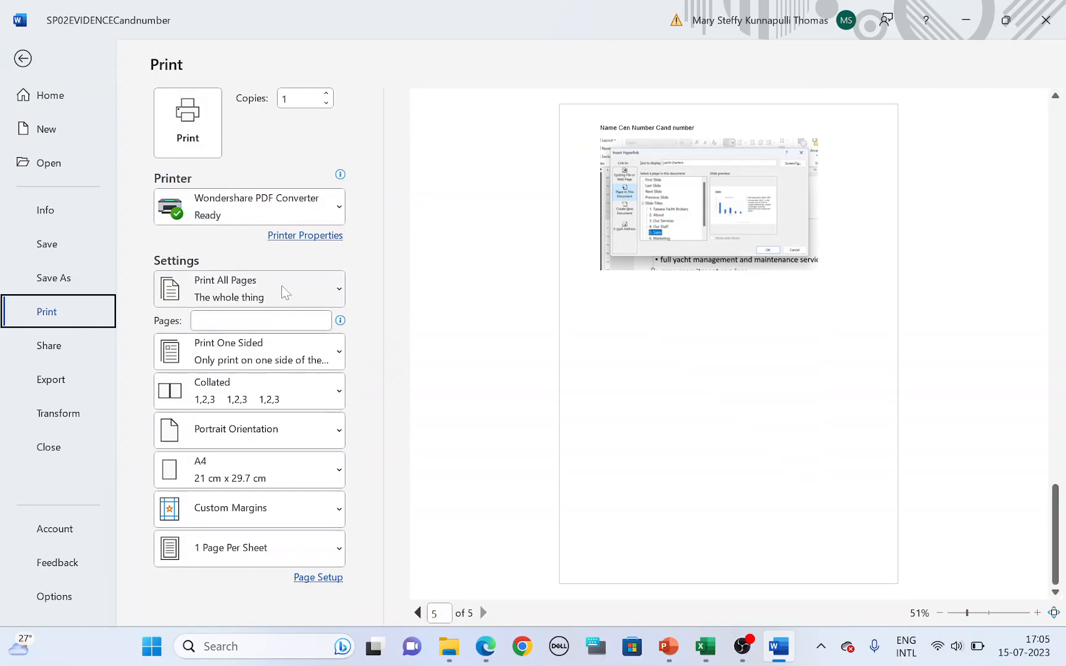
mouse_move(190, 192)
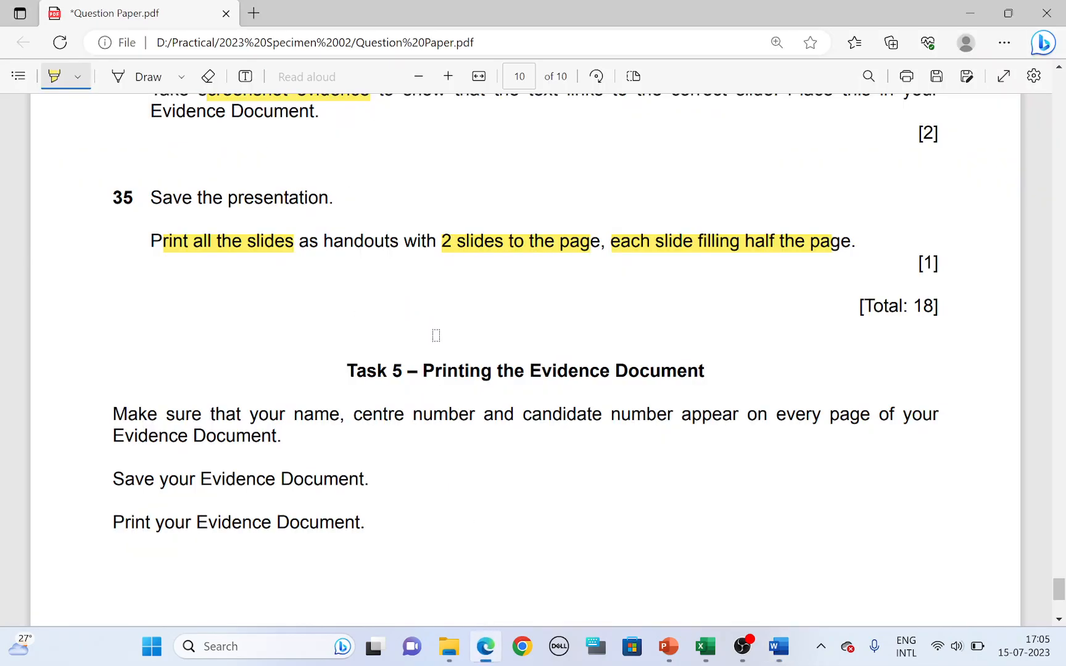
scroll(down, 3)
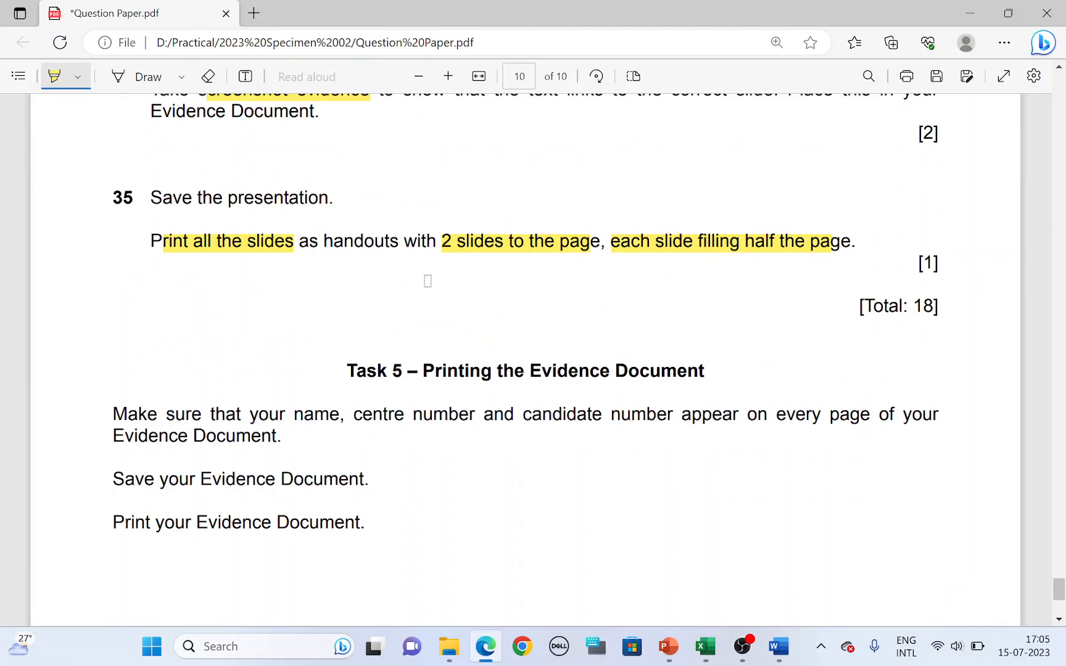
mouse_move(435, 286)
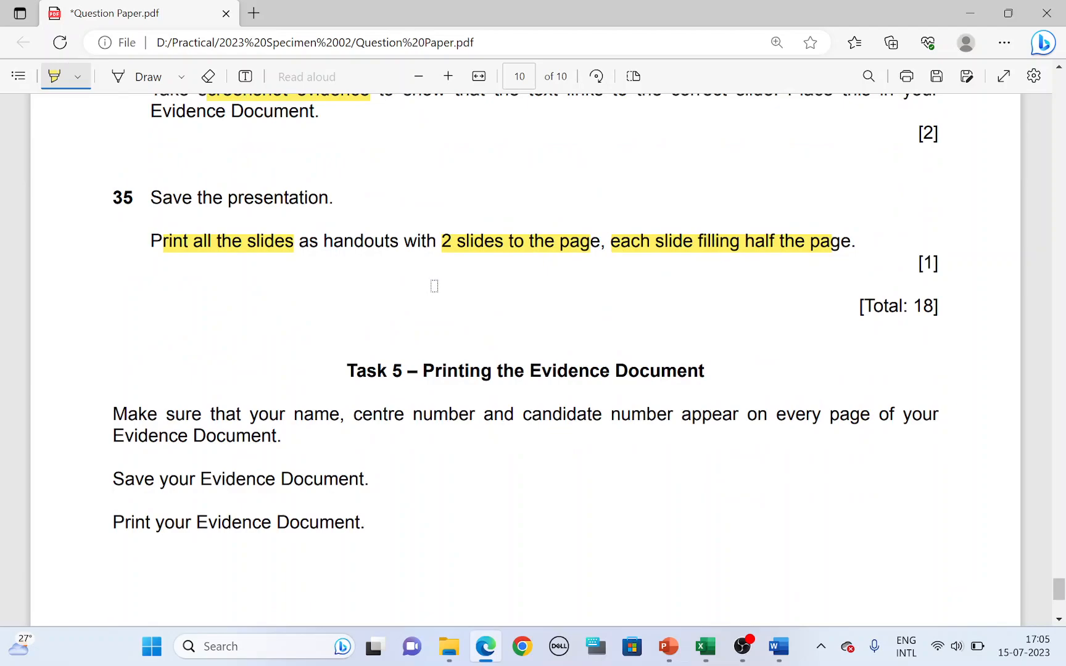
mouse_move(477, 292)
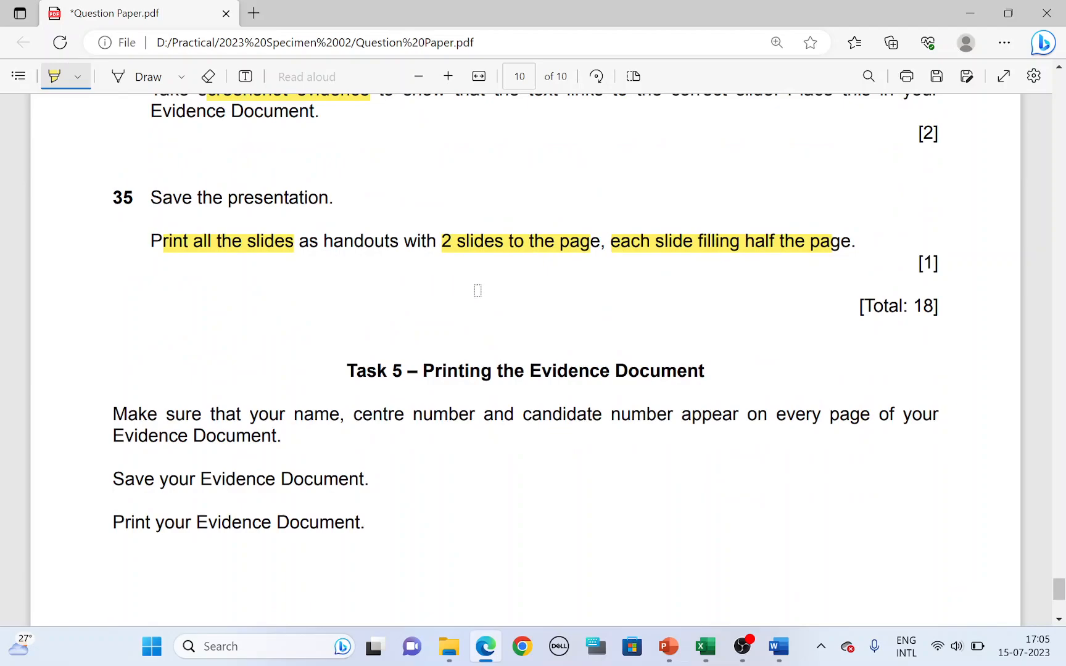